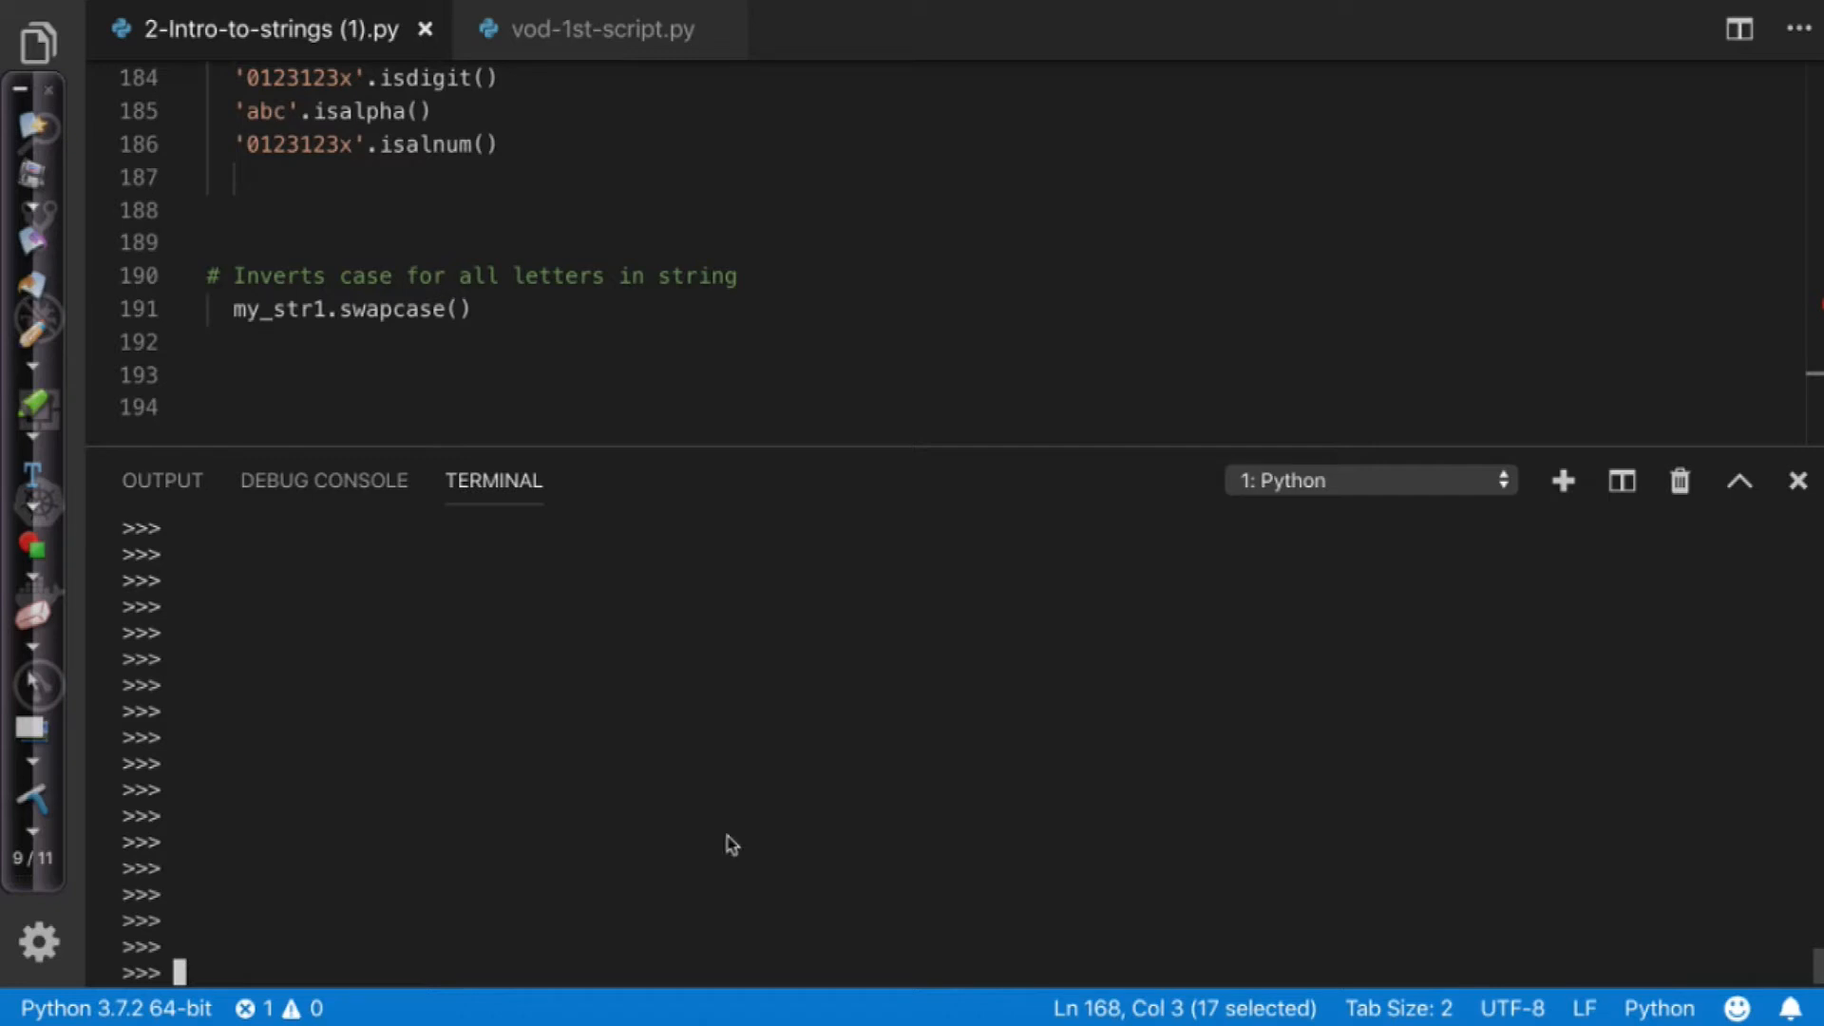
{"action": "mouse_move", "coordinate": [506, 777]}
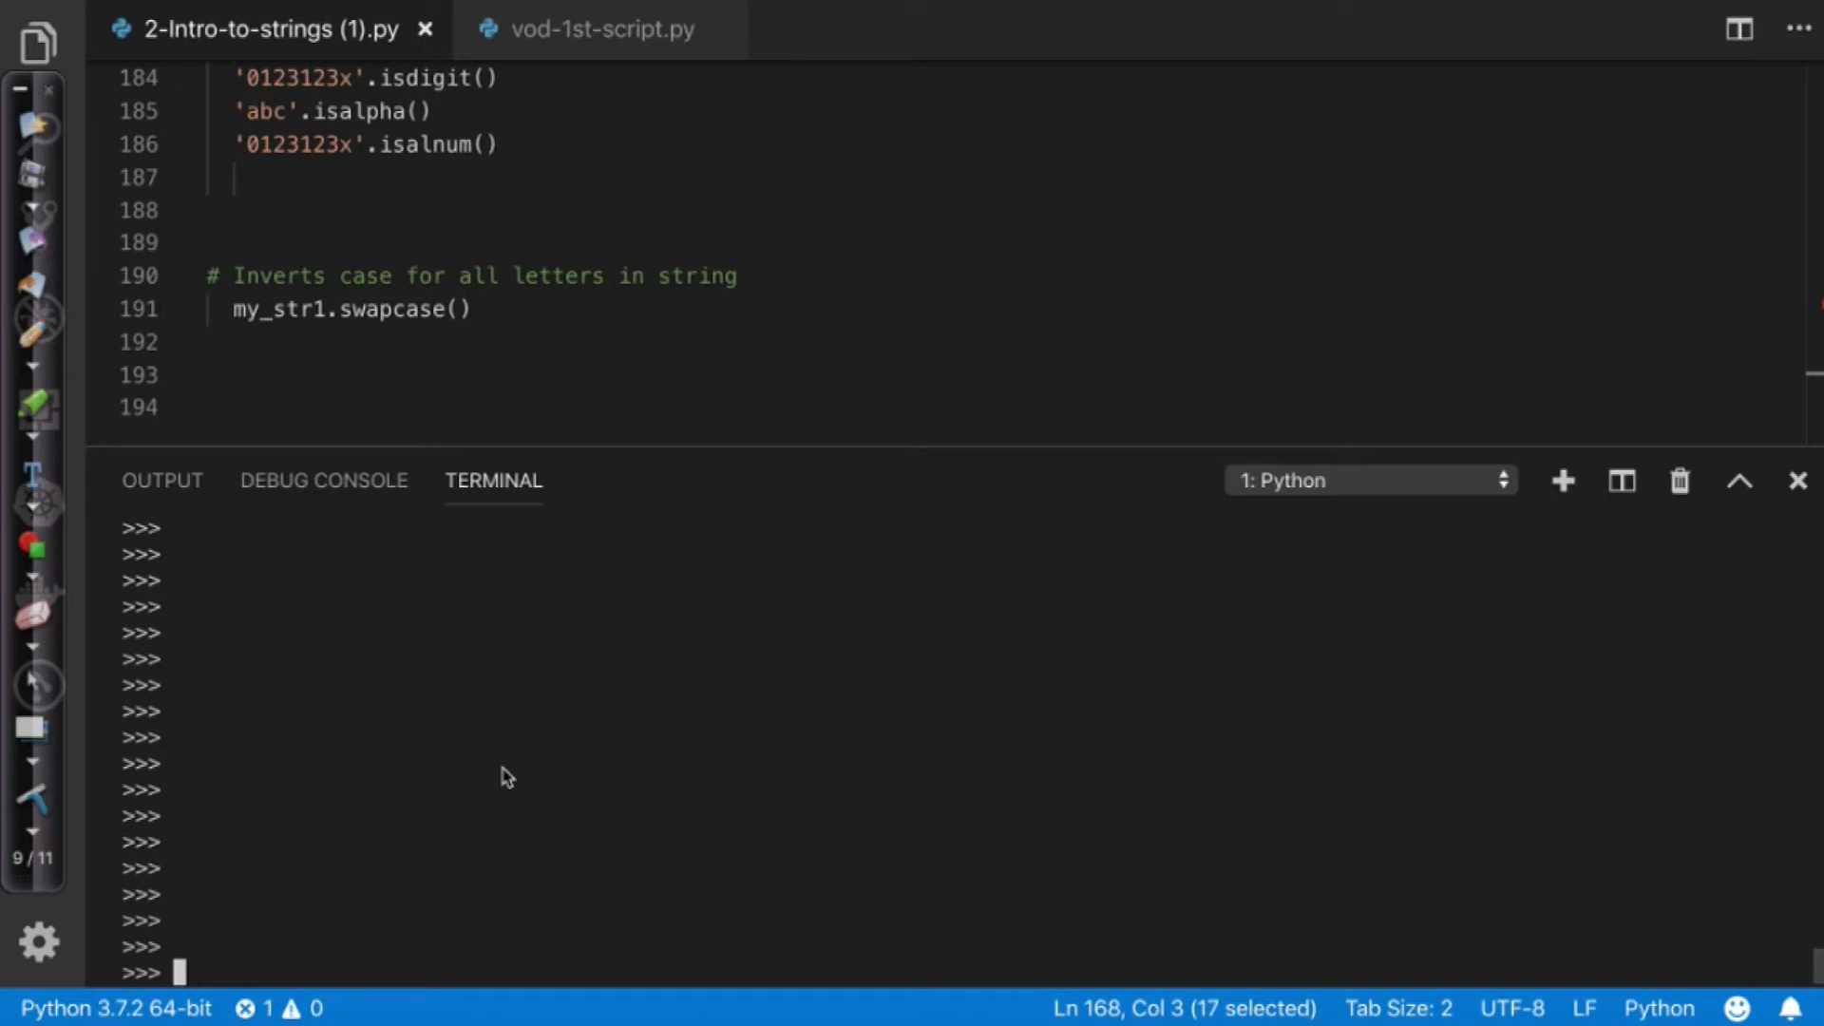
- Evaluate input to reveal it is a built-in function, then list its attributes with dir(input)
{"action": "type", "text": "x ="}
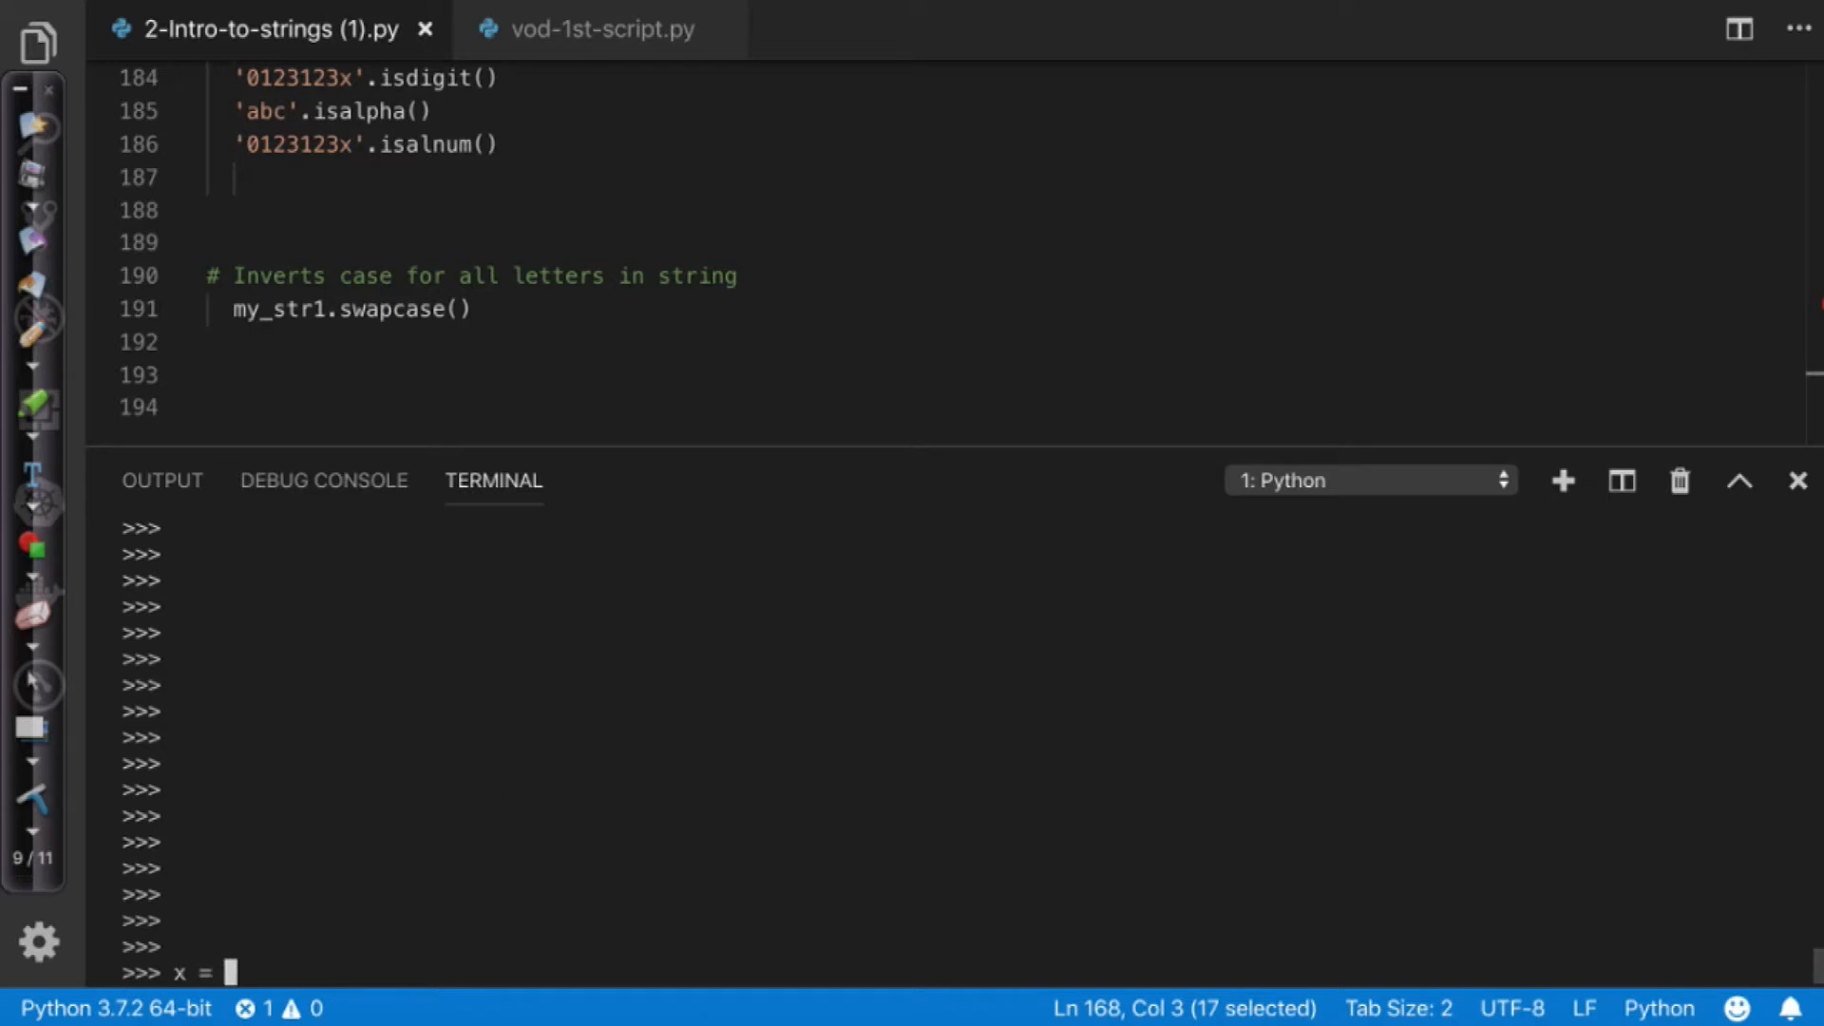
{"action": "type", "text": "intpu"}
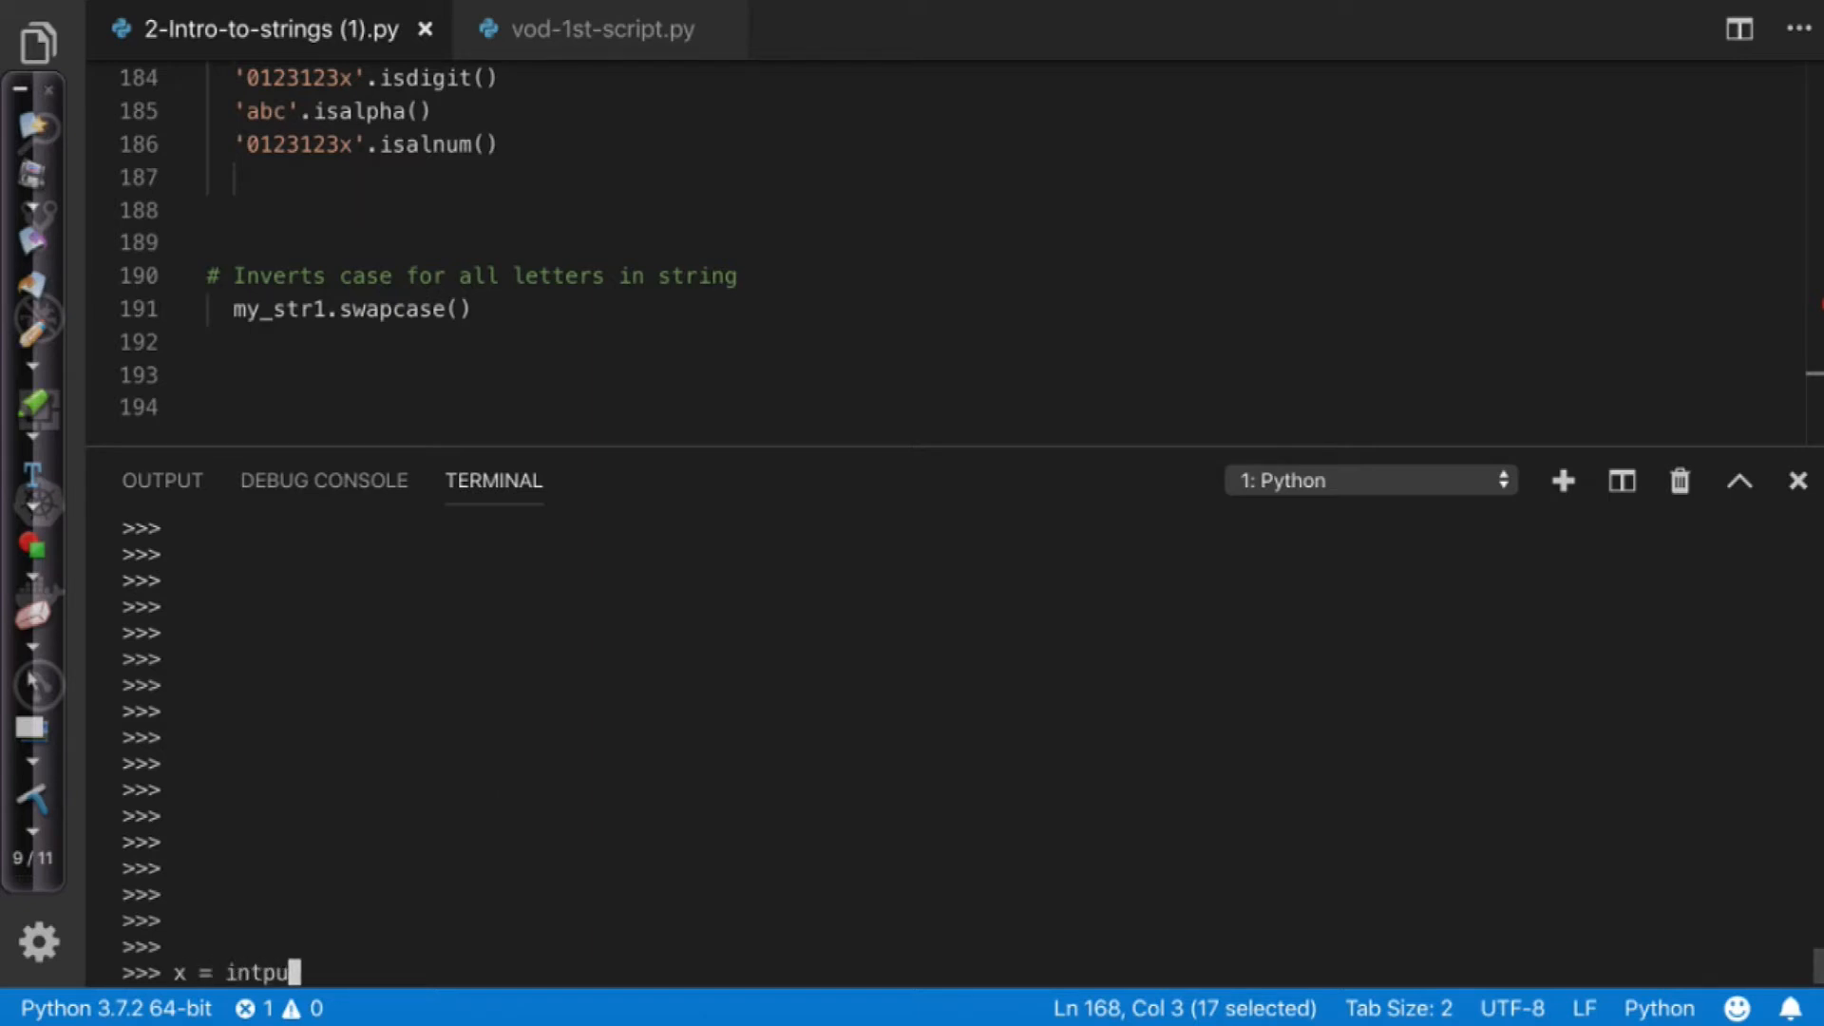
{"action": "type", "text": "input"}
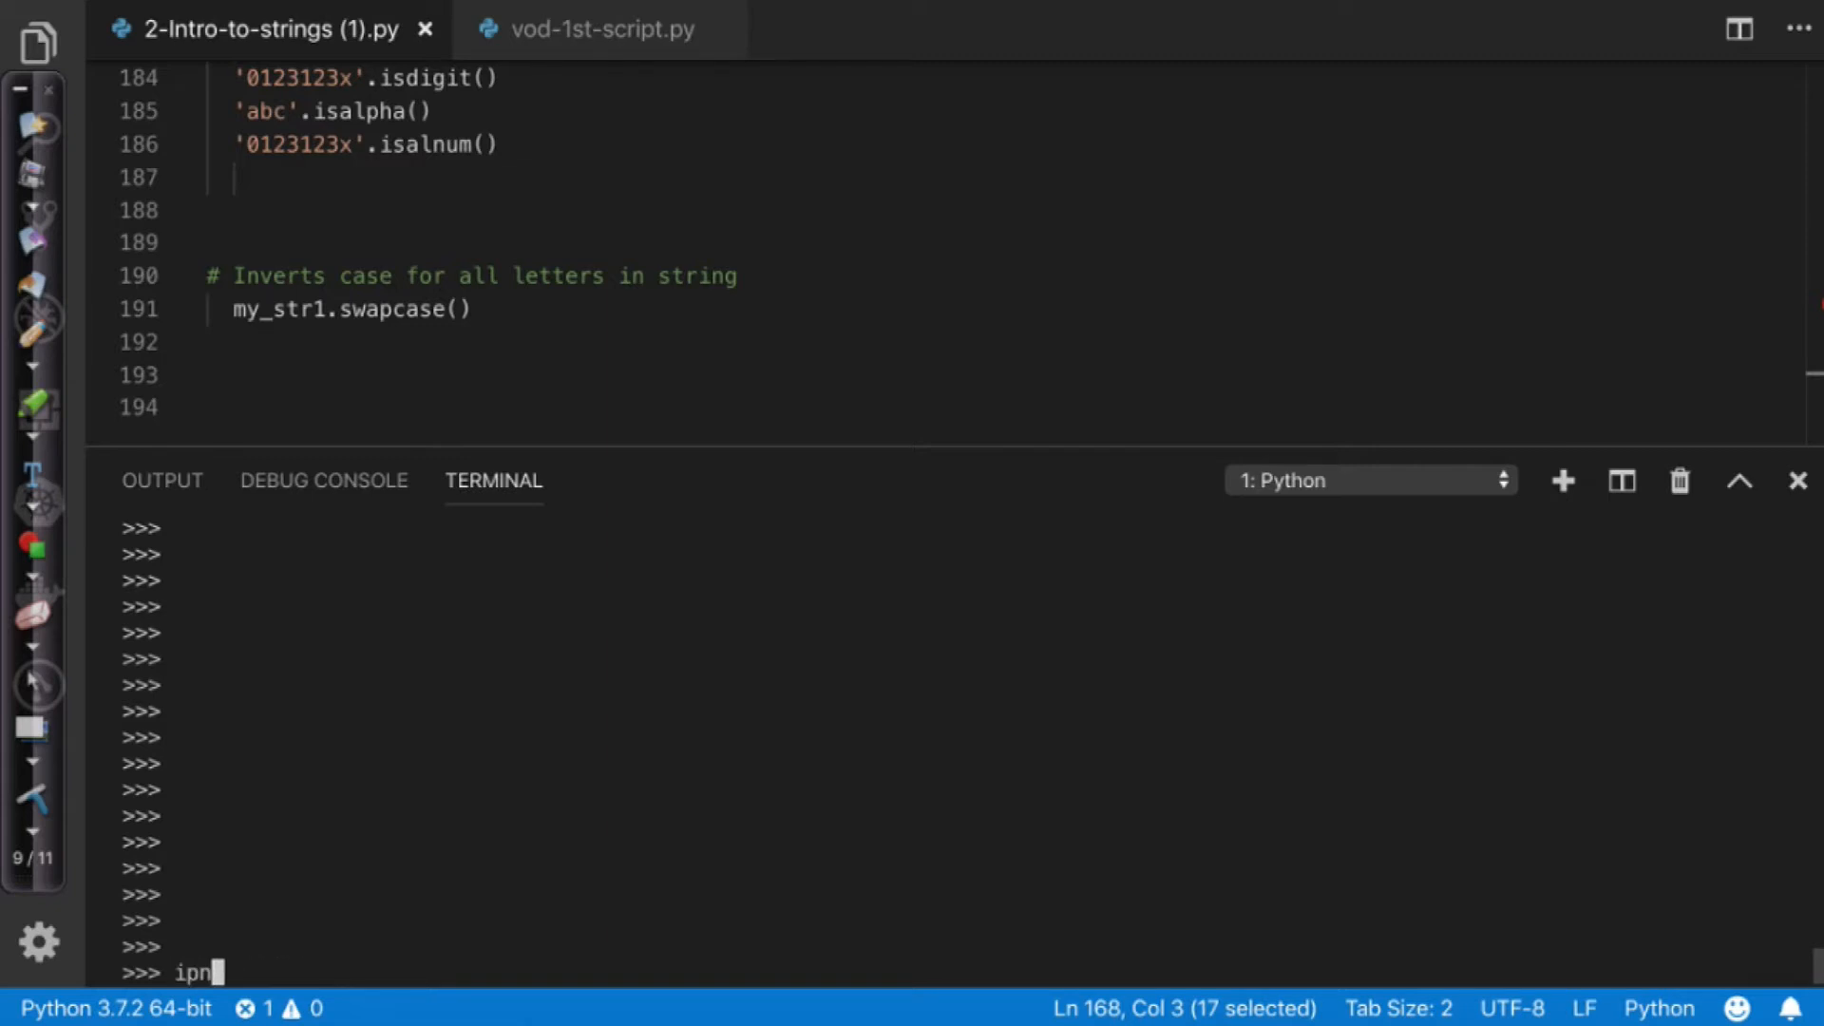
{"action": "type", "text": "input"}
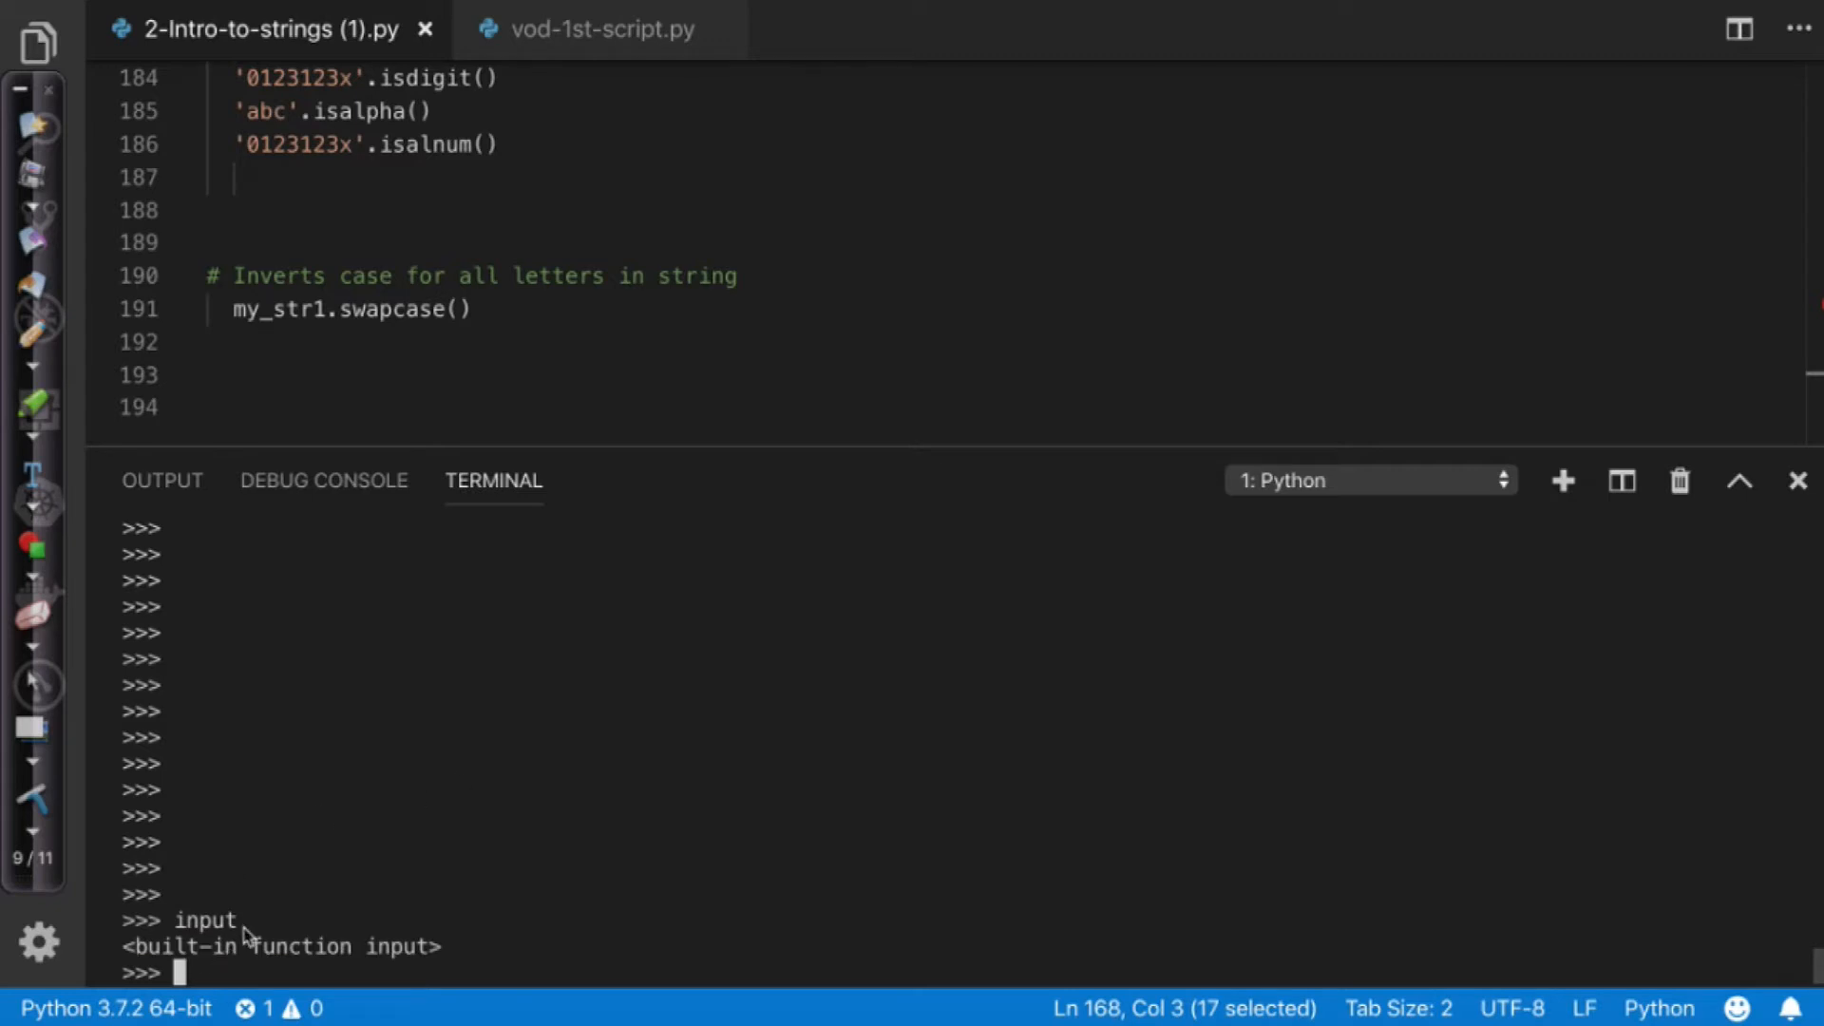
{"action": "type", "text": "d"}
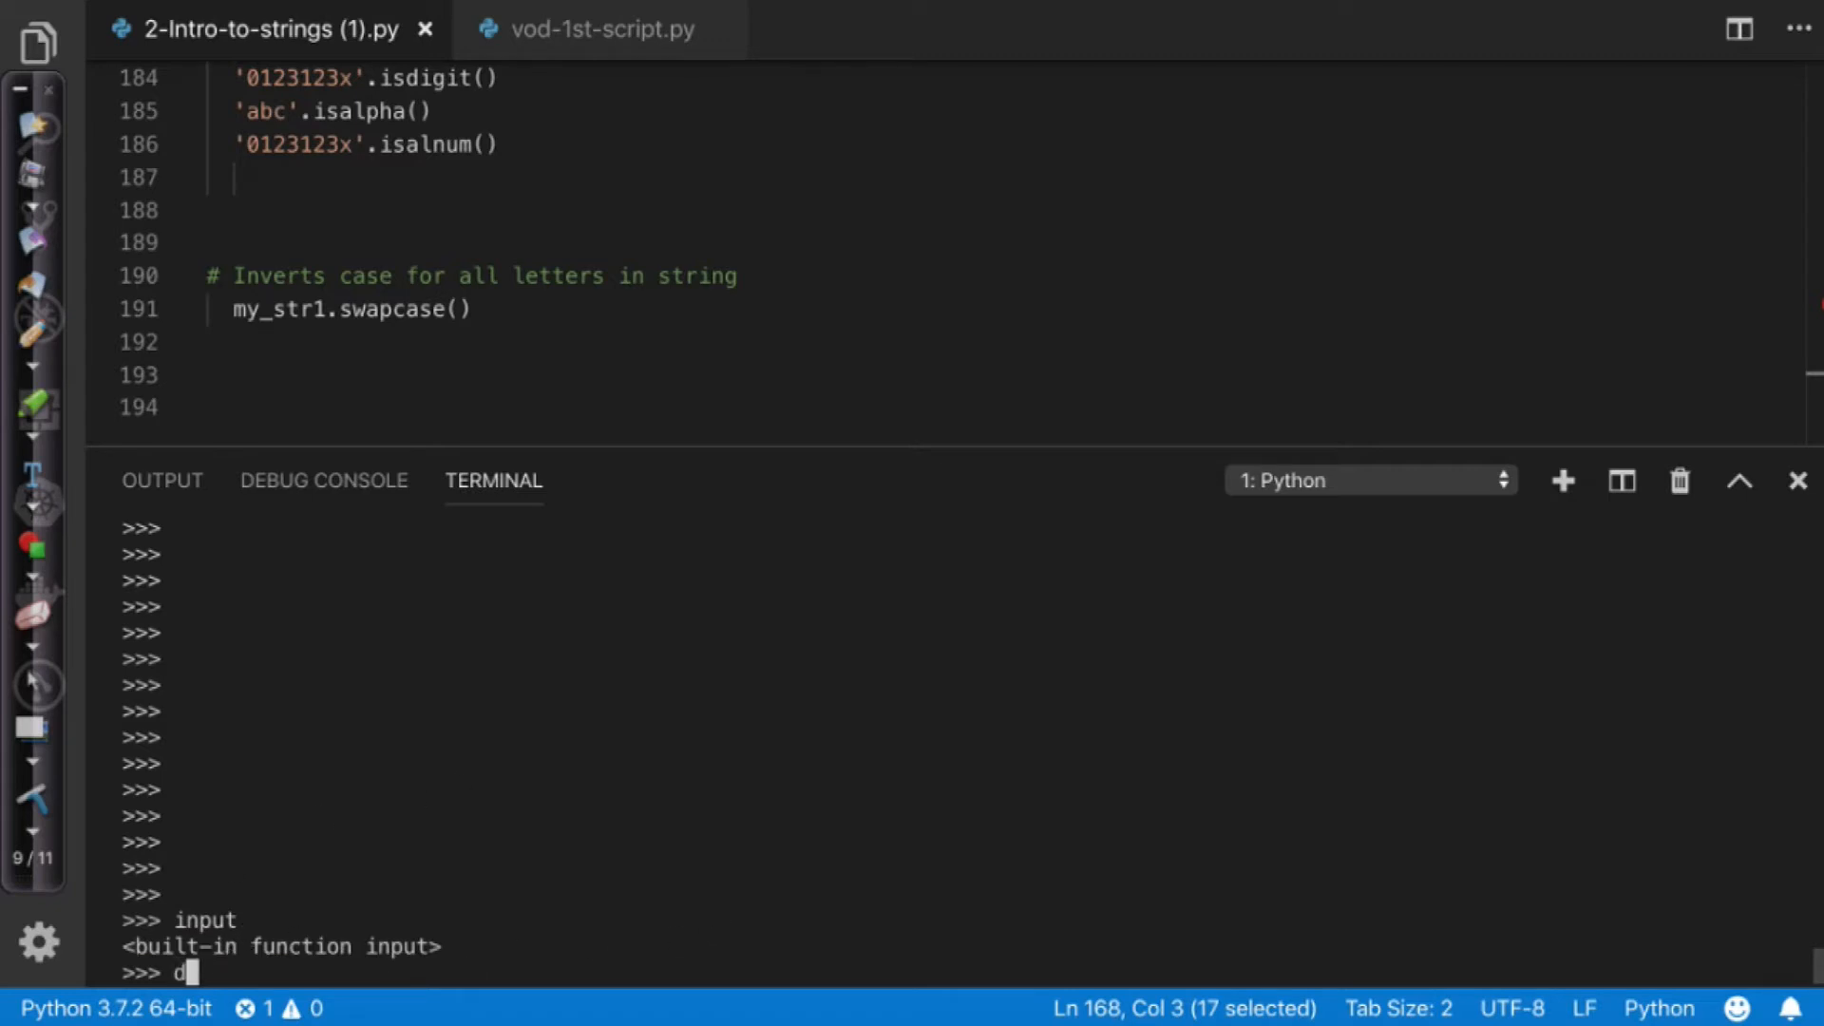
{"action": "type", "text": "ir(inup"}
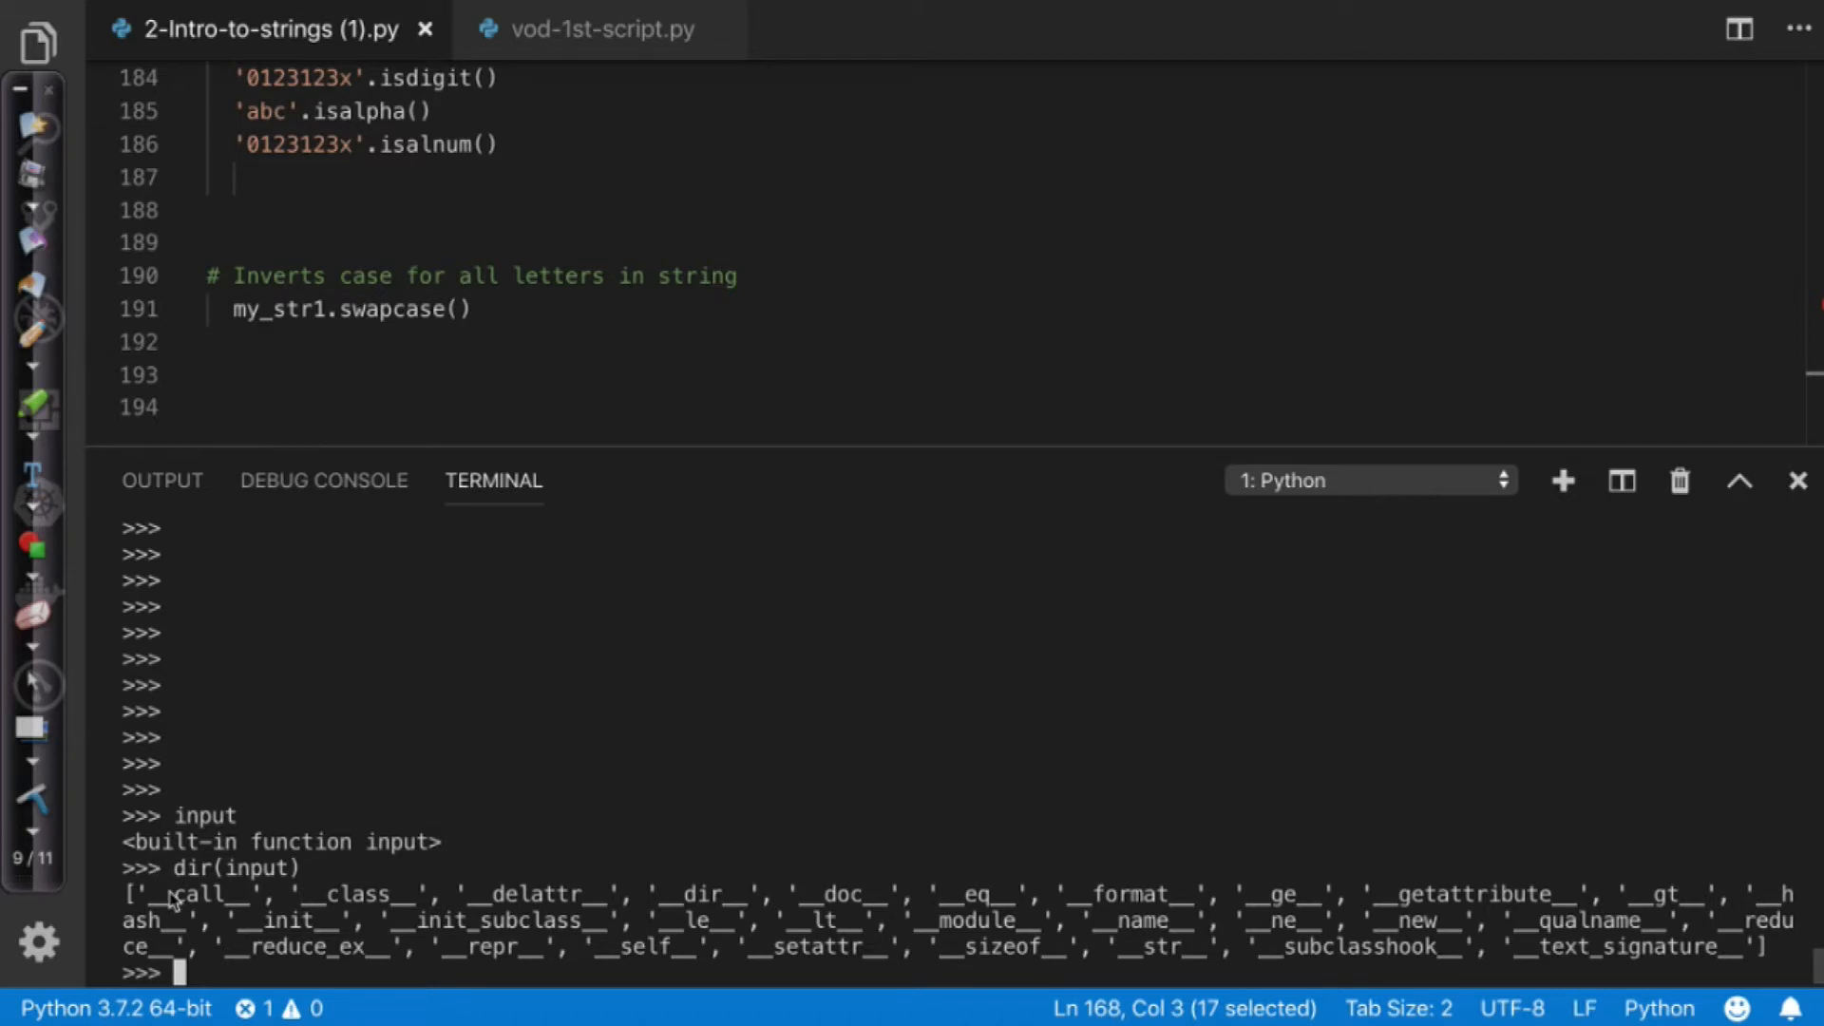
{"action": "mouse_move", "coordinate": [401, 911]}
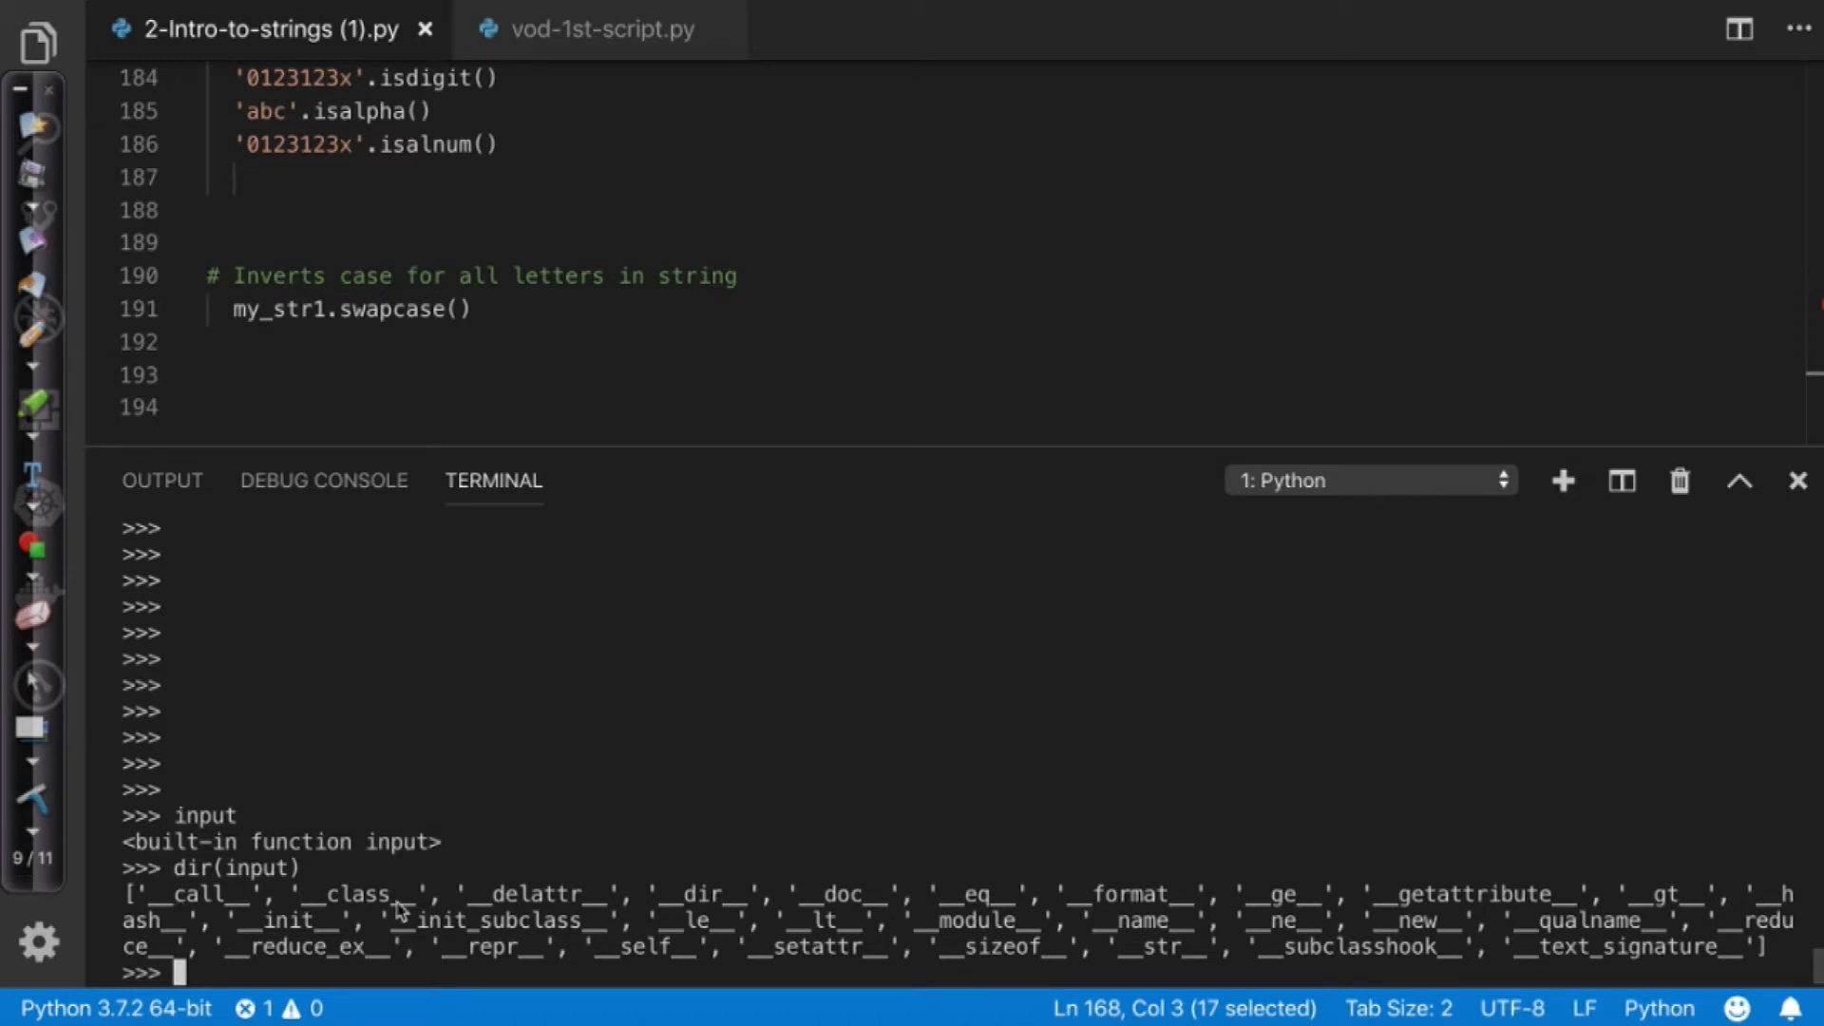
{"action": "mouse_move", "coordinate": [1209, 970]}
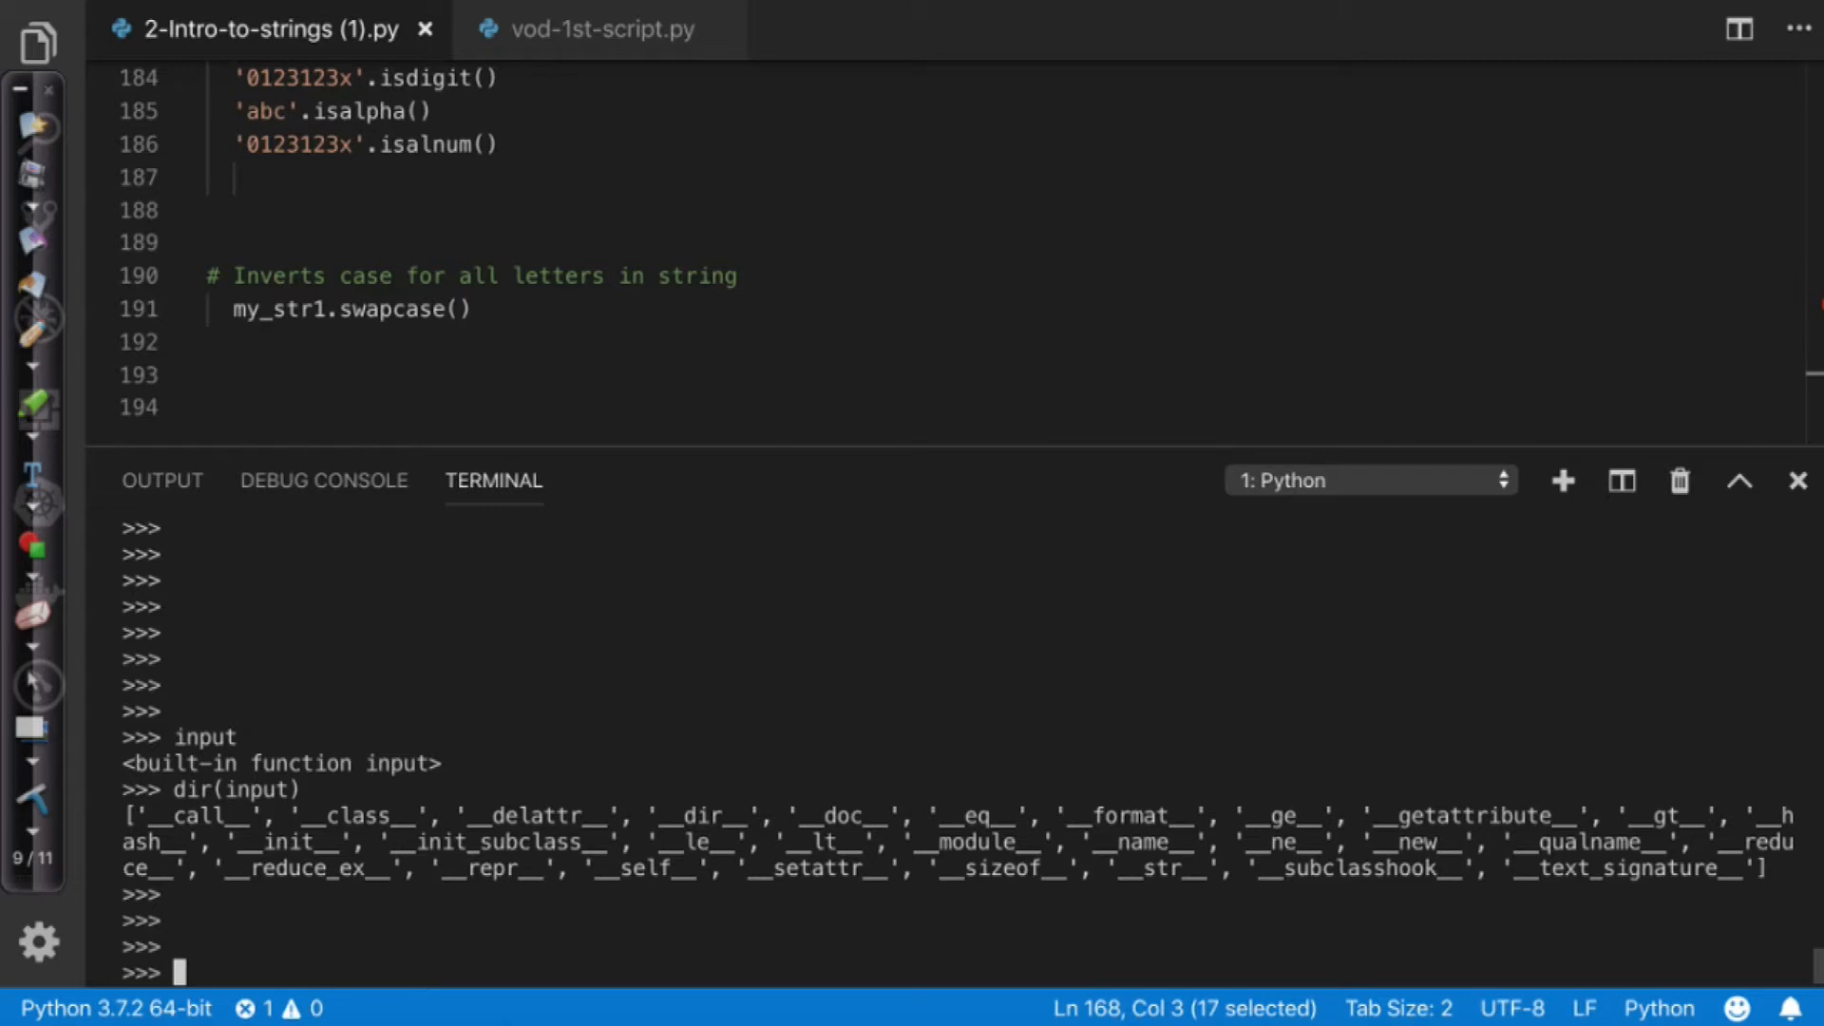
- Assign x = 'secret password' in the REPL
{"action": "type", "text": "x"}
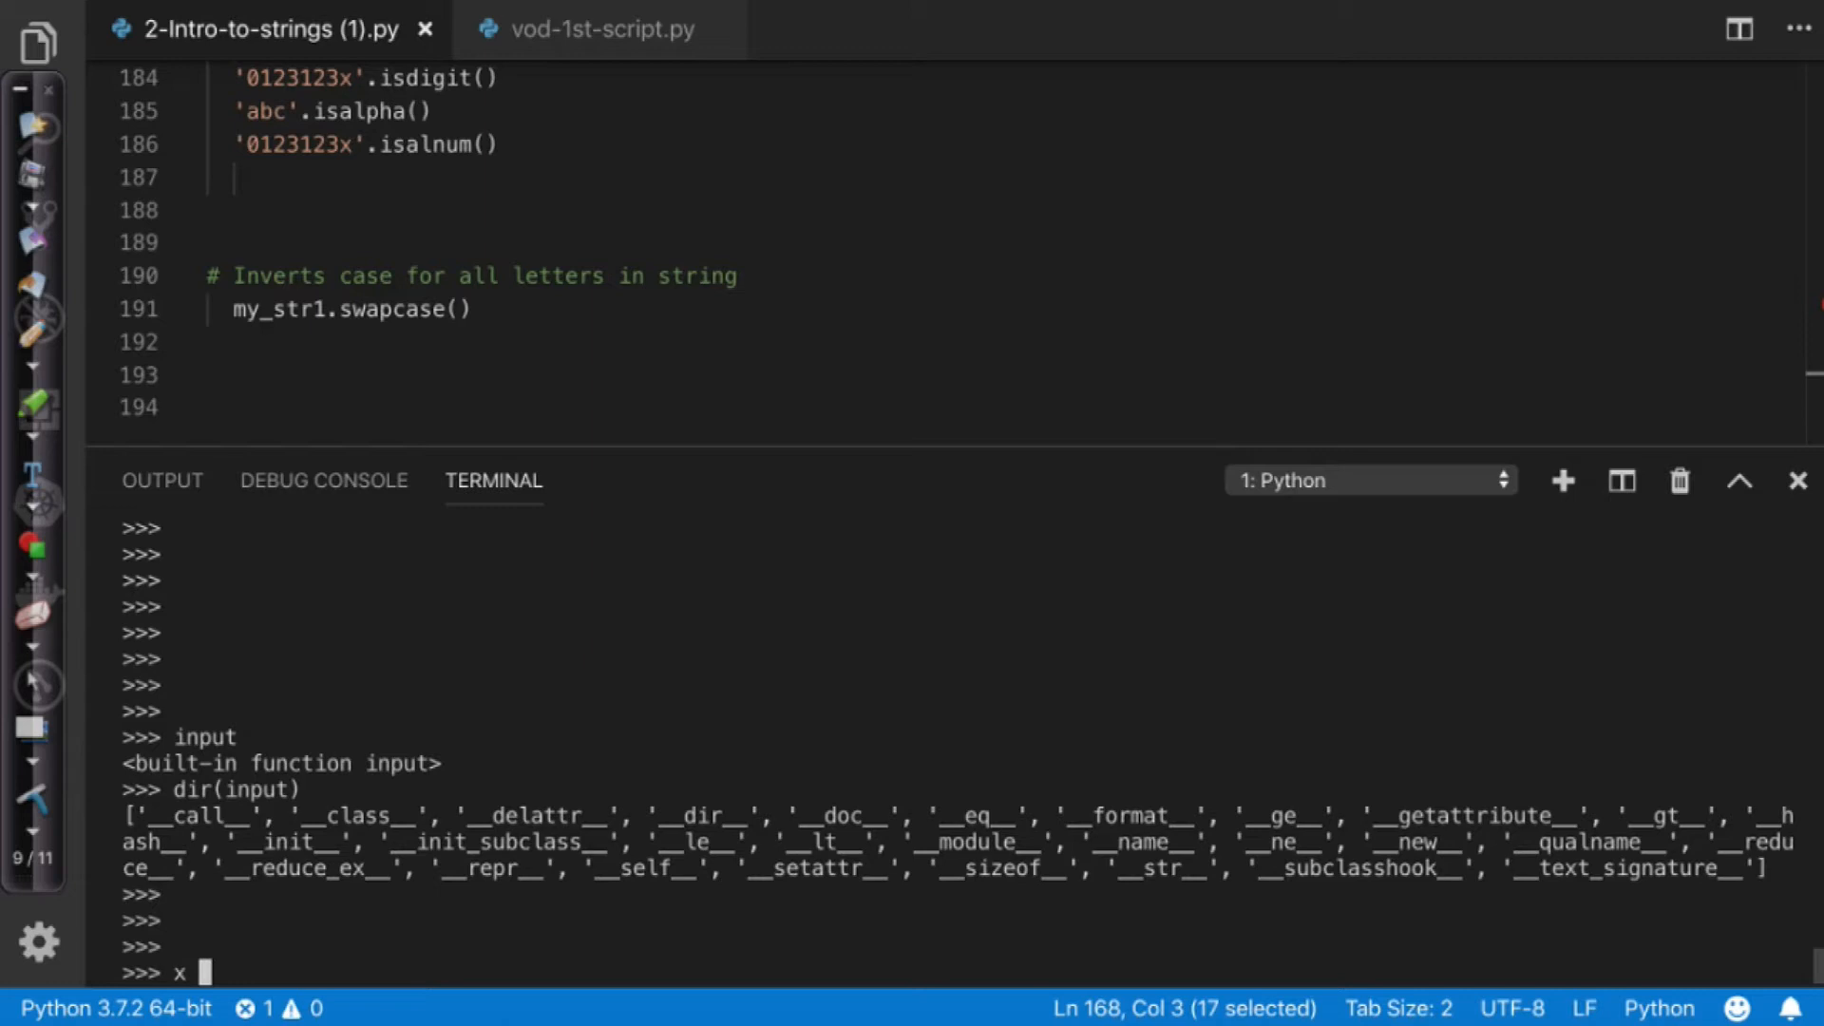
{"action": "type", "text": "="}
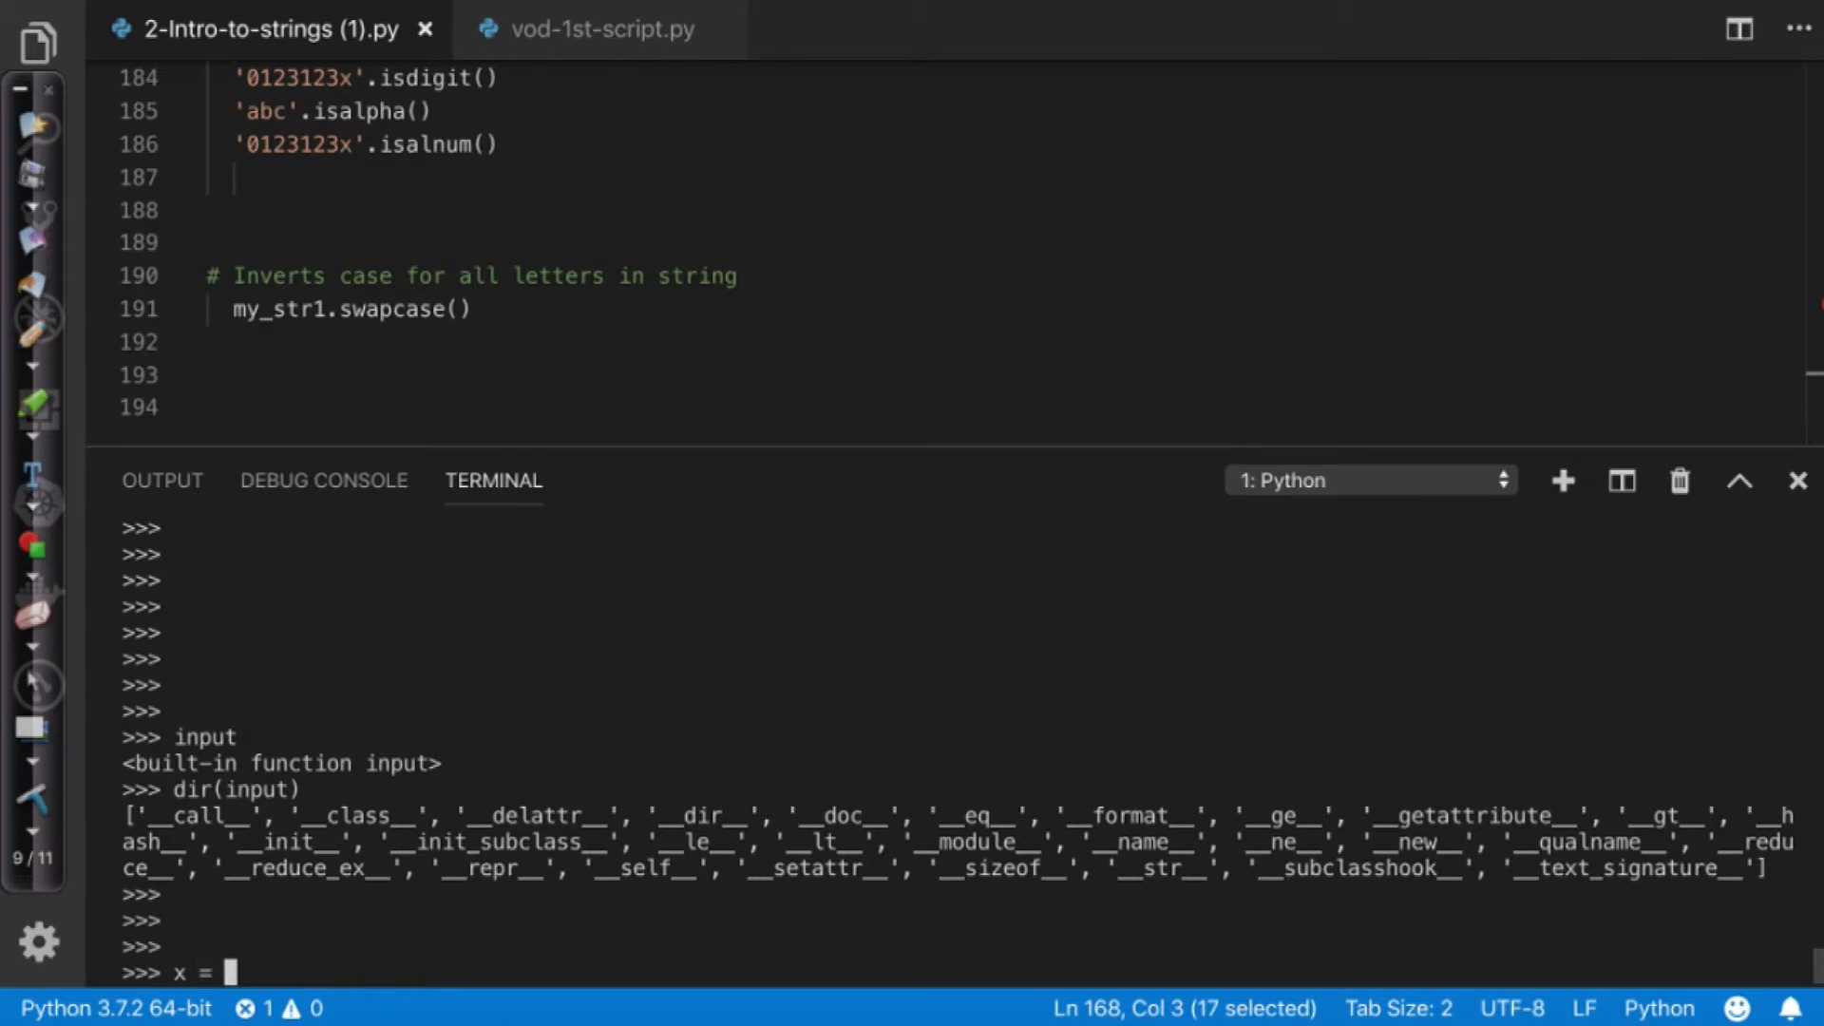
{"action": "type", "text": "'"}
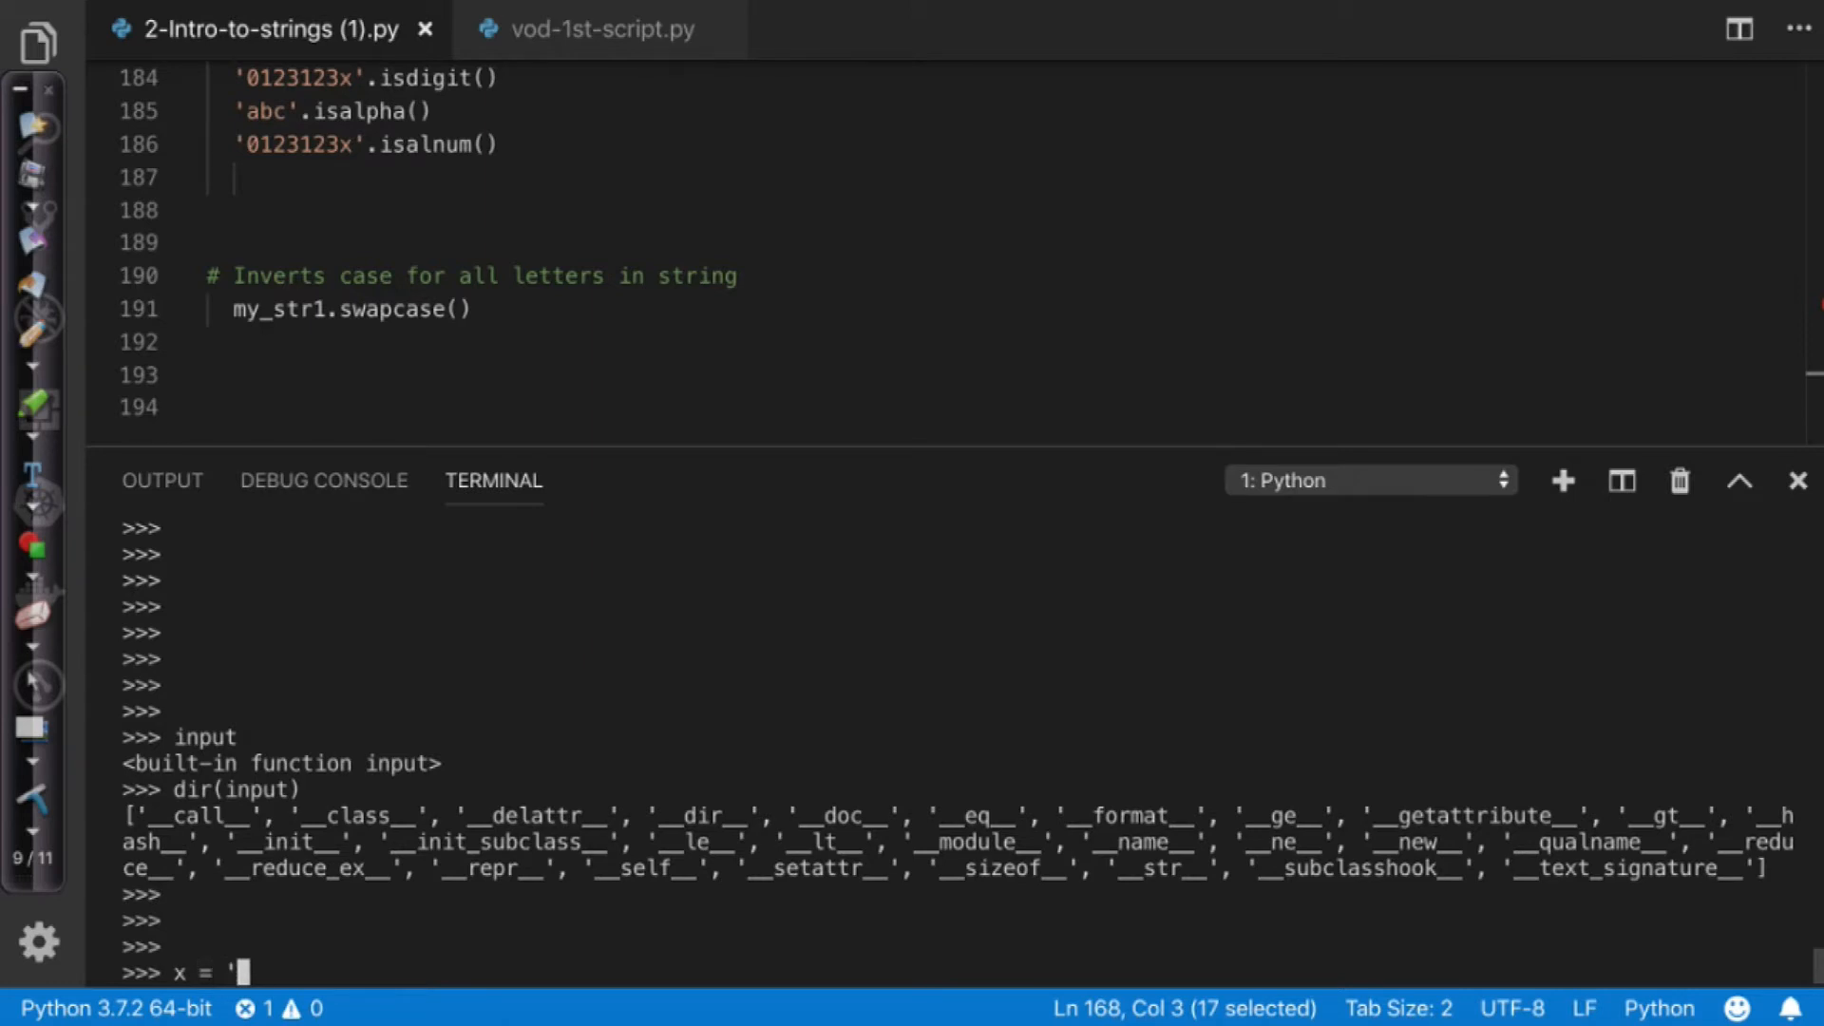
{"action": "type", "text": "secr"}
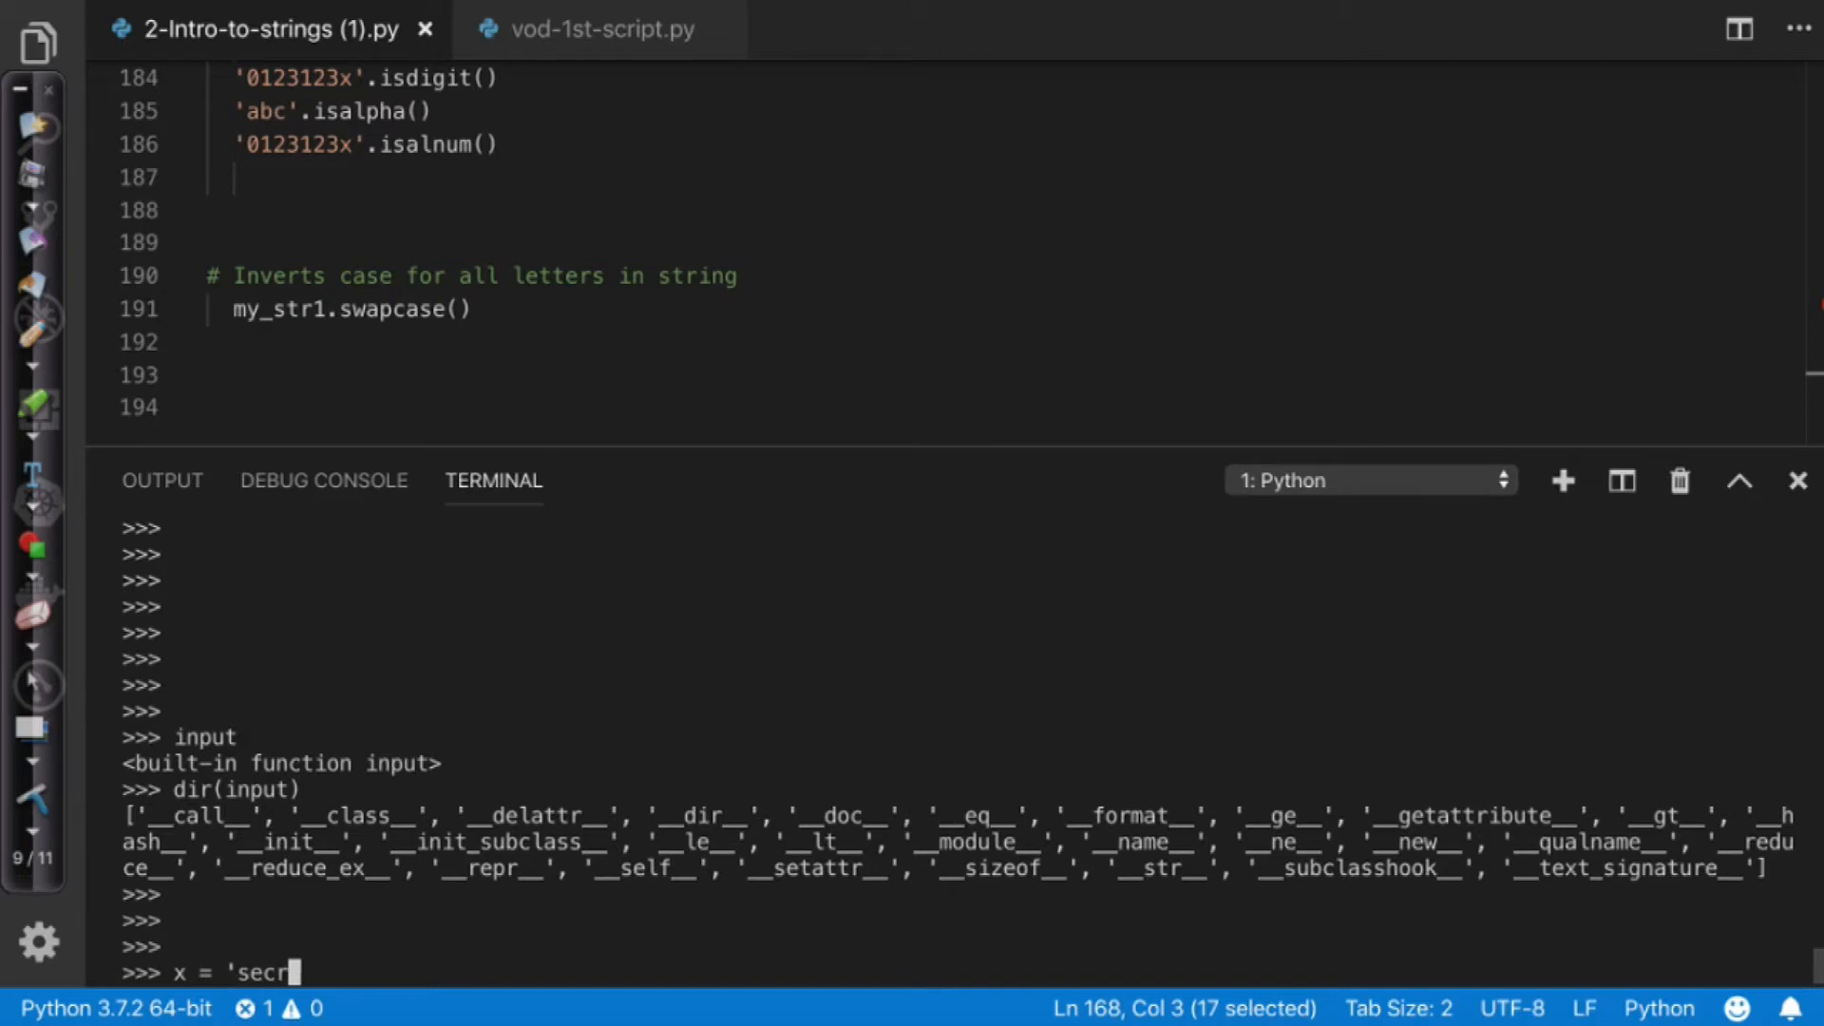
{"action": "type", "text": "t password"}
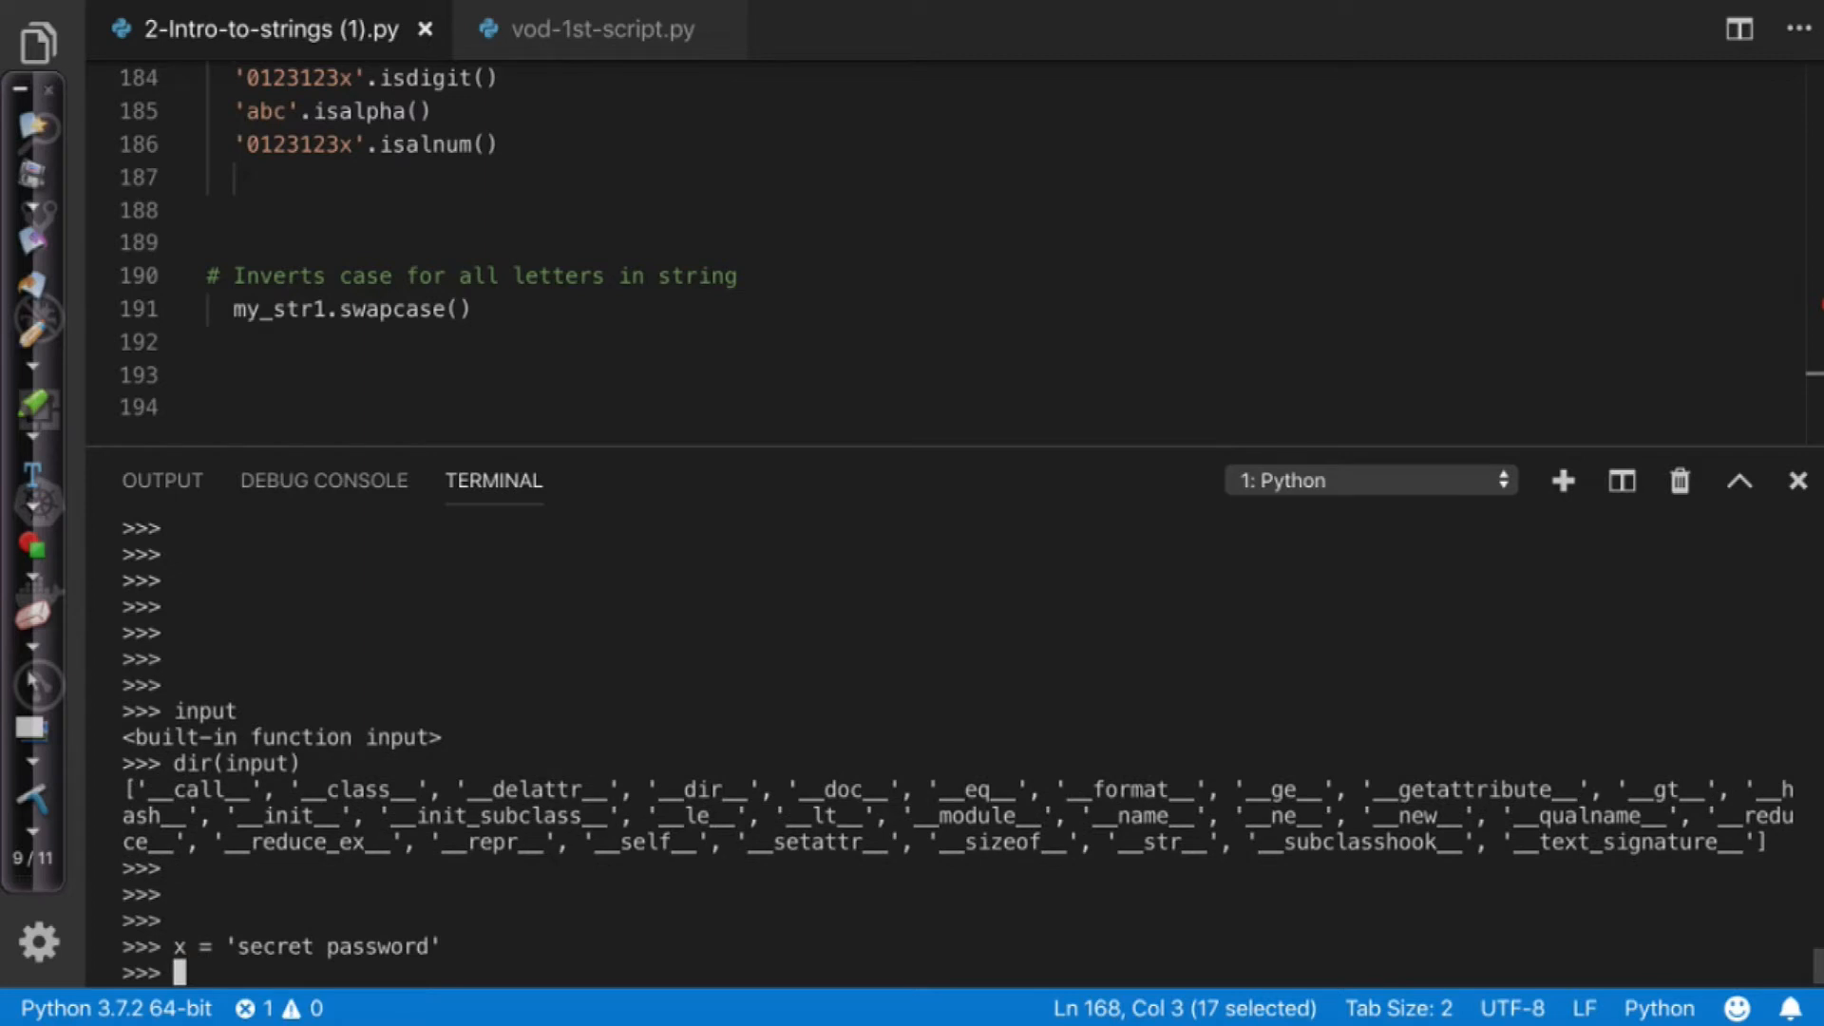
{"action": "mouse_move", "coordinate": [304, 948]}
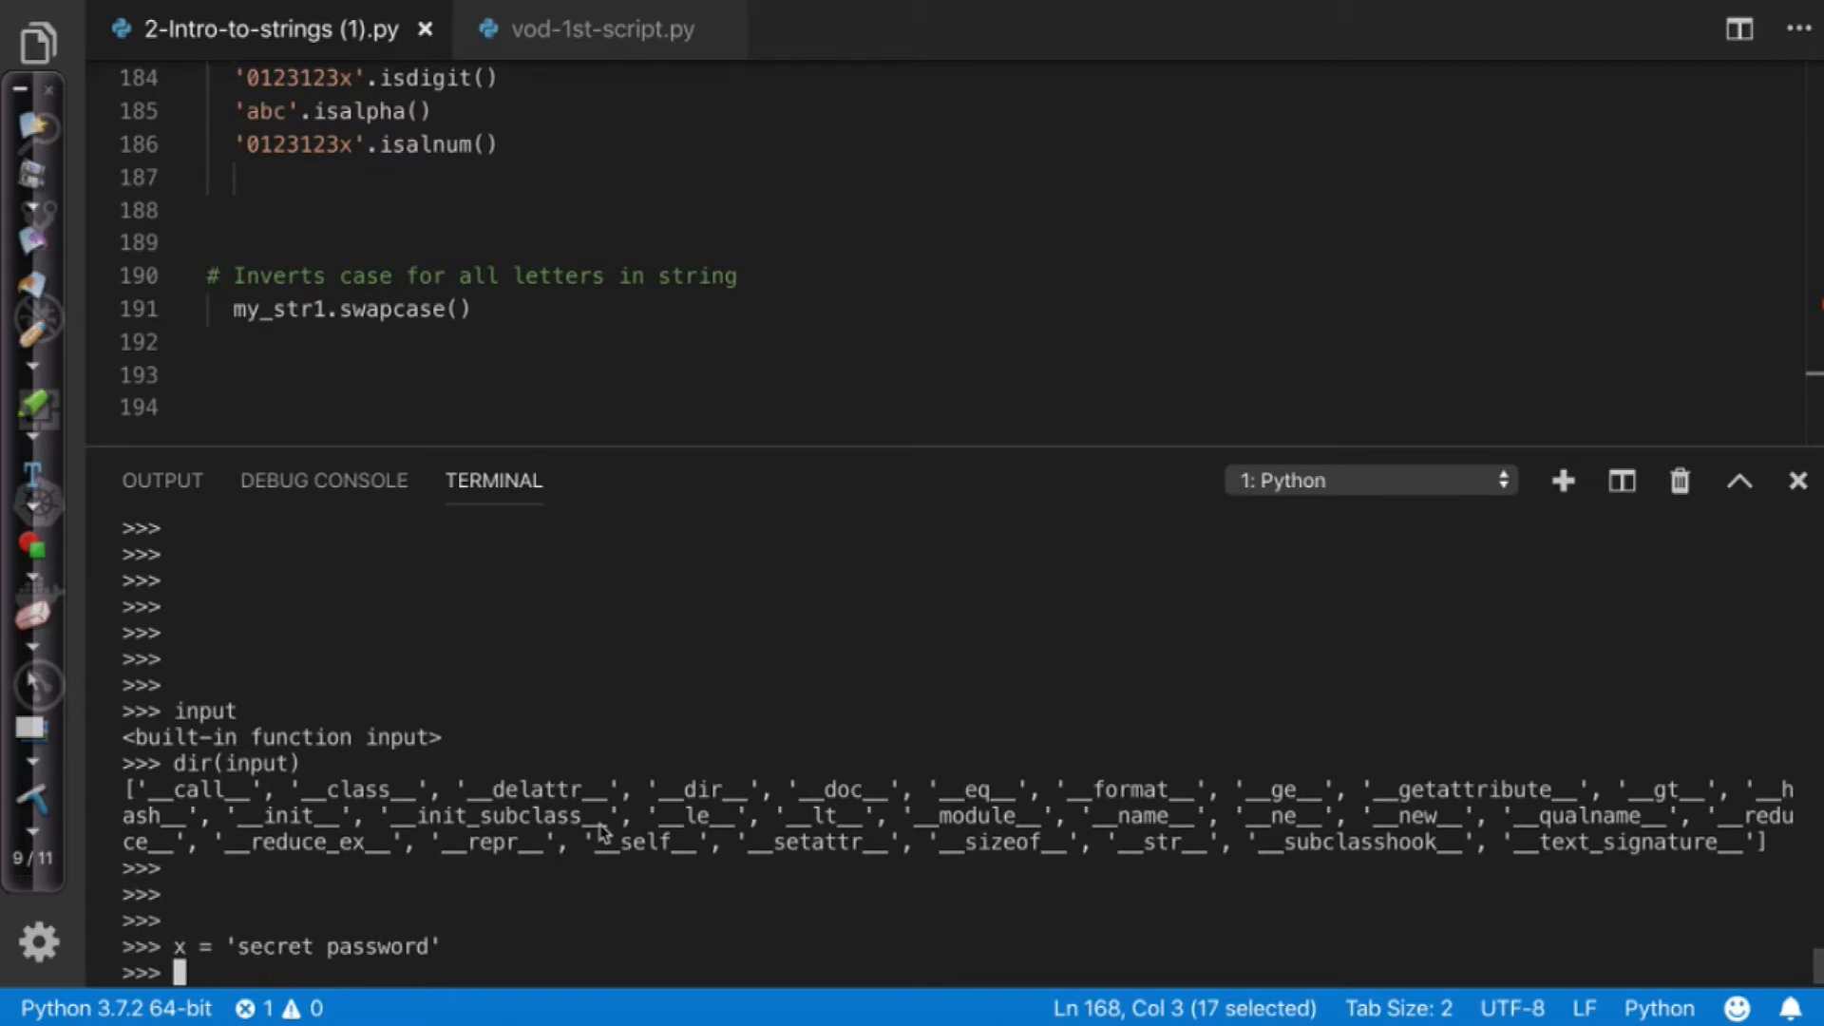
{"action": "type", "text": "password"}
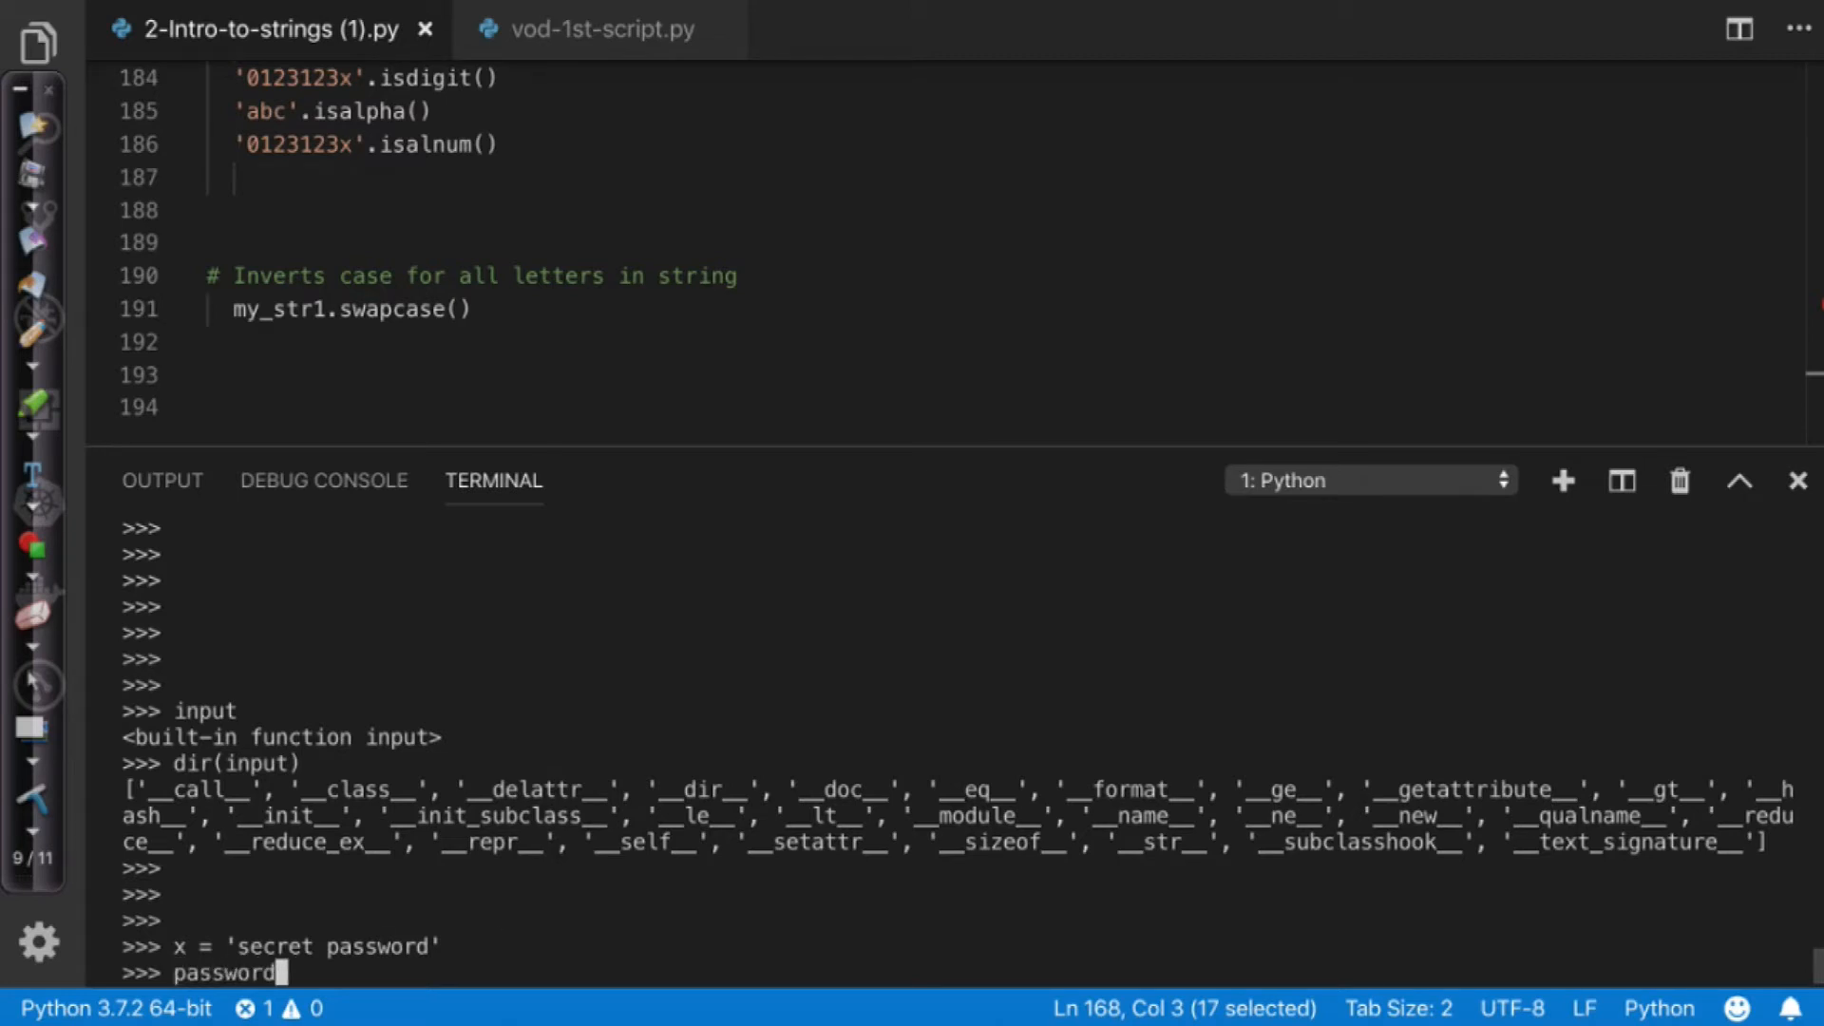
{"action": "type", "text": "= '"}
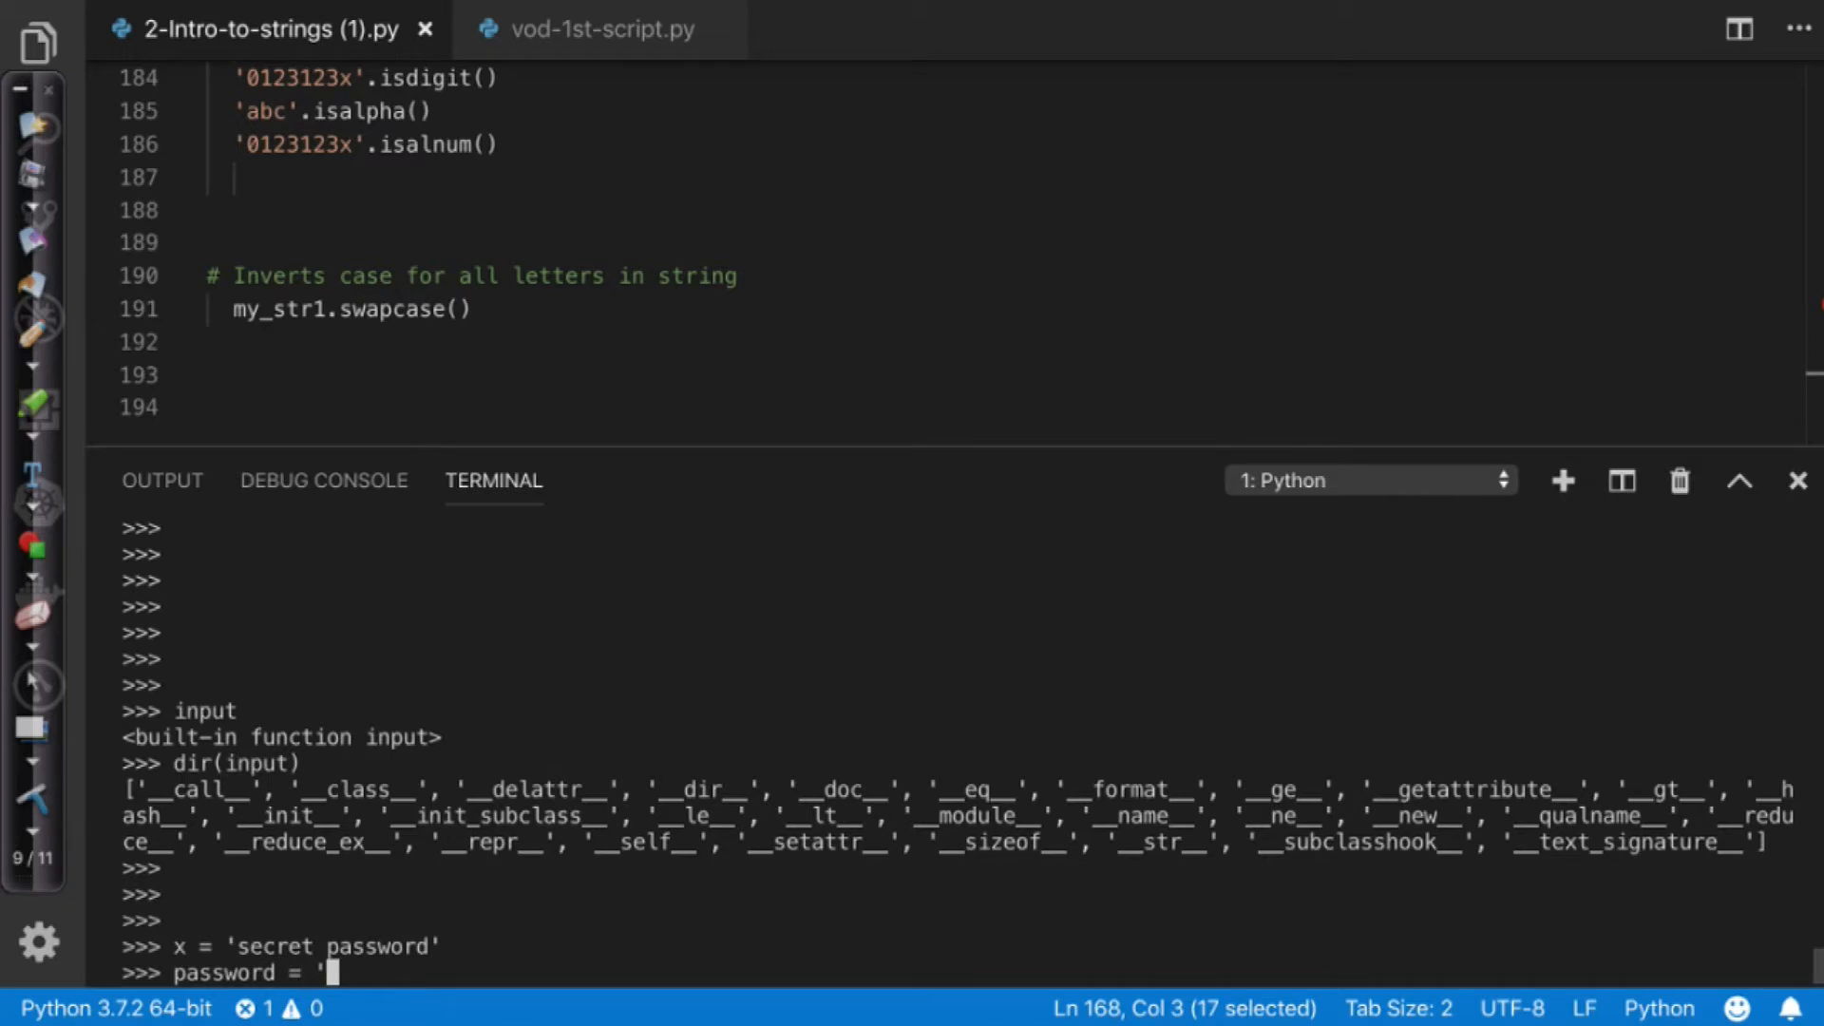
{"action": "type", "text": "sec"}
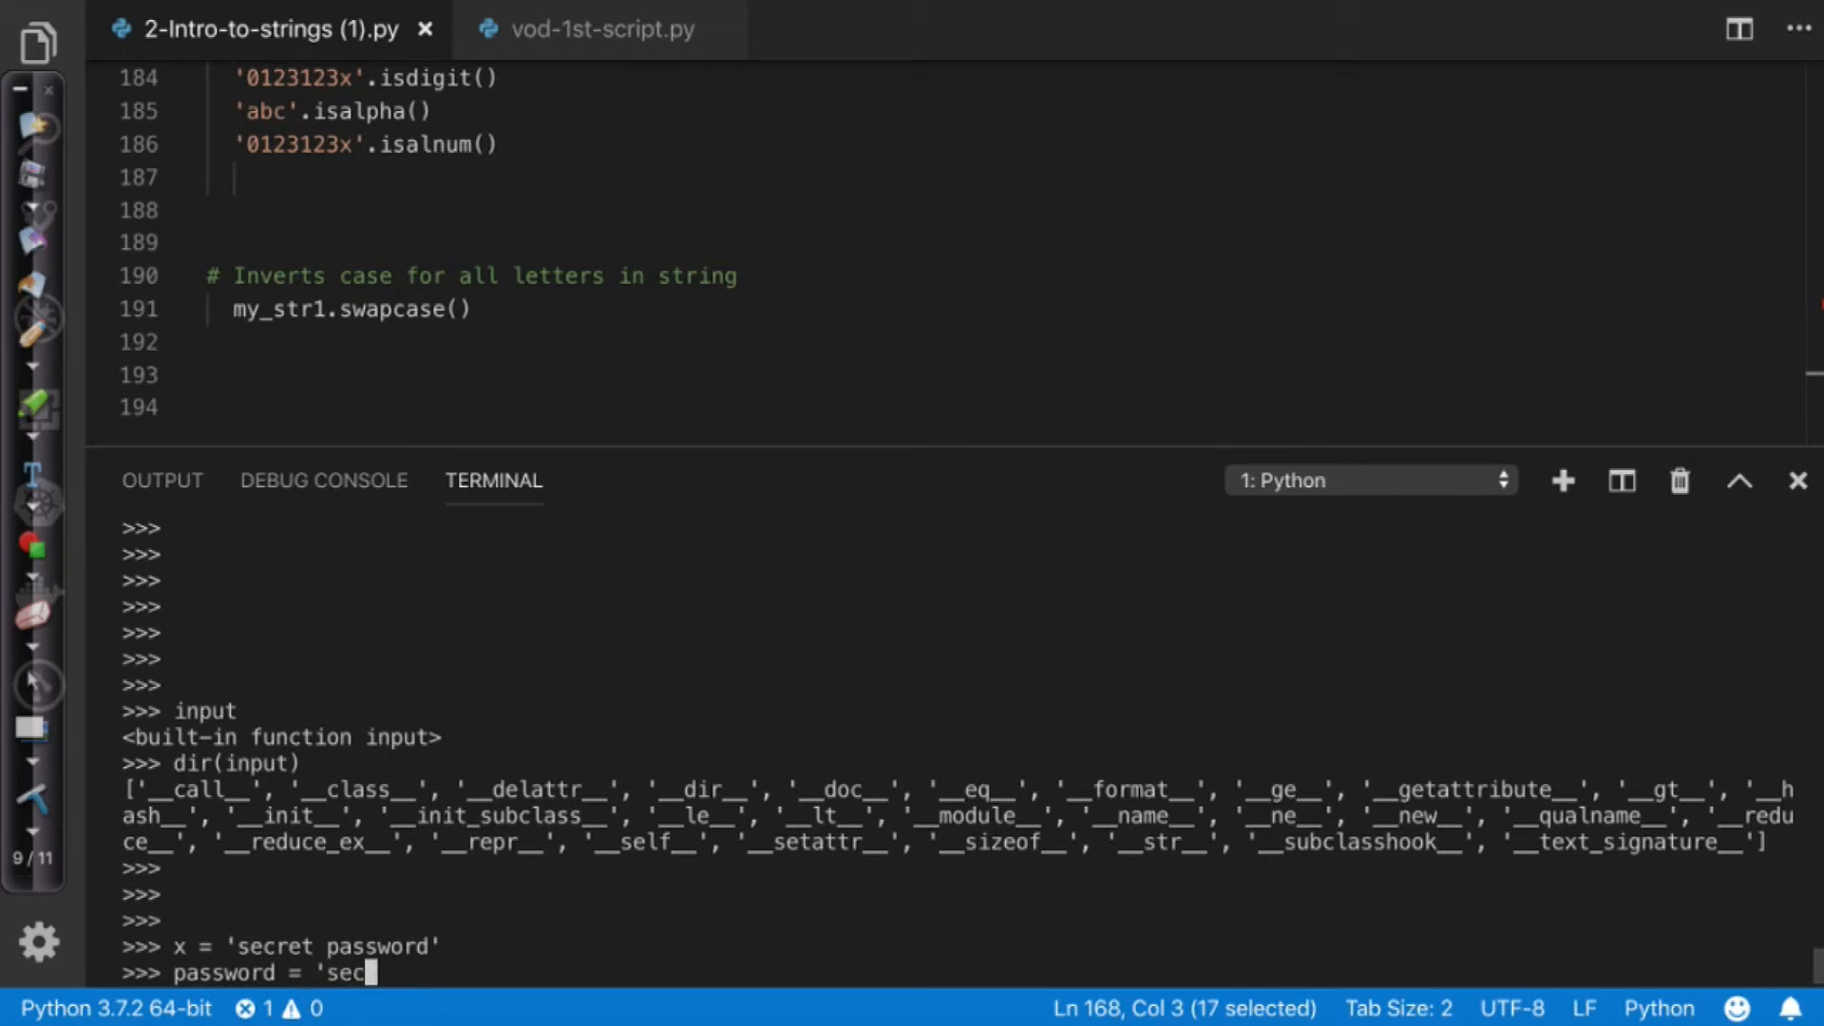
{"action": "type", "text": "ret"}
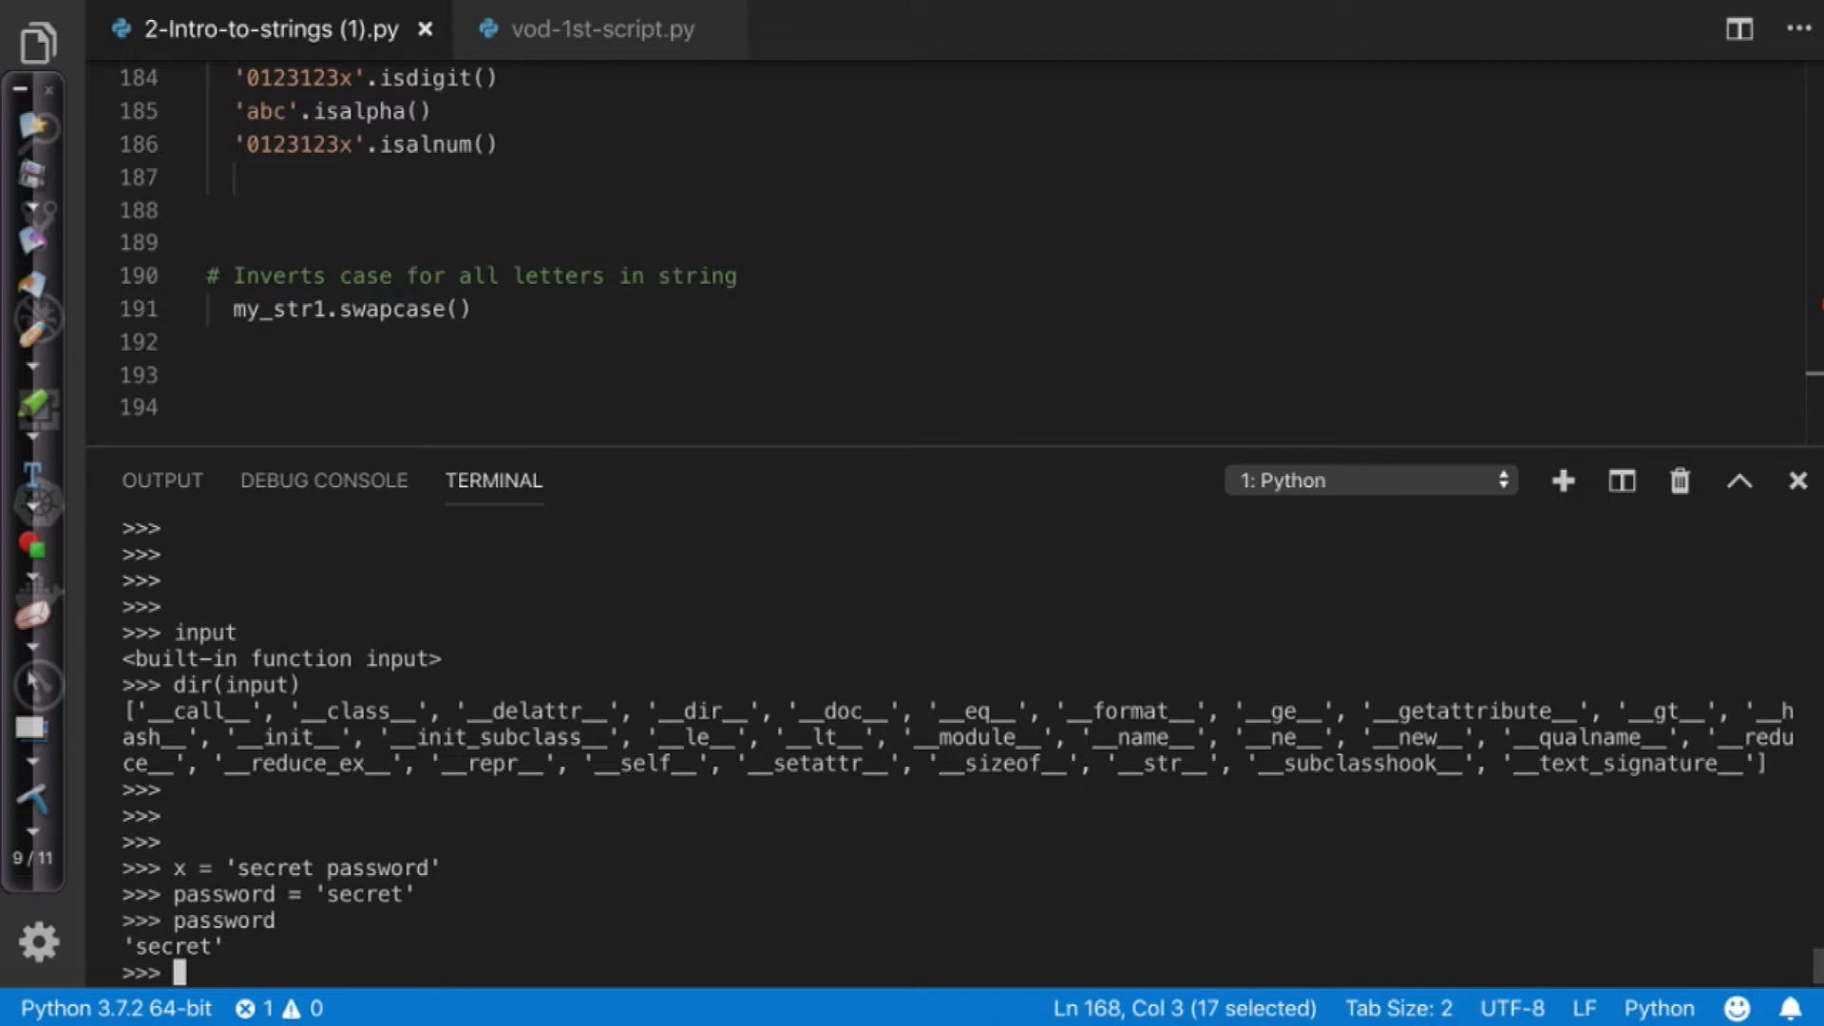
{"action": "mouse_move", "coordinate": [669, 675]}
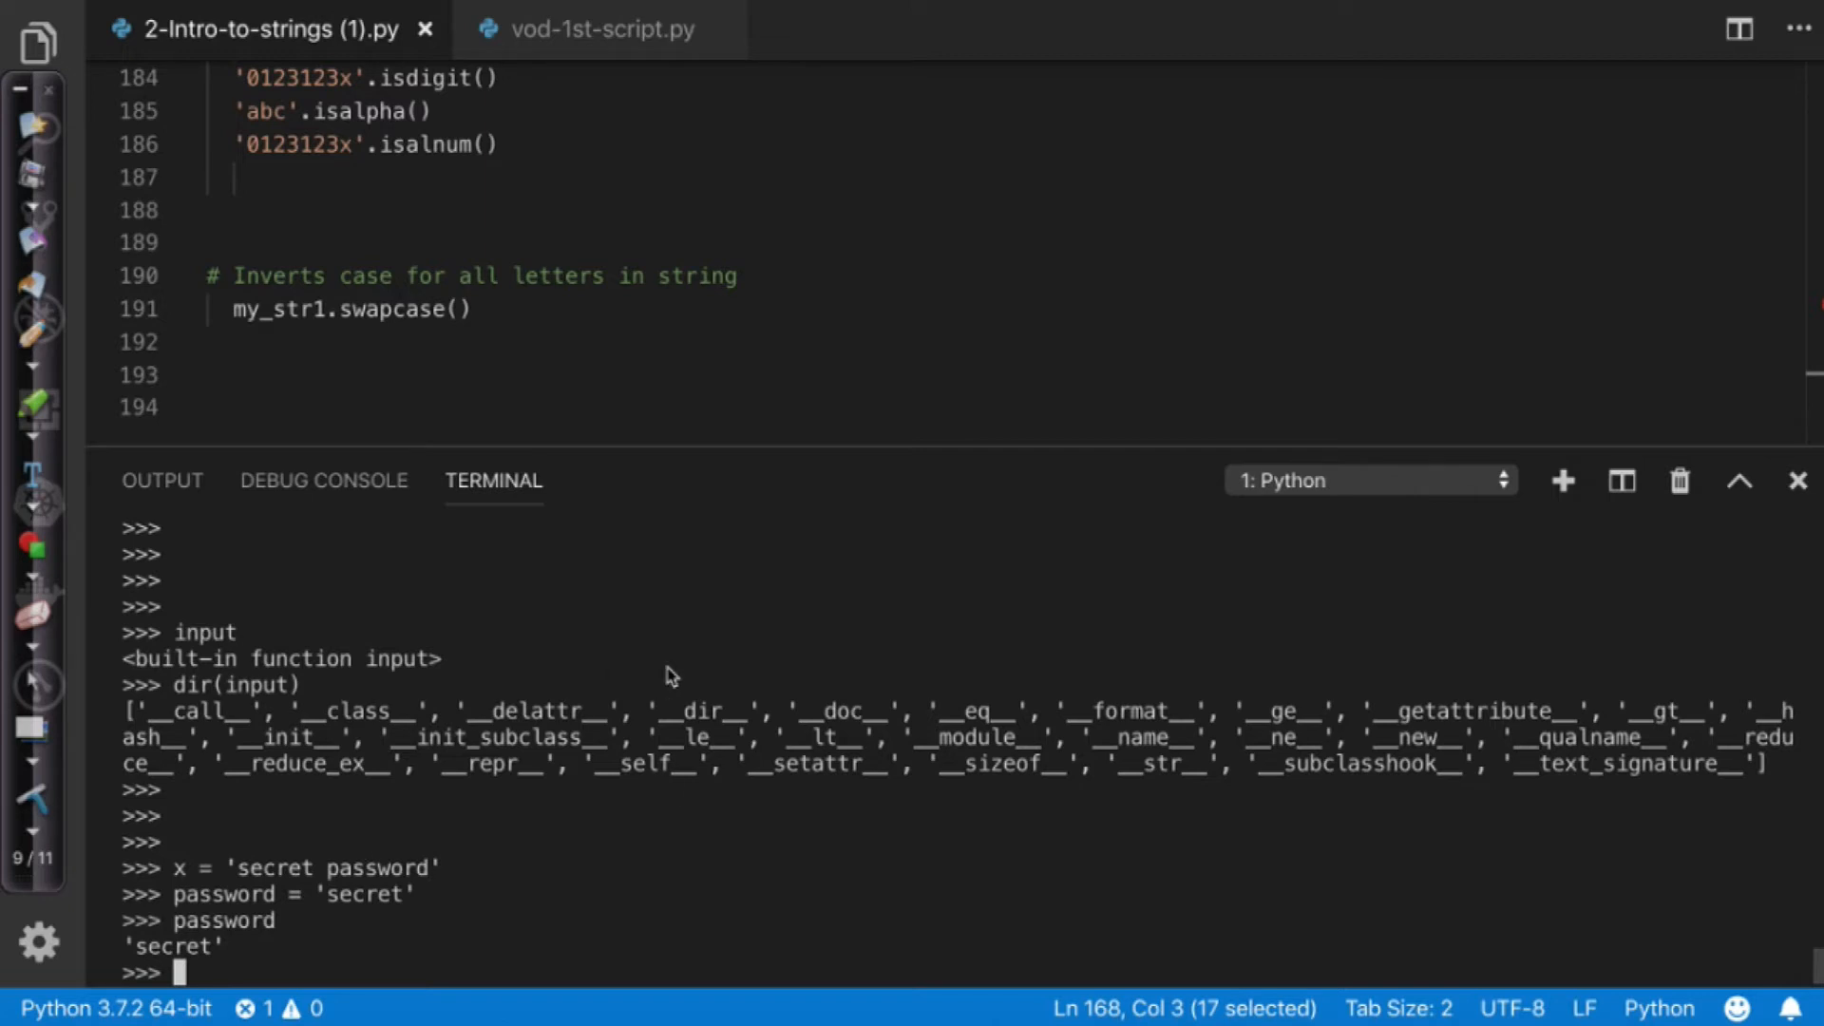
{"action": "mouse_move", "coordinate": [621, 850]}
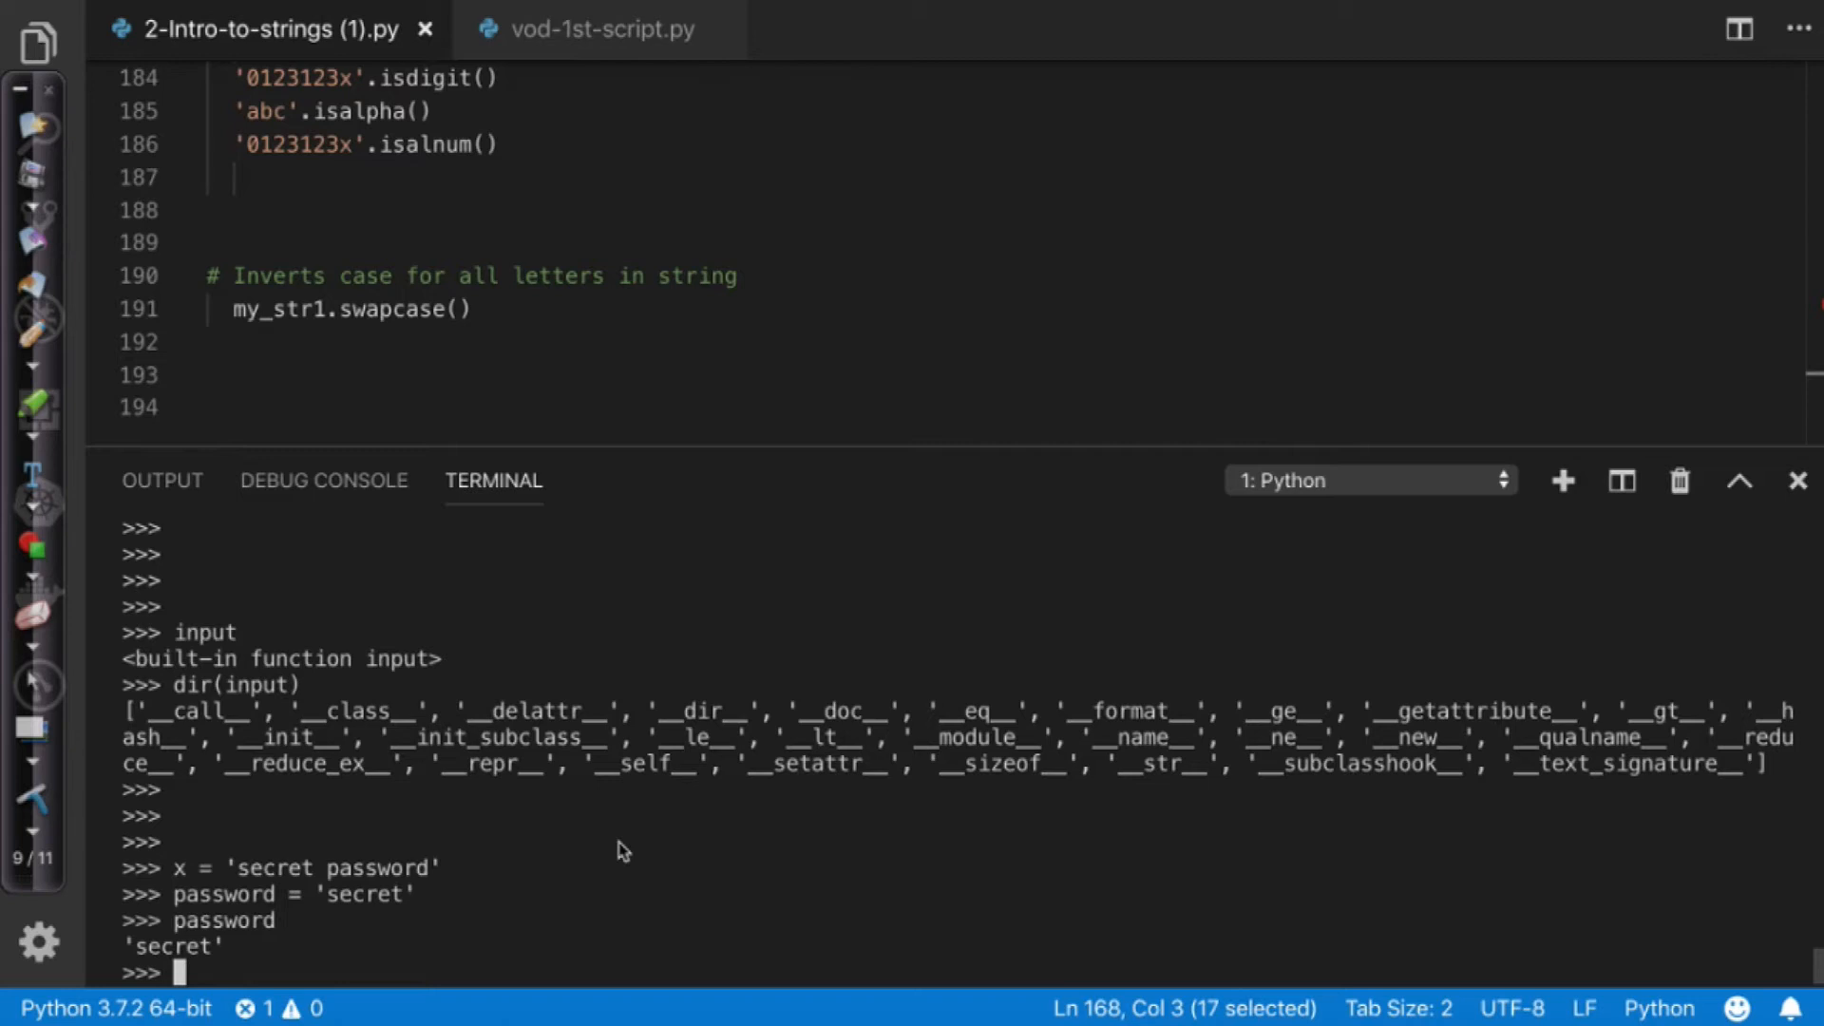
- Read 'secret' into password with input() and check type(password) is str
{"action": "type", "text": "password ="}
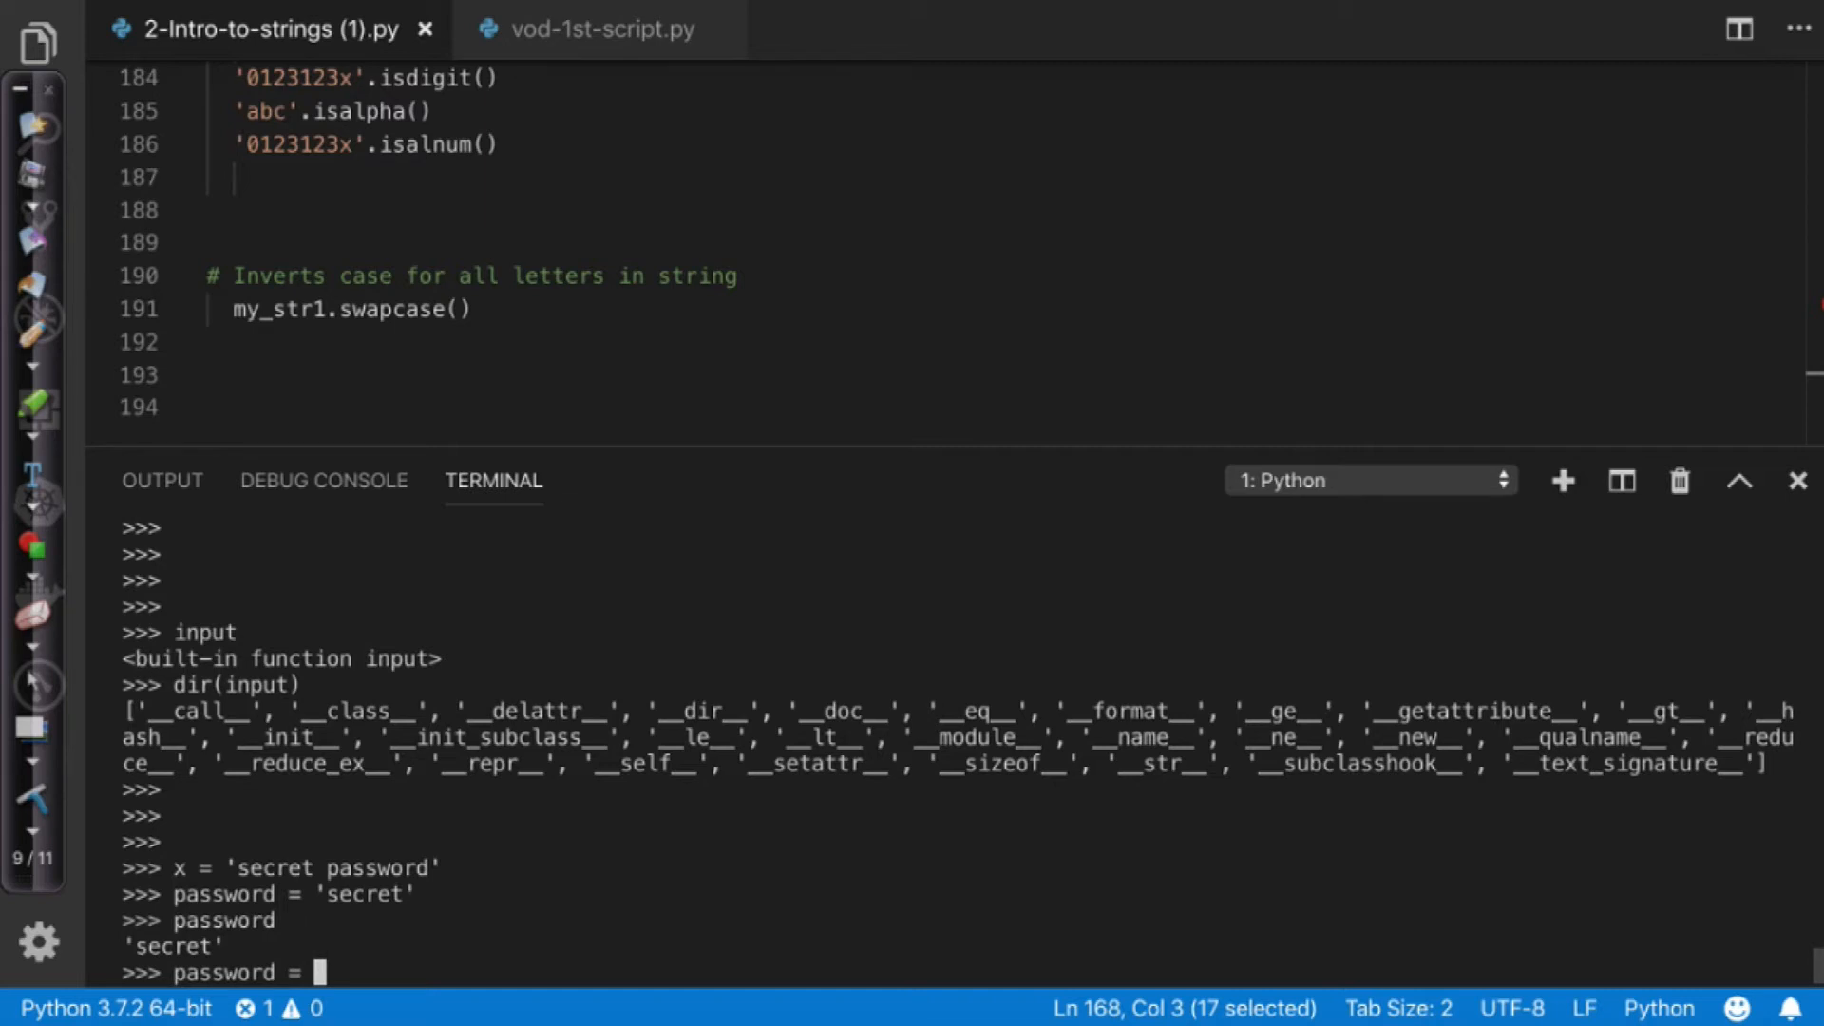
{"action": "type", "text": "in"}
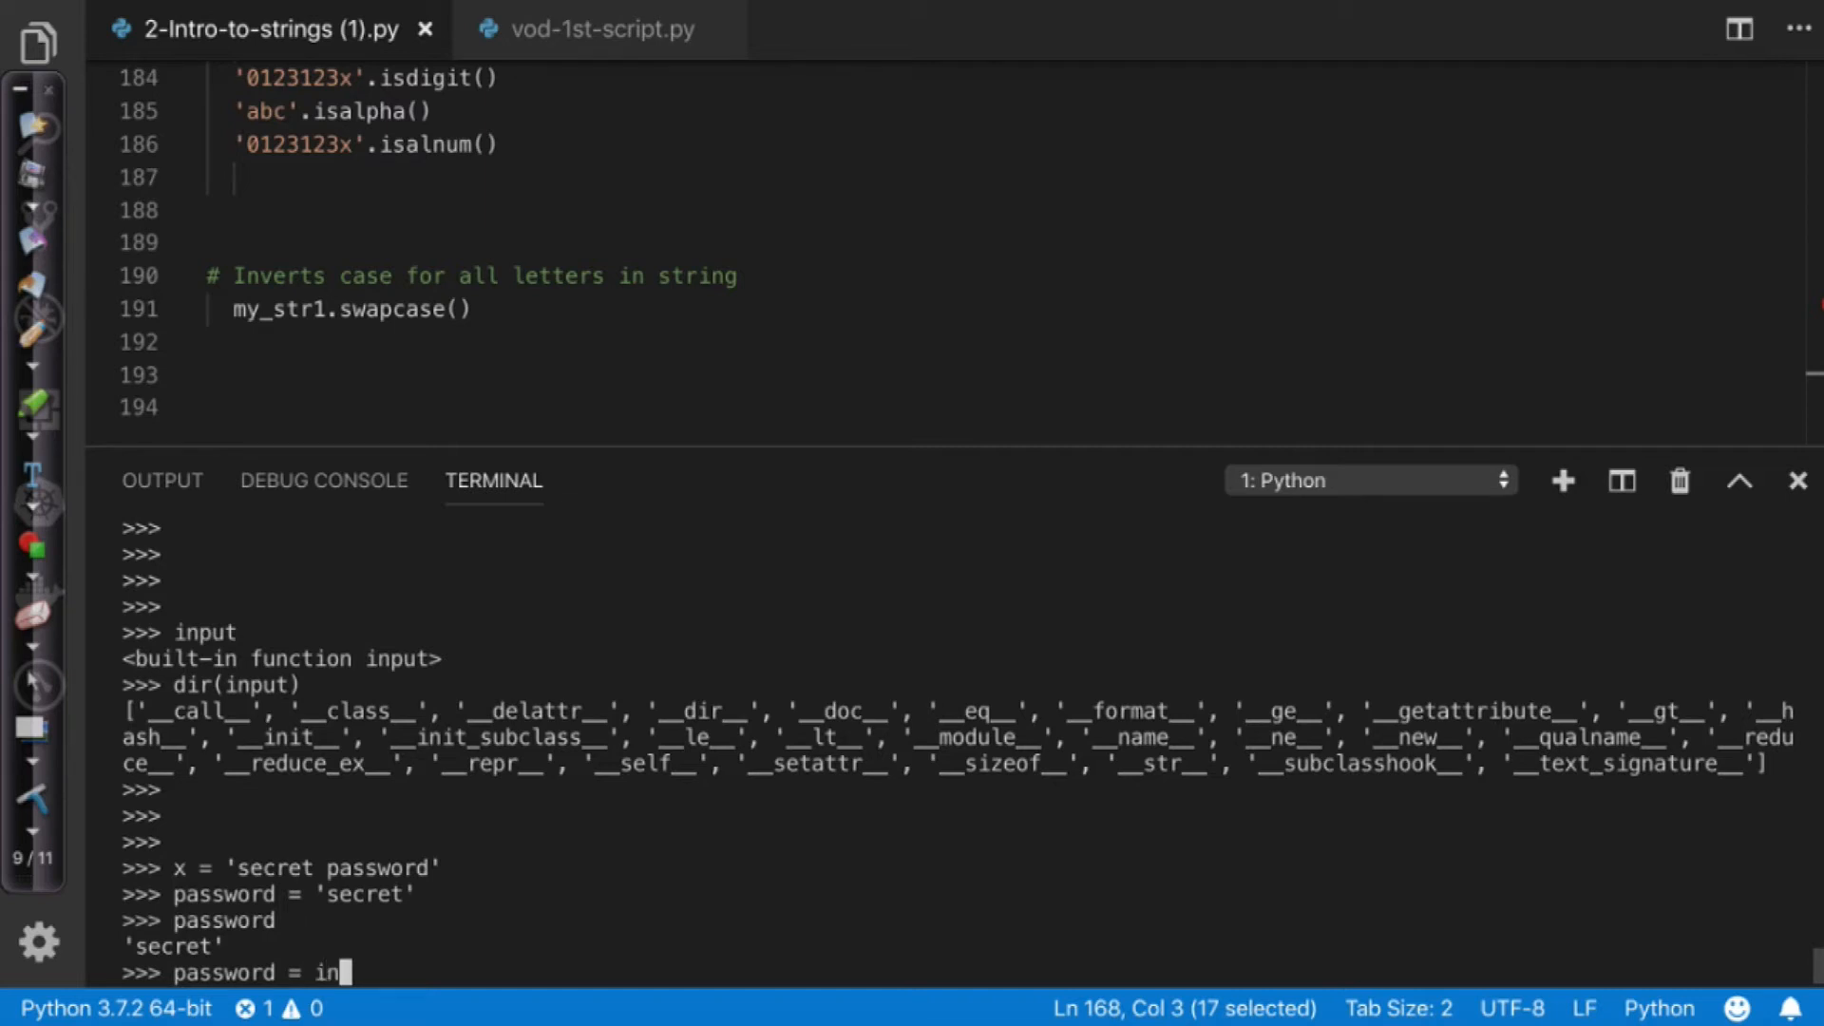
{"action": "type", "text": "put()"}
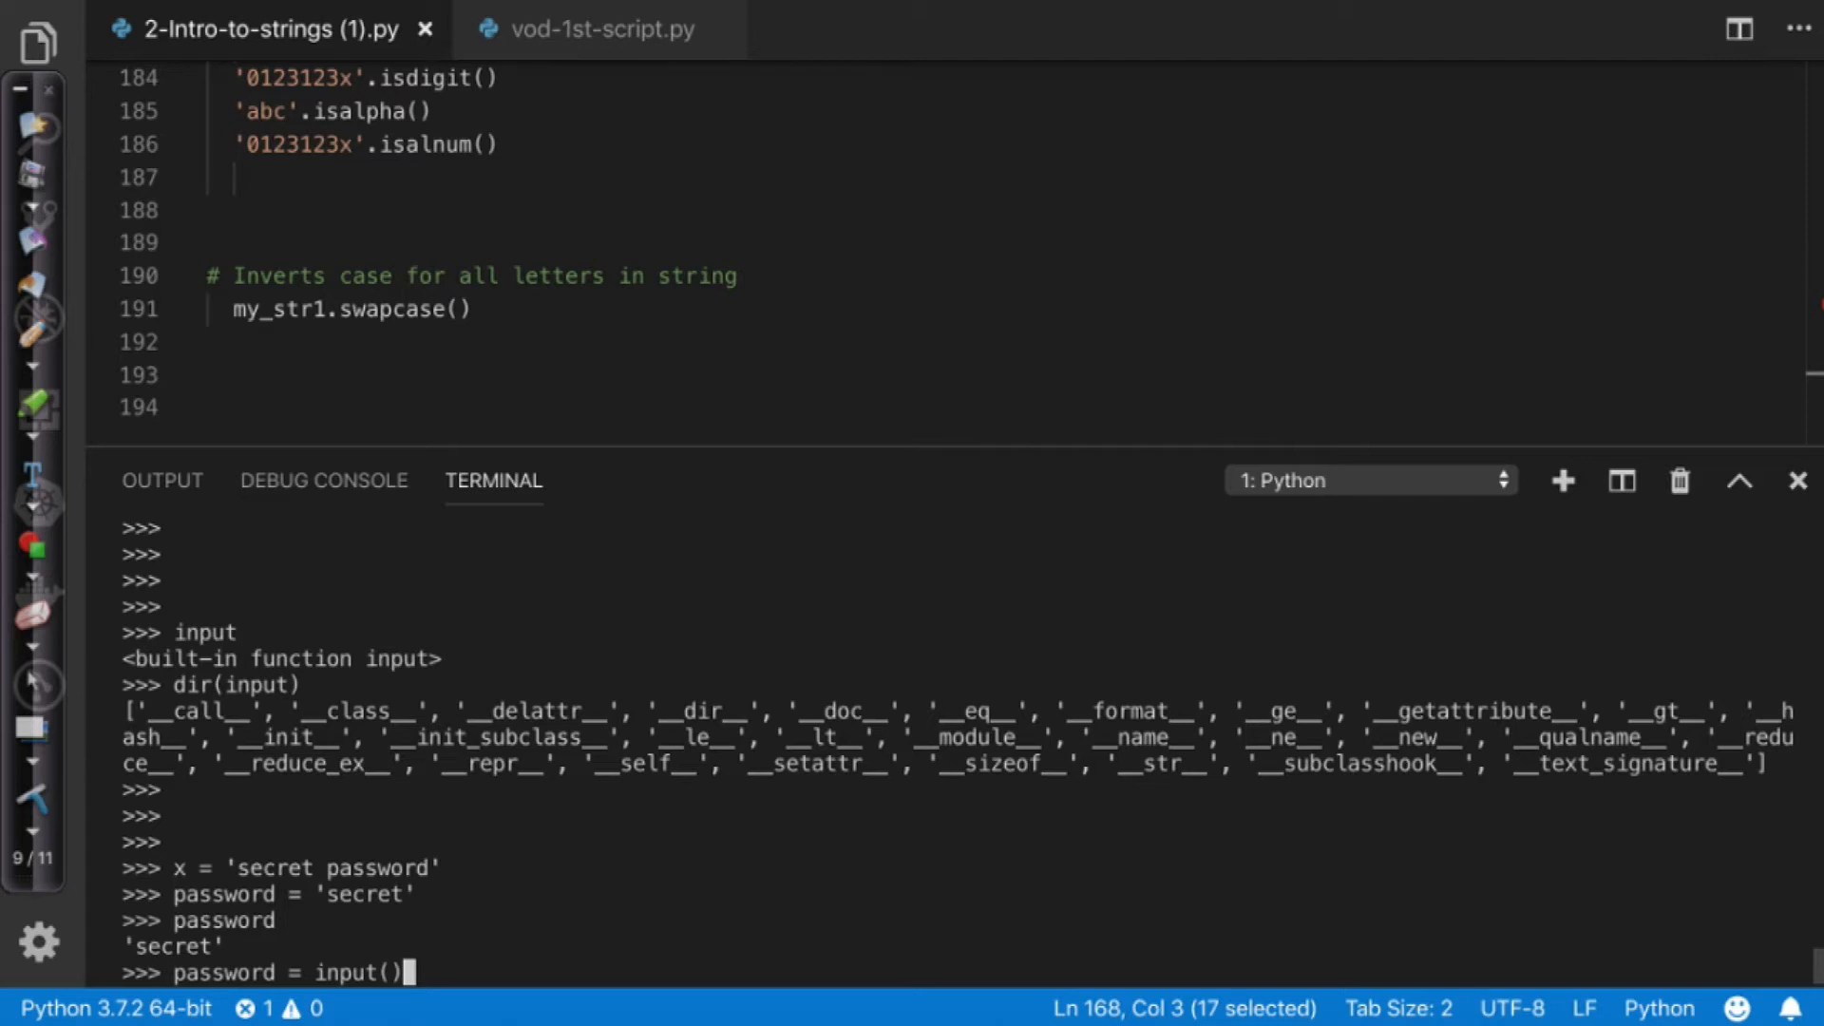
{"action": "key", "text": "enter"}
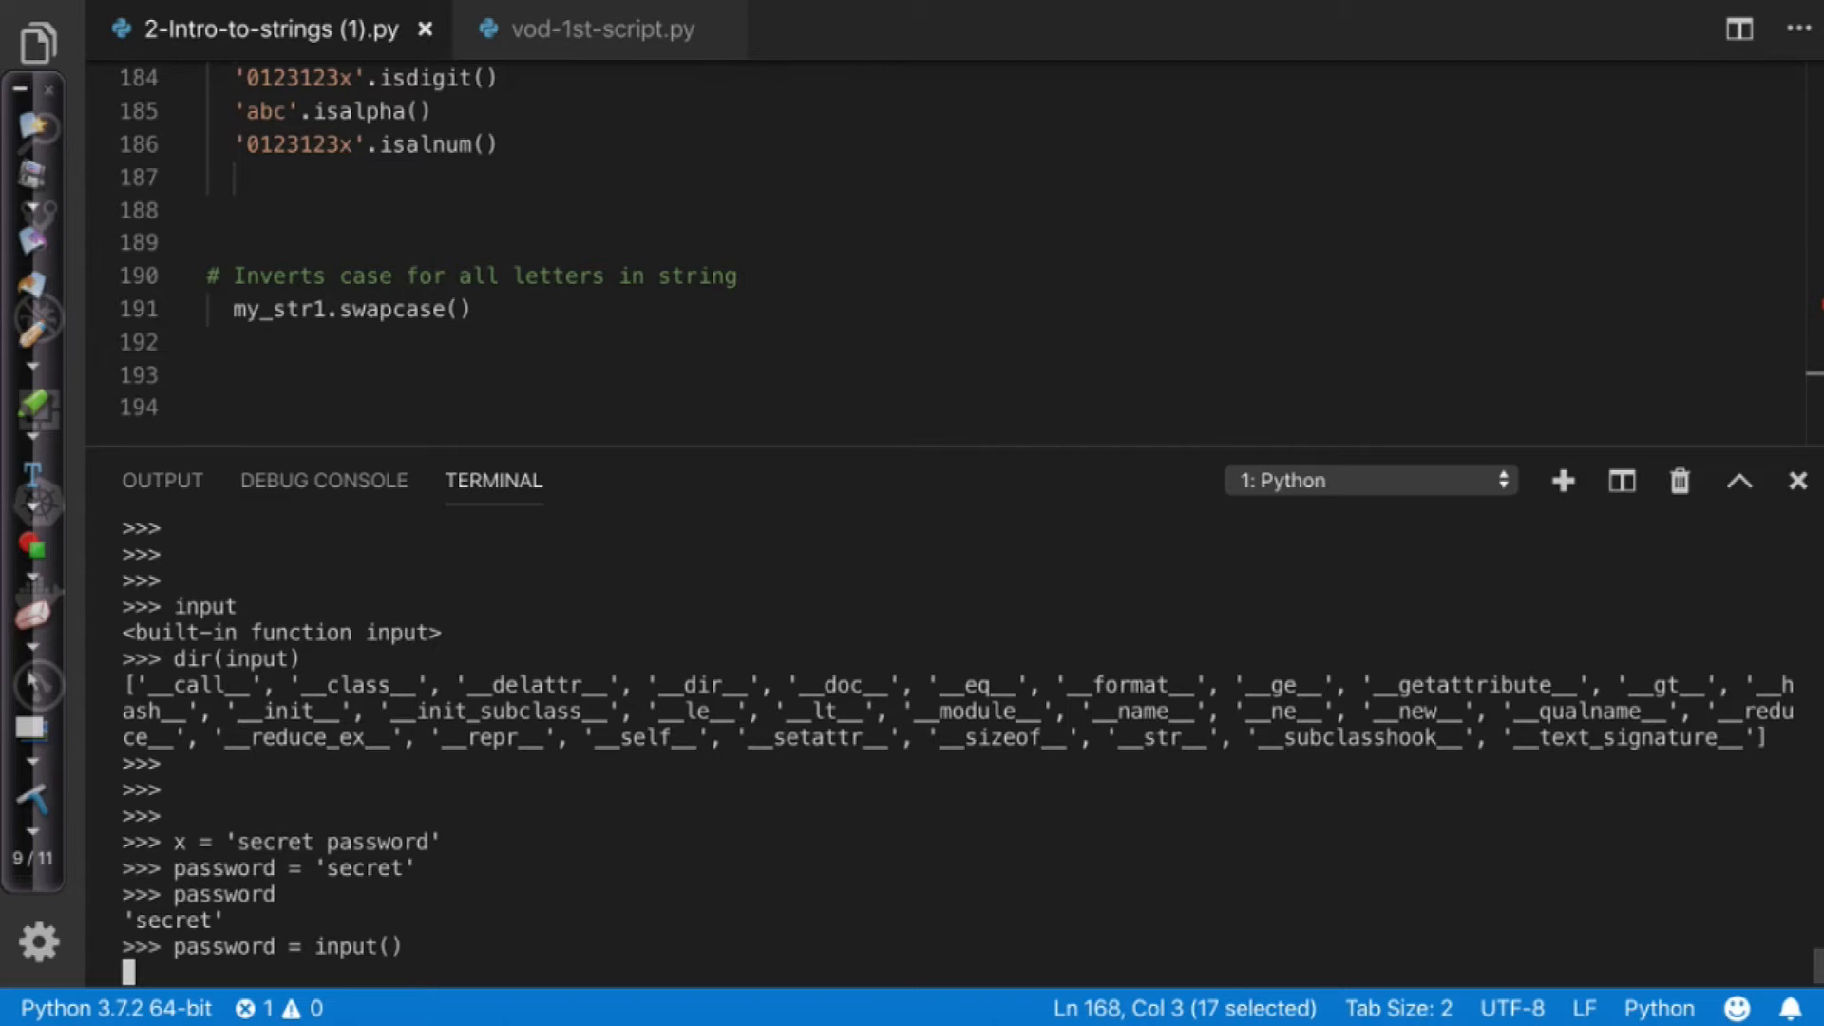
{"action": "type", "text": "secre"}
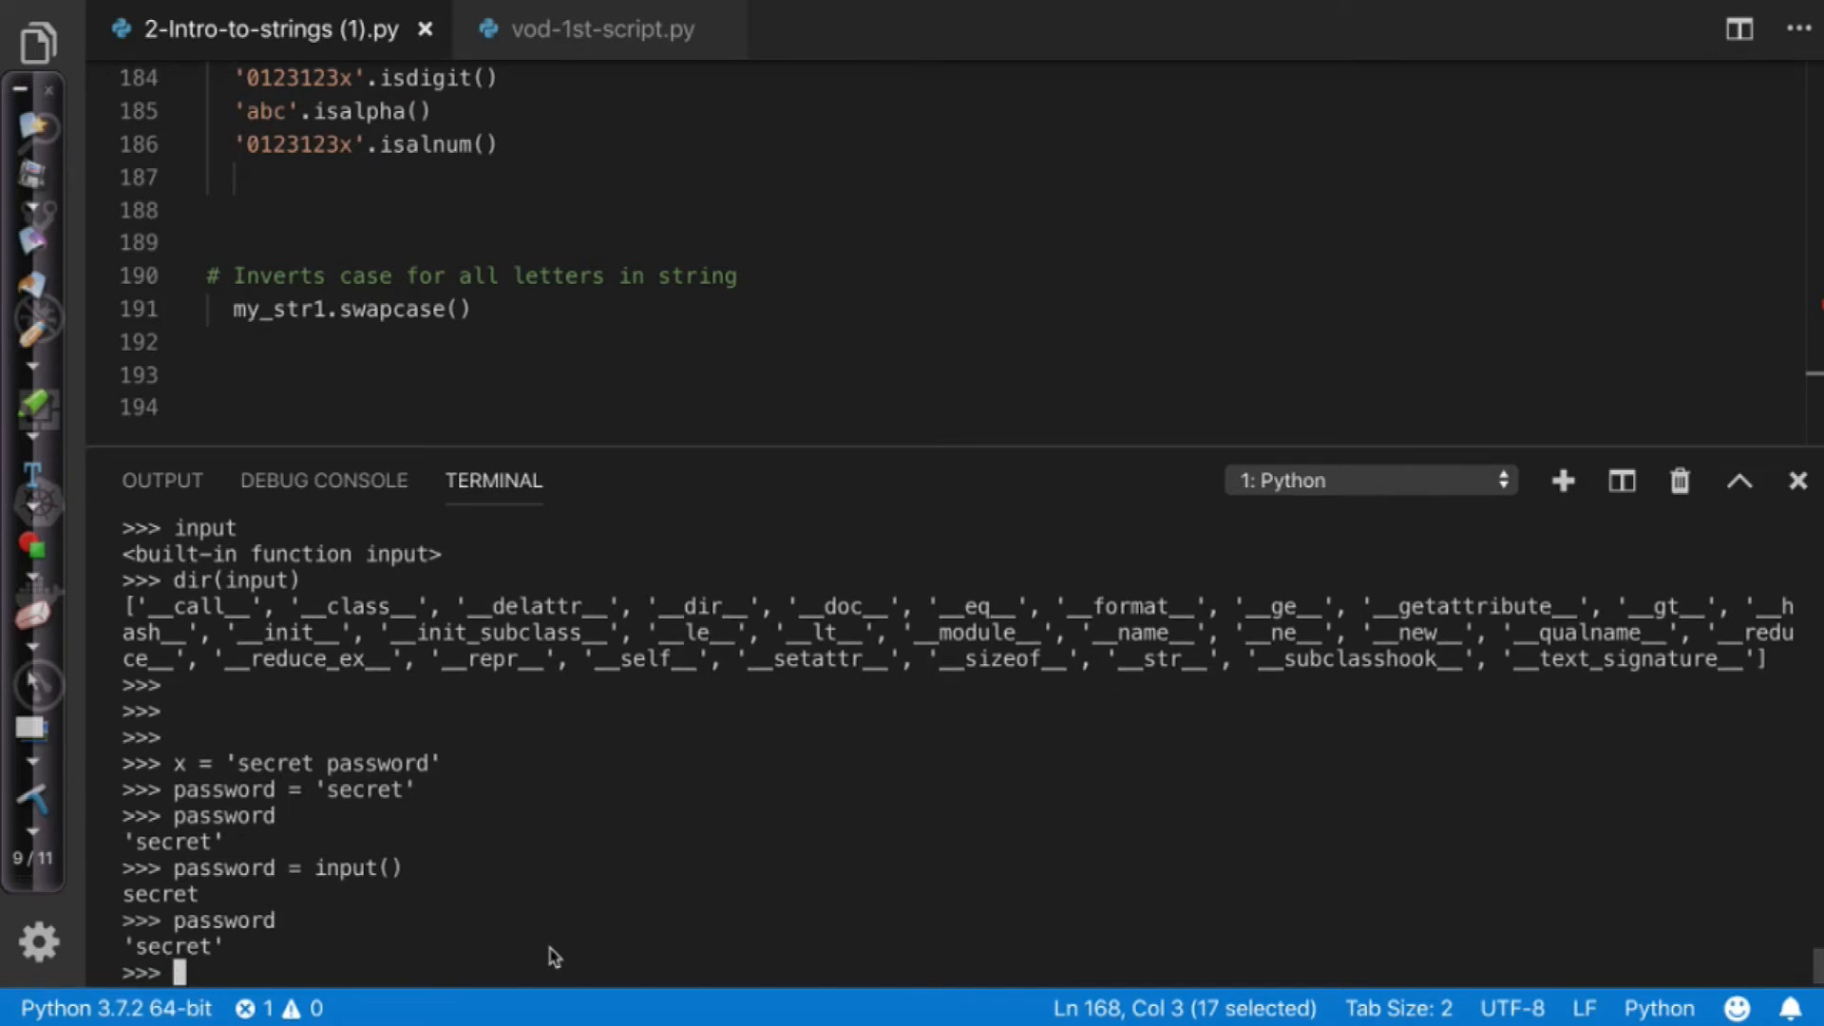
{"action": "type", "text": "type"}
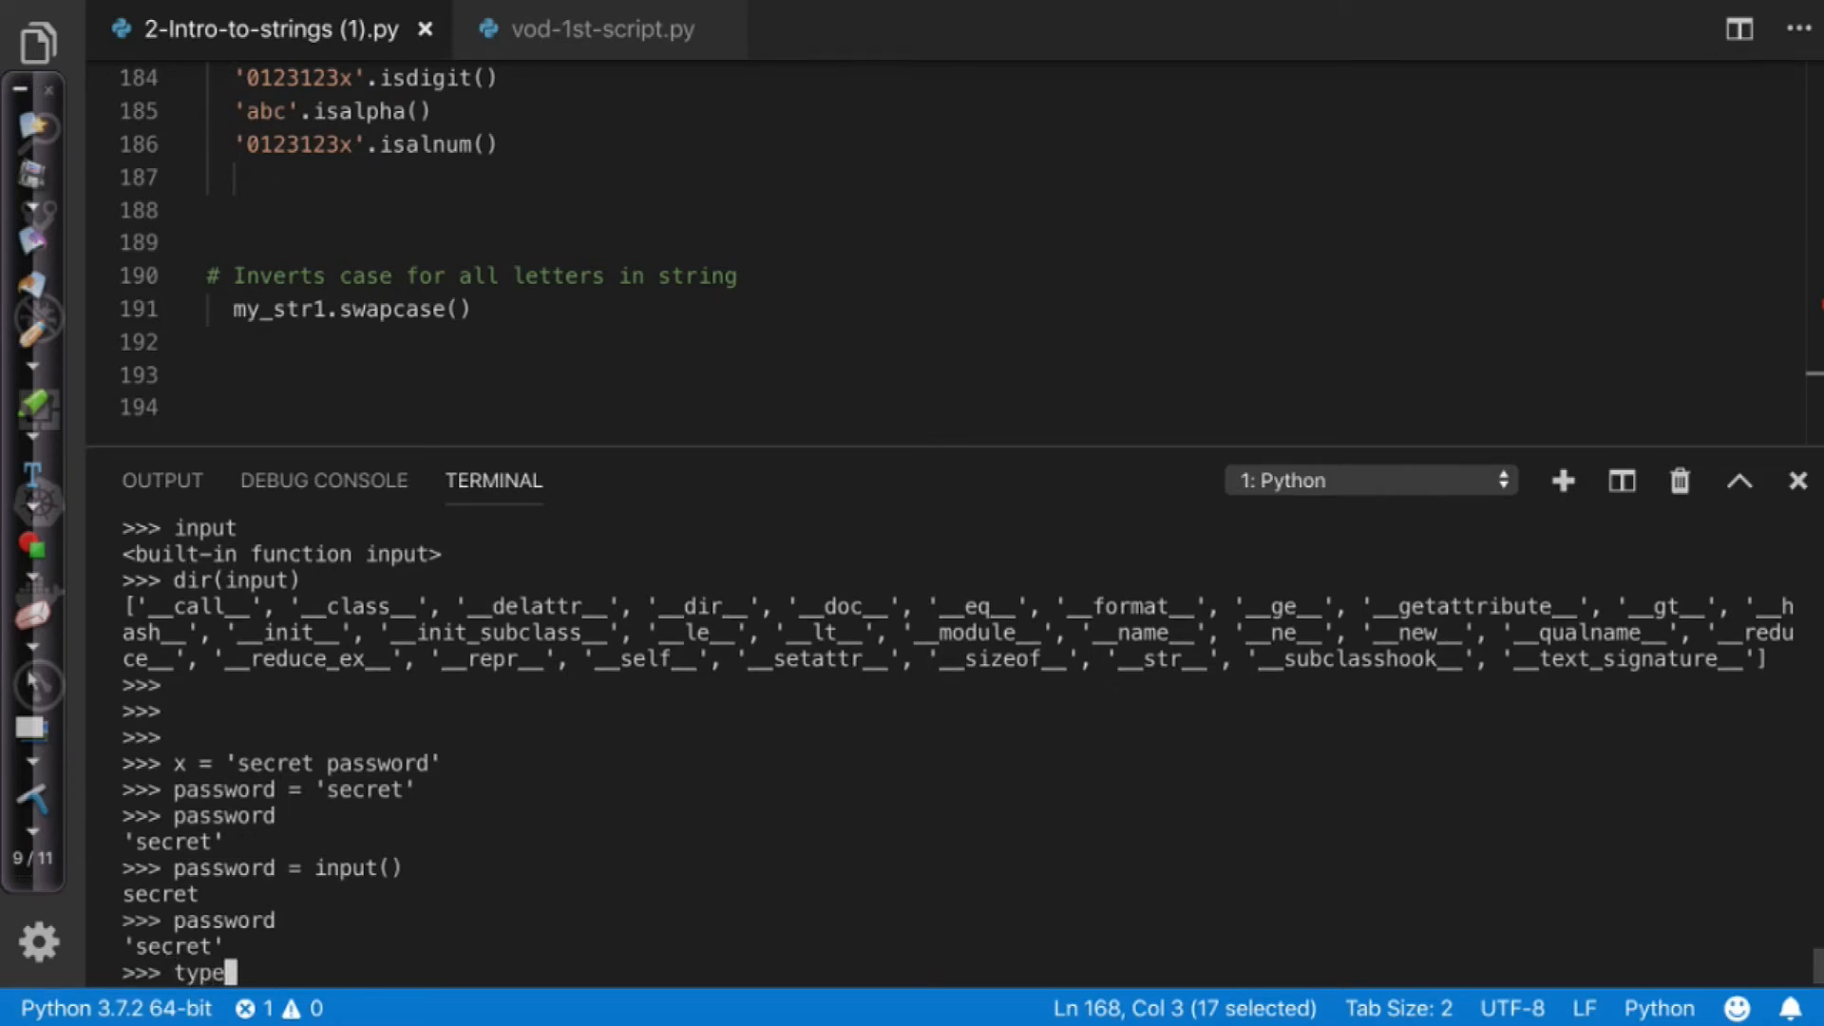
{"action": "type", "text": "(password"}
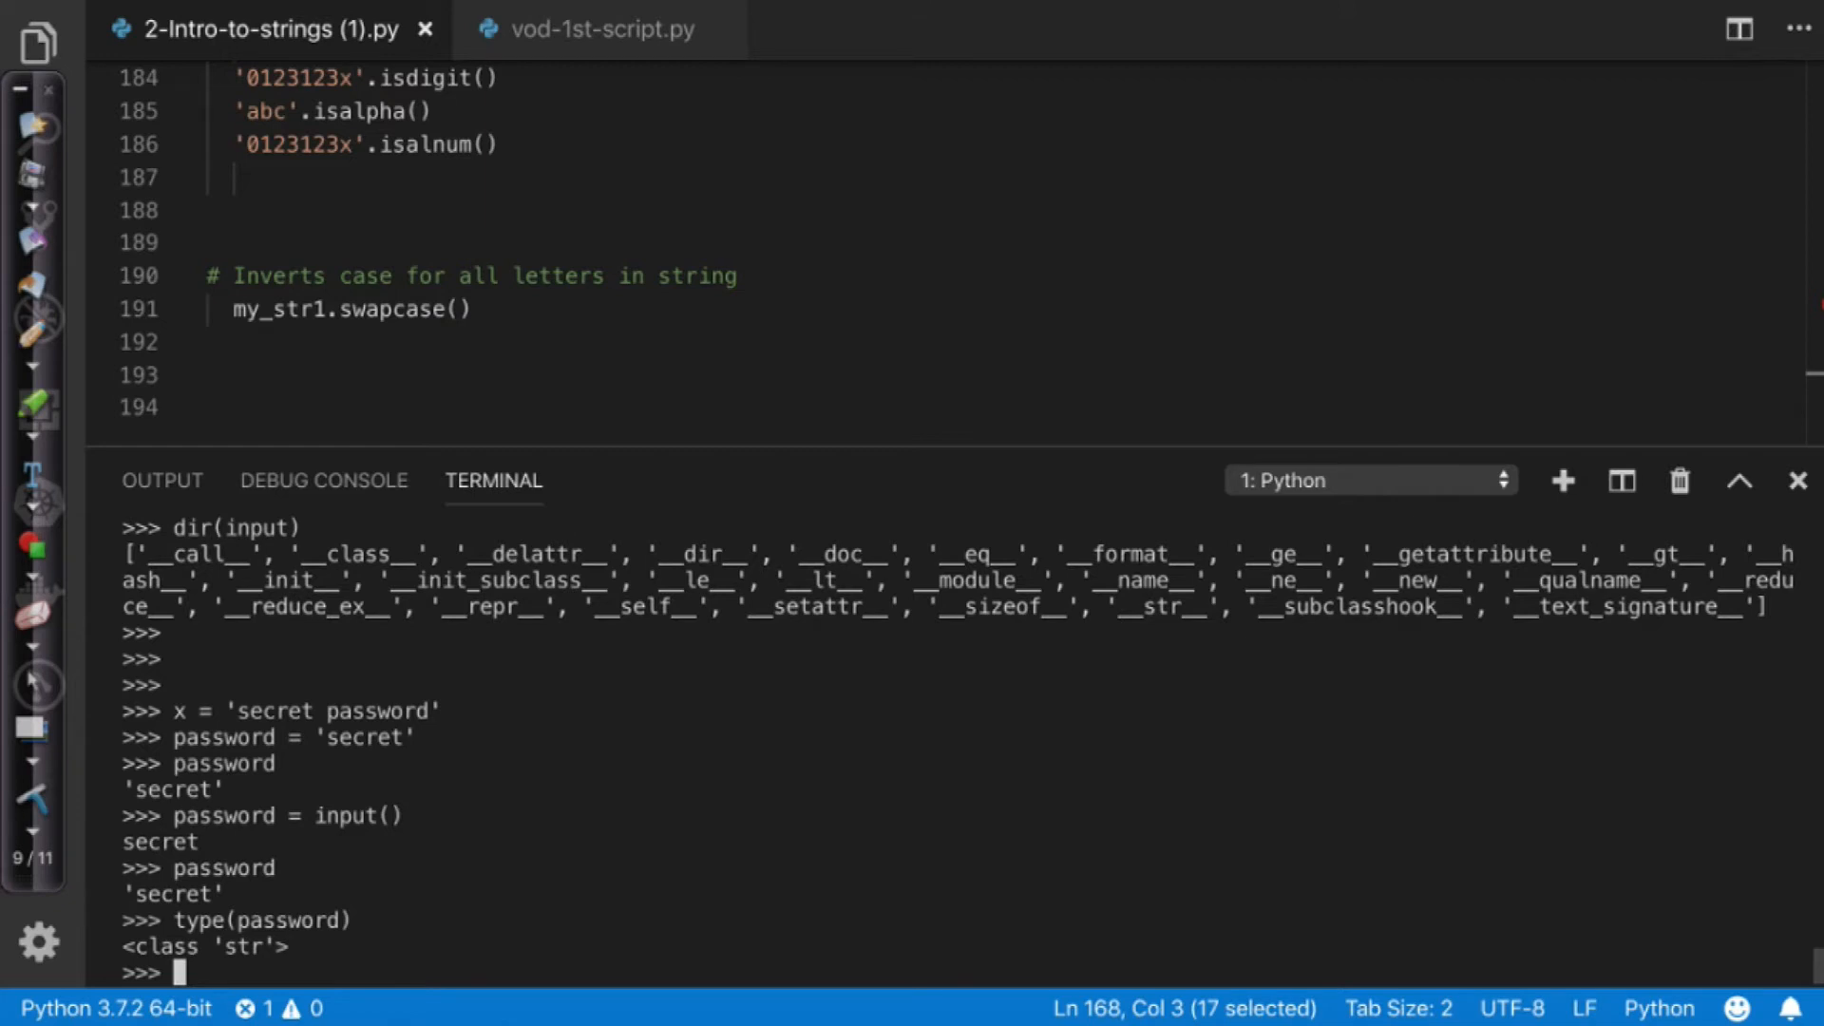
- Read '10.1.1.1' into ip with input() and confirm type(ip) is str
{"action": "type", "text": "a"}
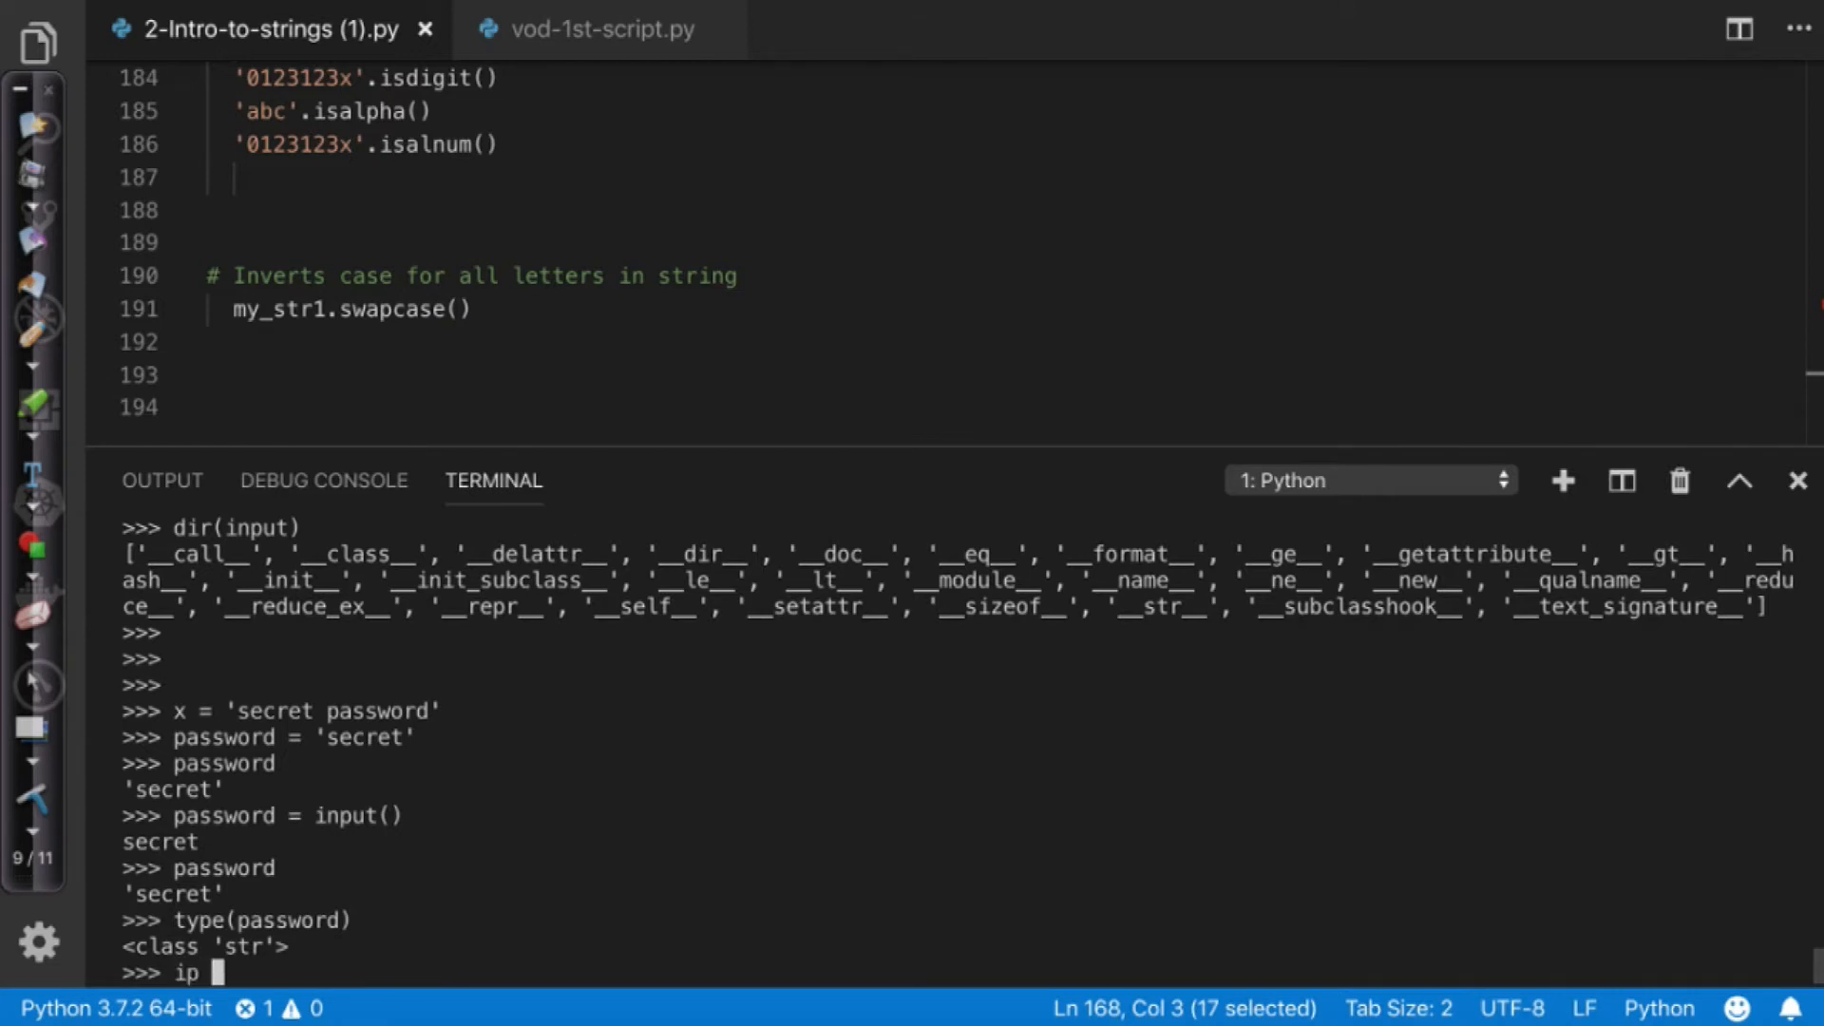
{"action": "type", "text": "= input("}
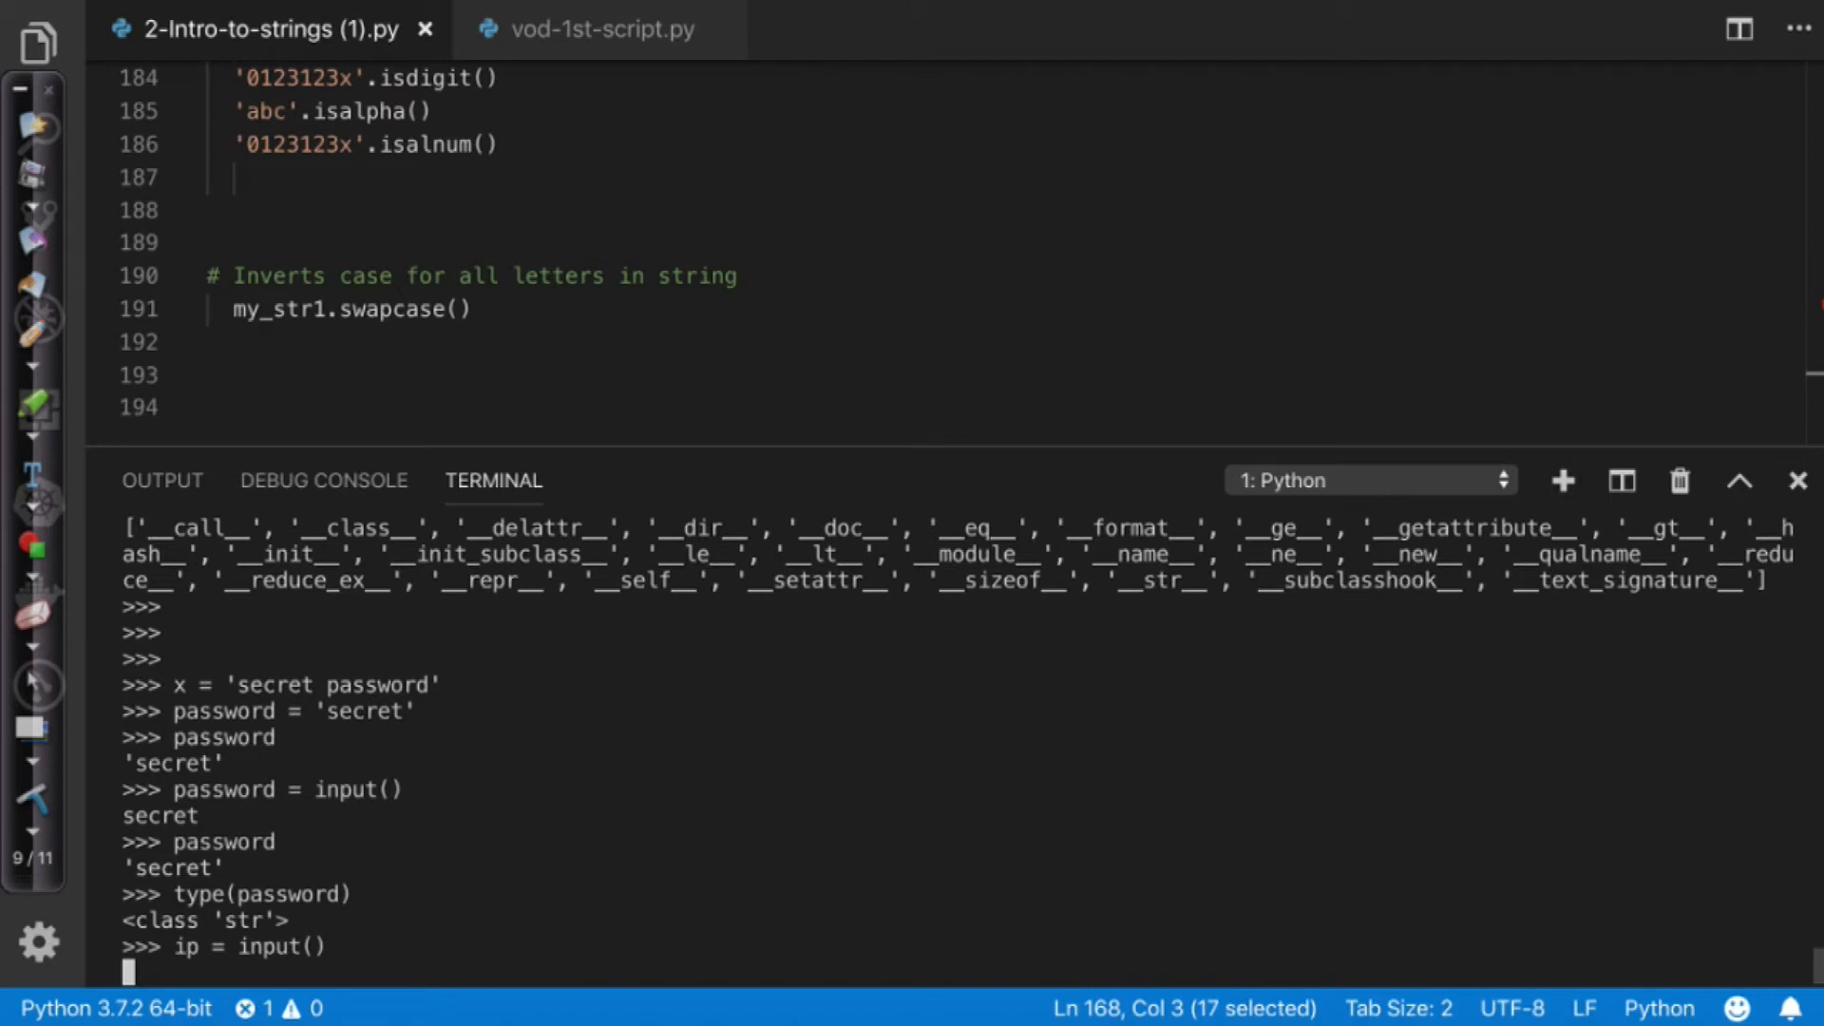
{"action": "type", "text": "10.1.1.1"}
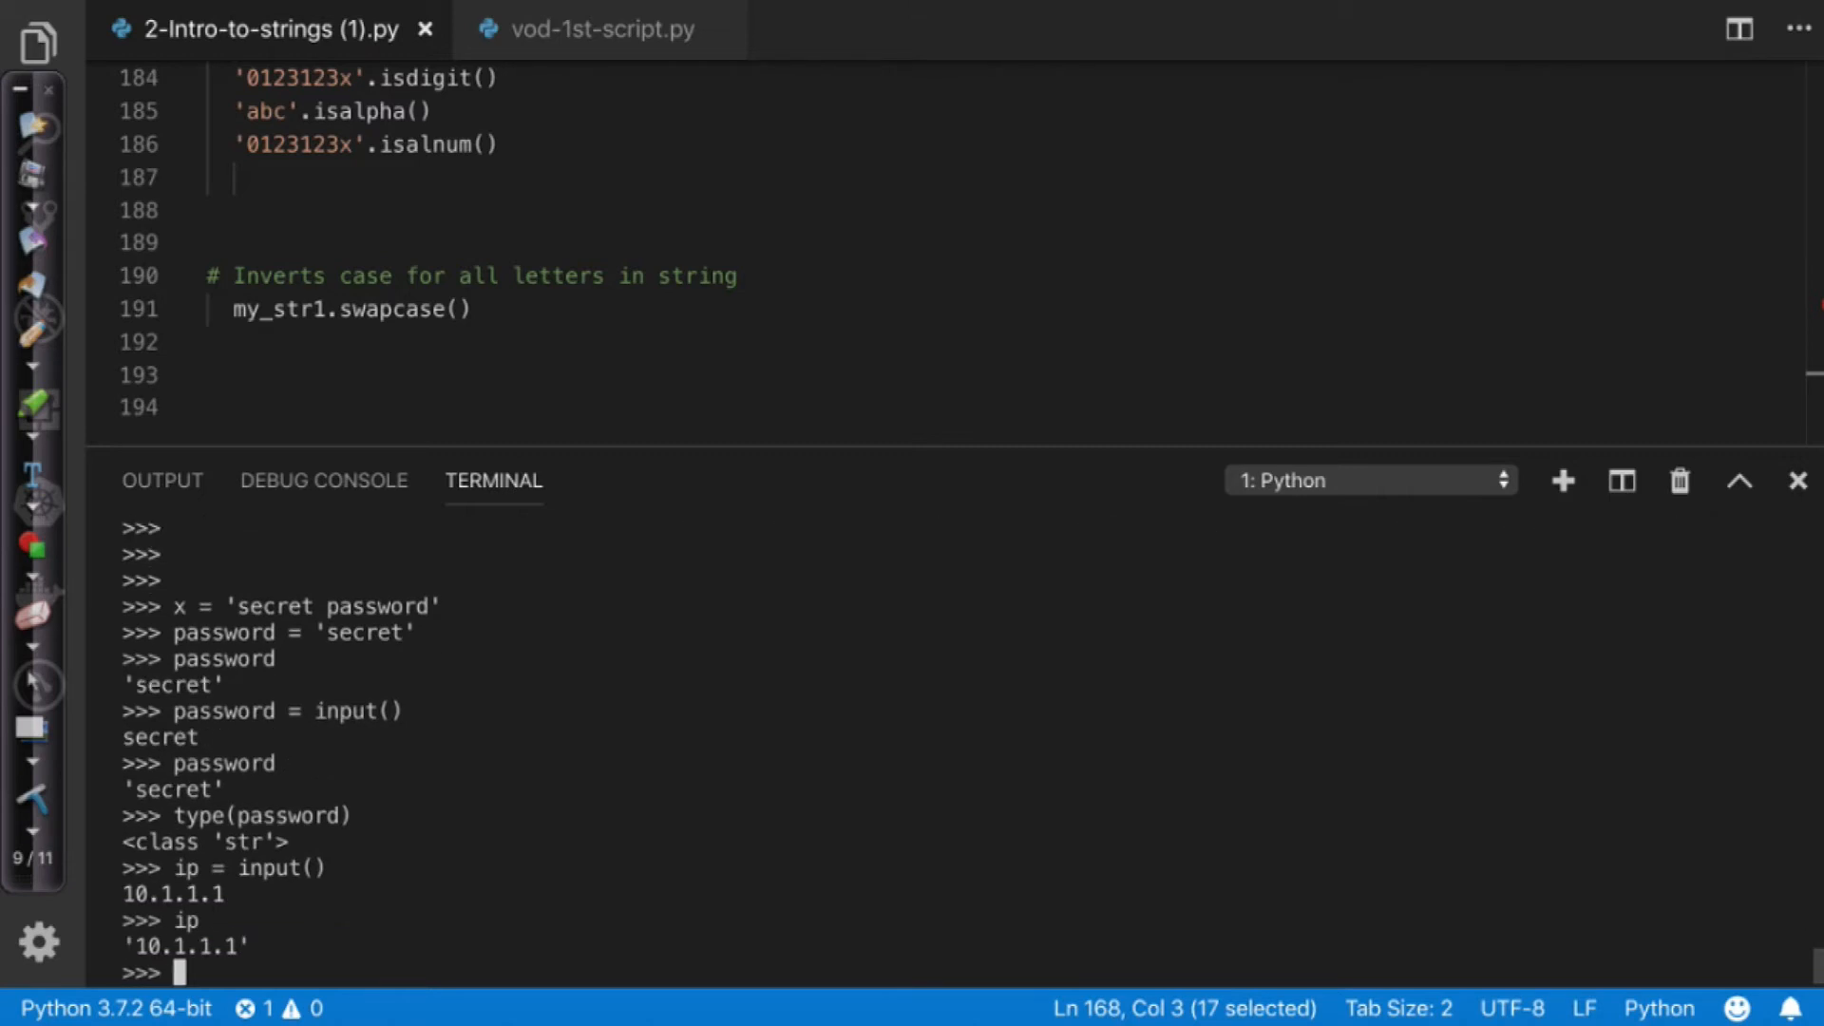
{"action": "type", "text": "type(ip"}
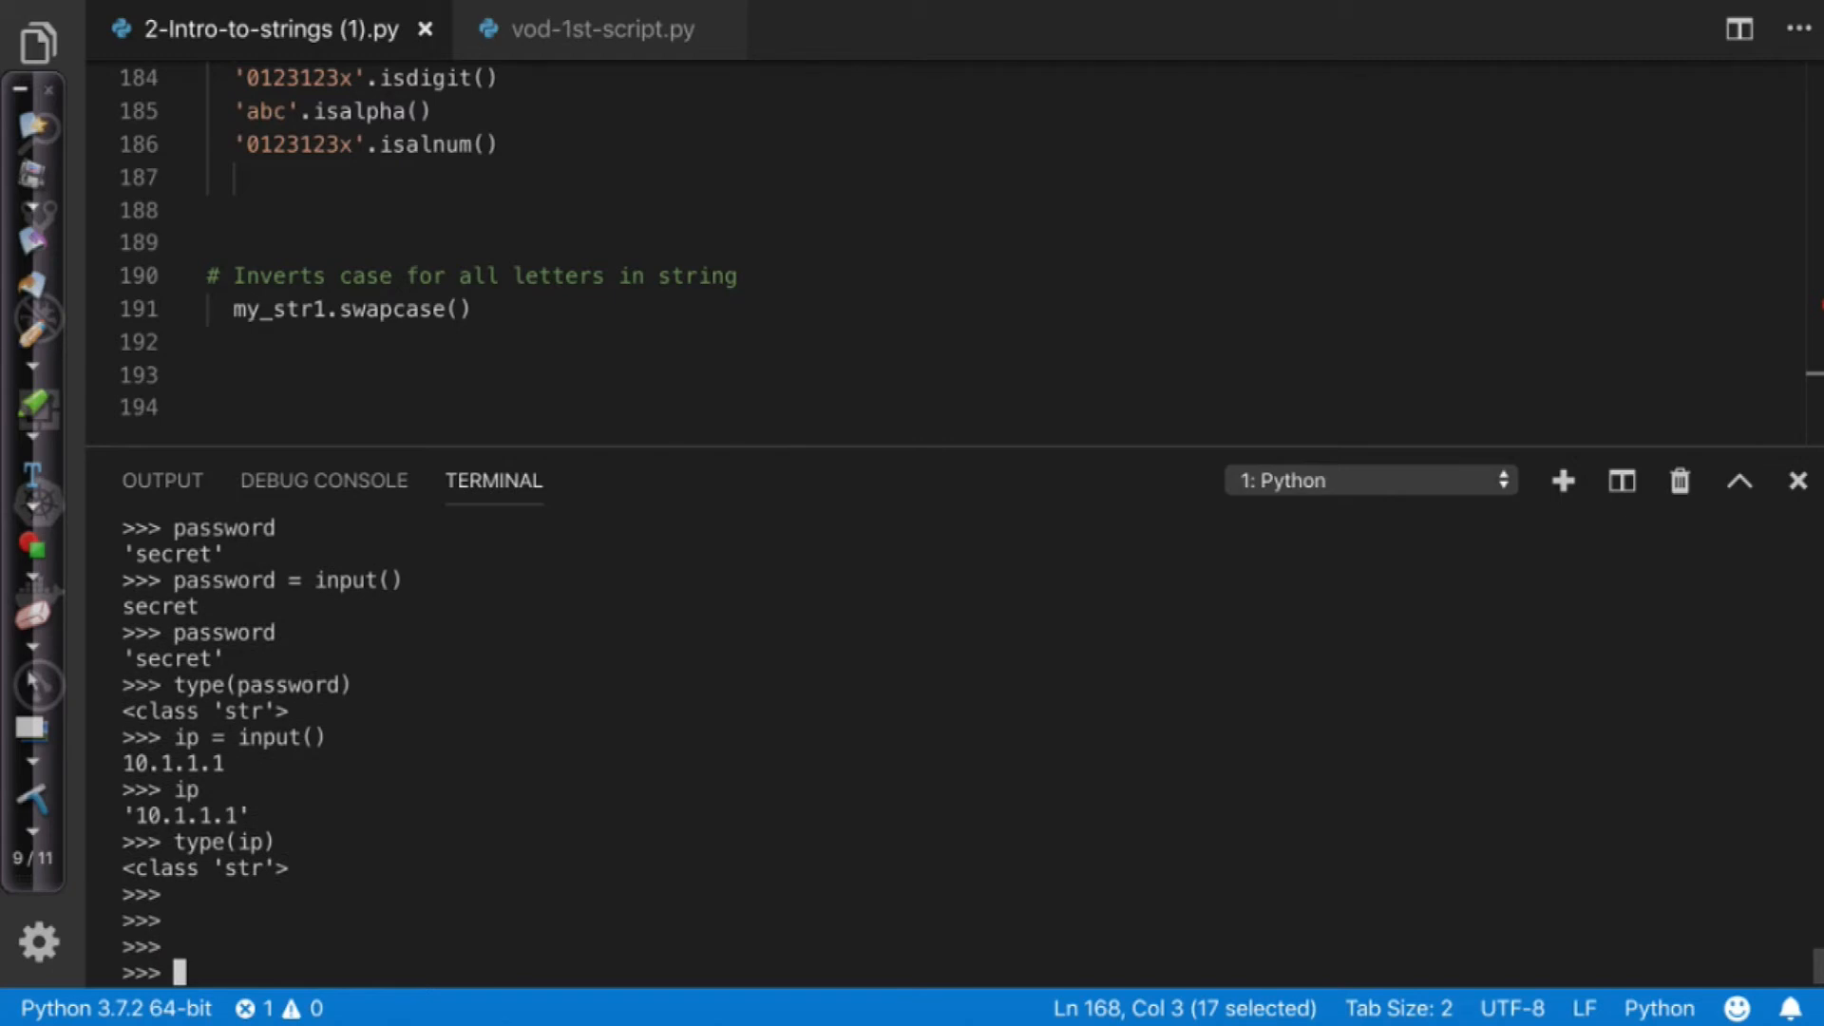
{"action": "type", "text": "type(ip)"}
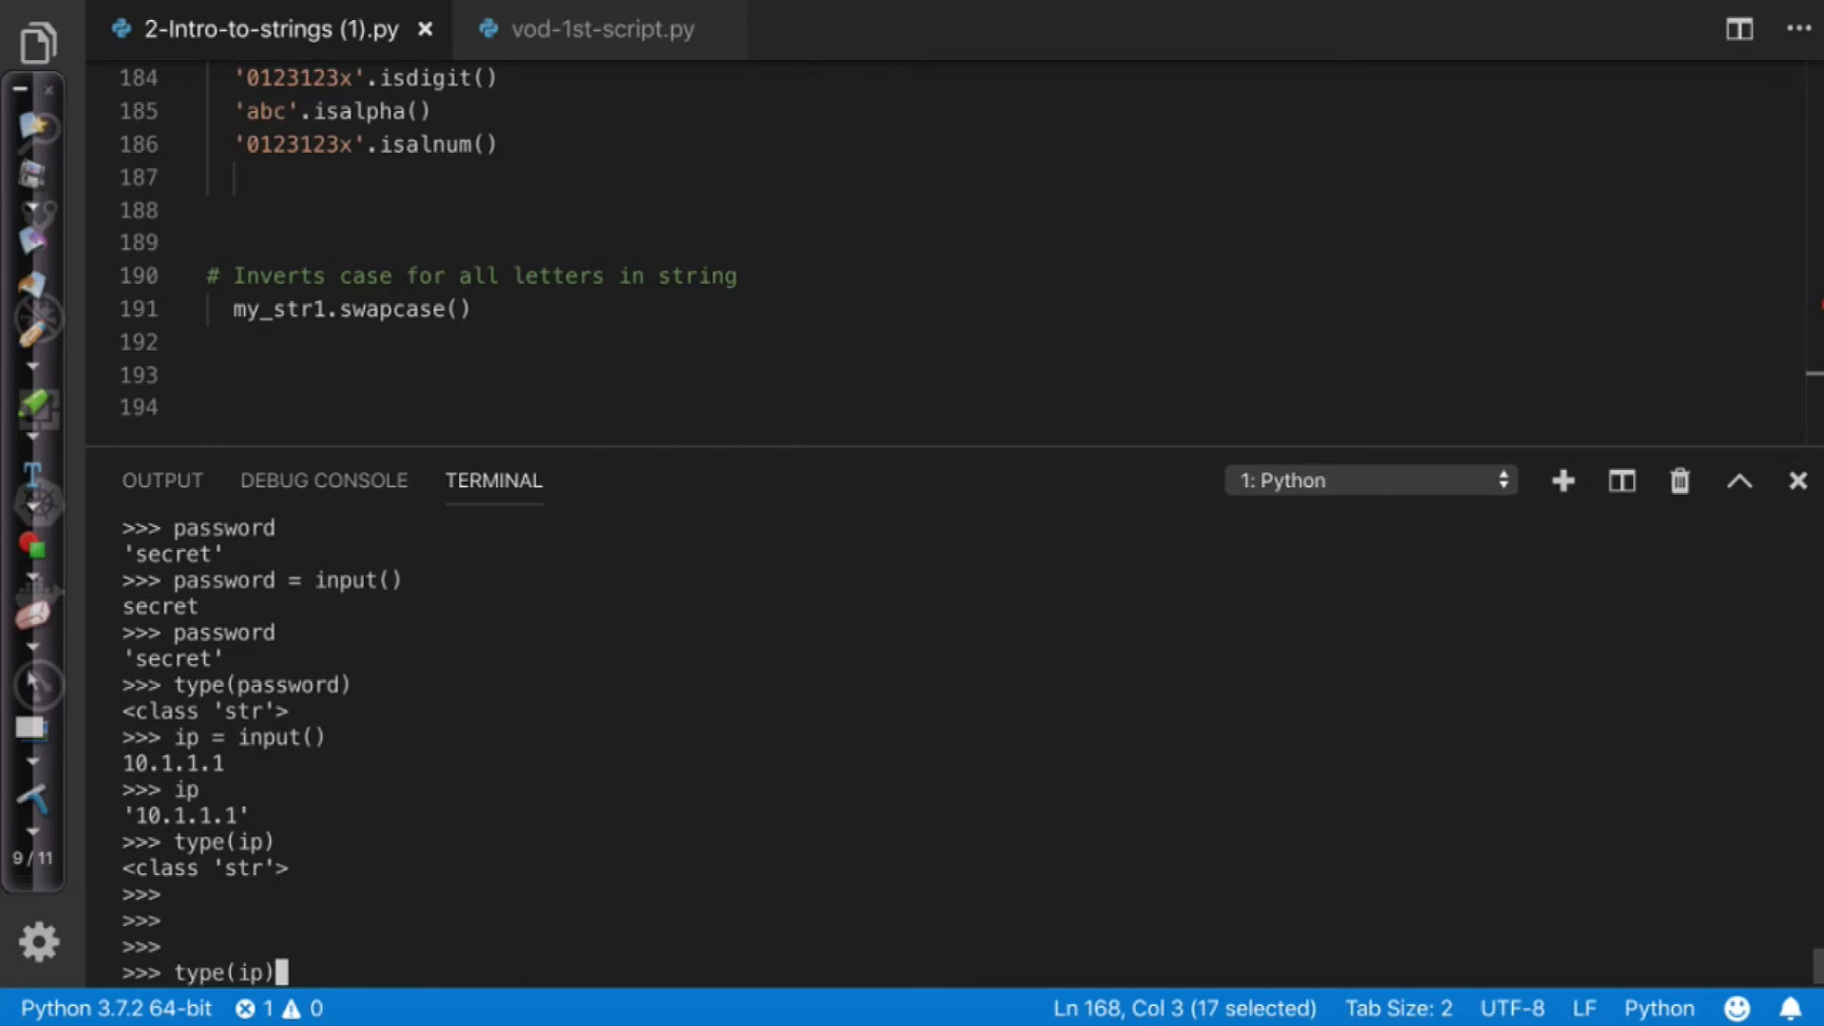
{"action": "type", "text": "ip = input()"}
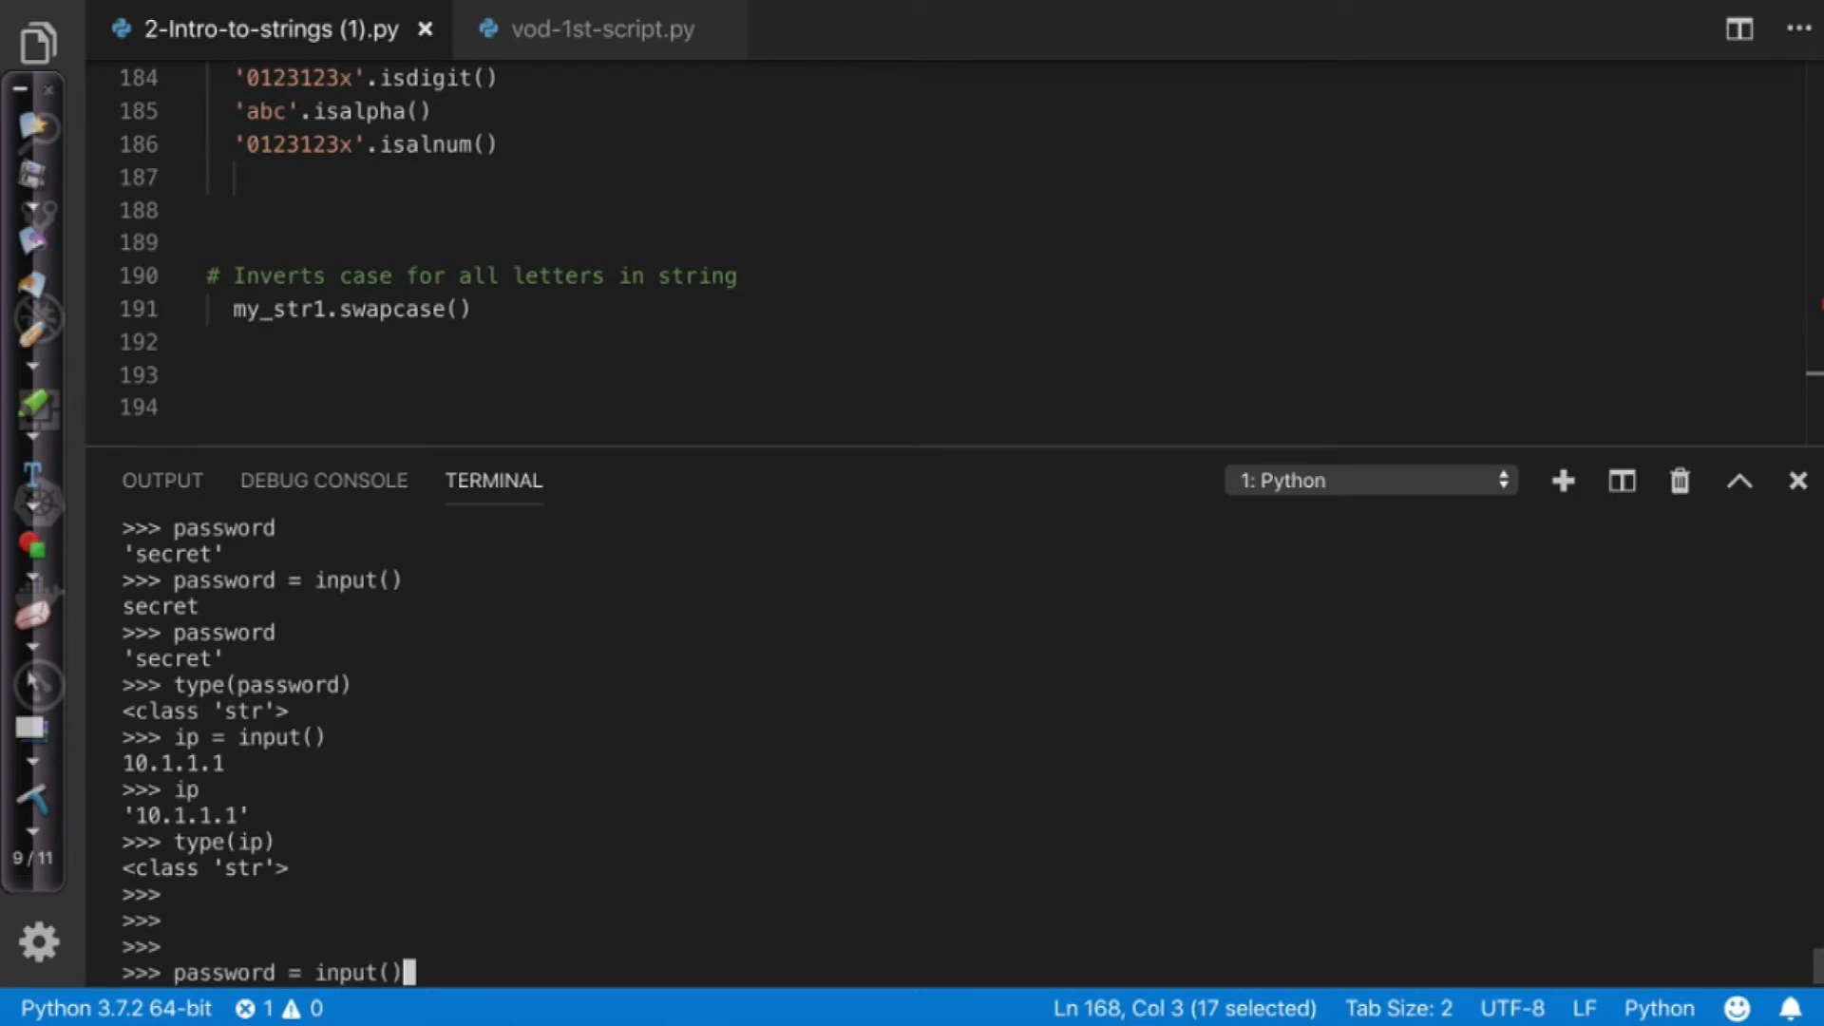
{"action": "key", "text": "Enter"}
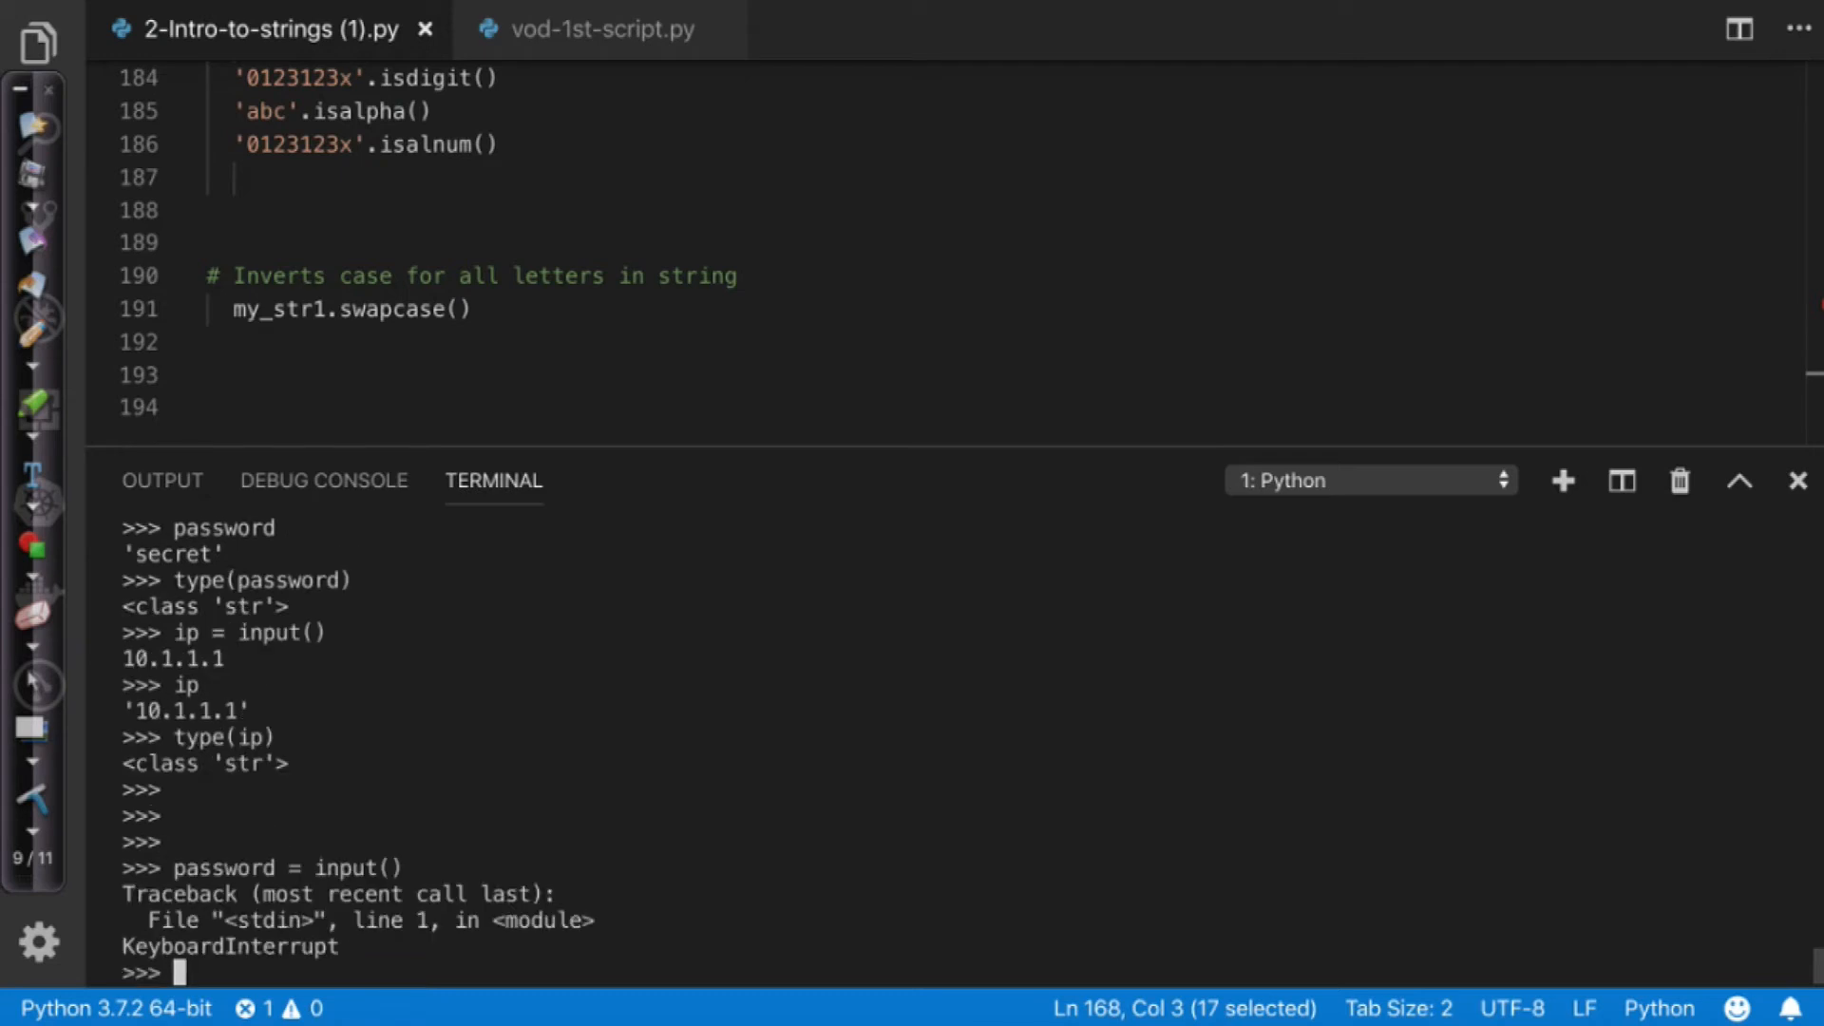
{"action": "type", "text": "password = input()"}
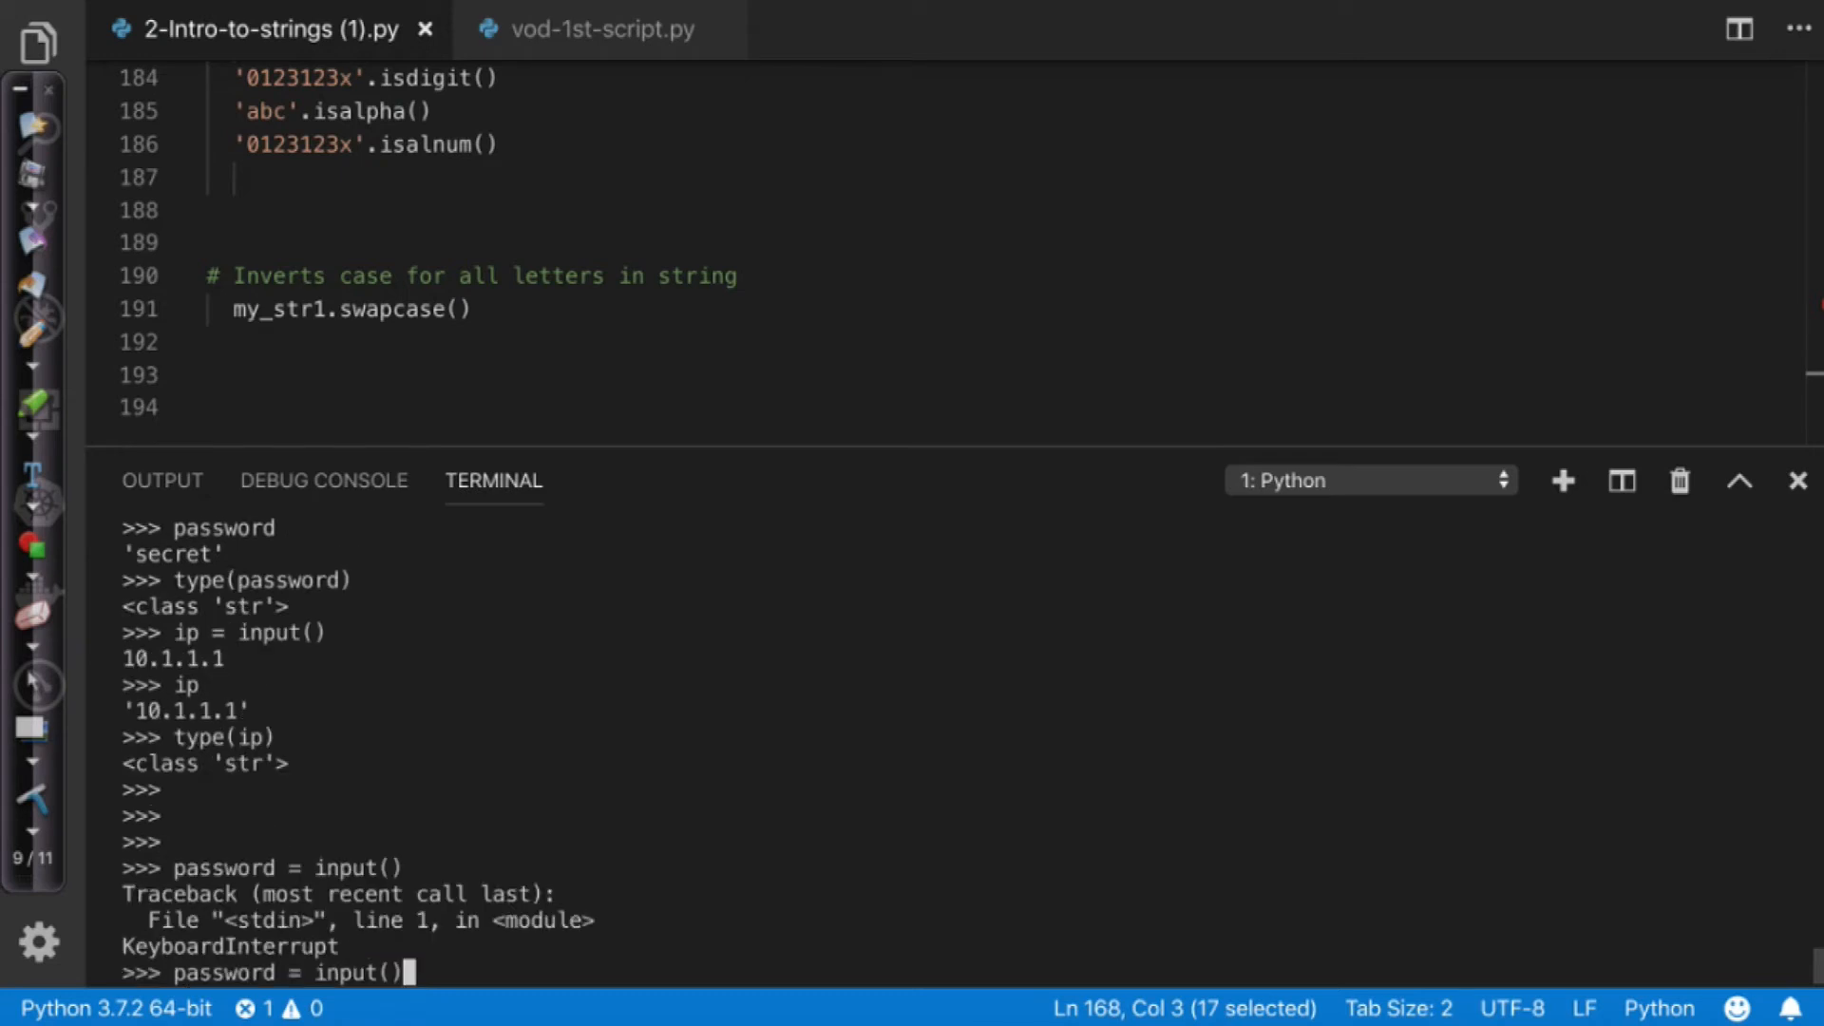
{"action": "type", "text": "'Enter your"}
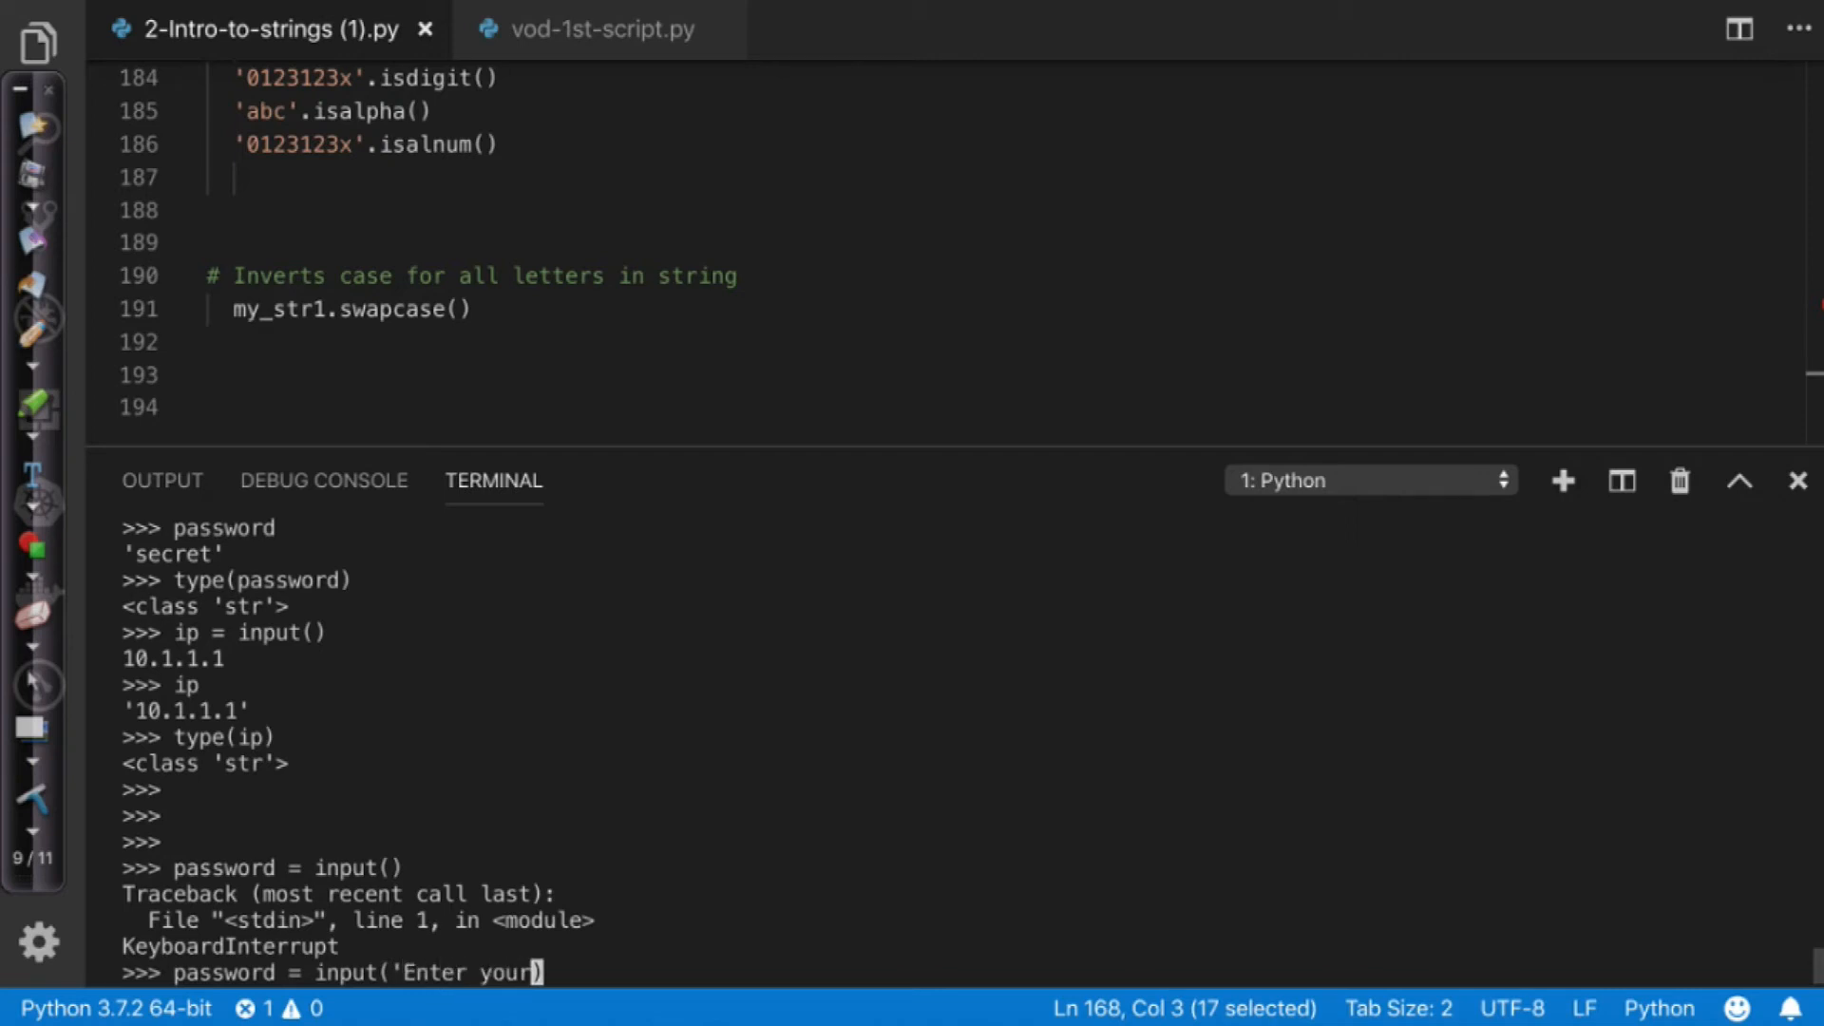
{"action": "type", "text": "Password:"}
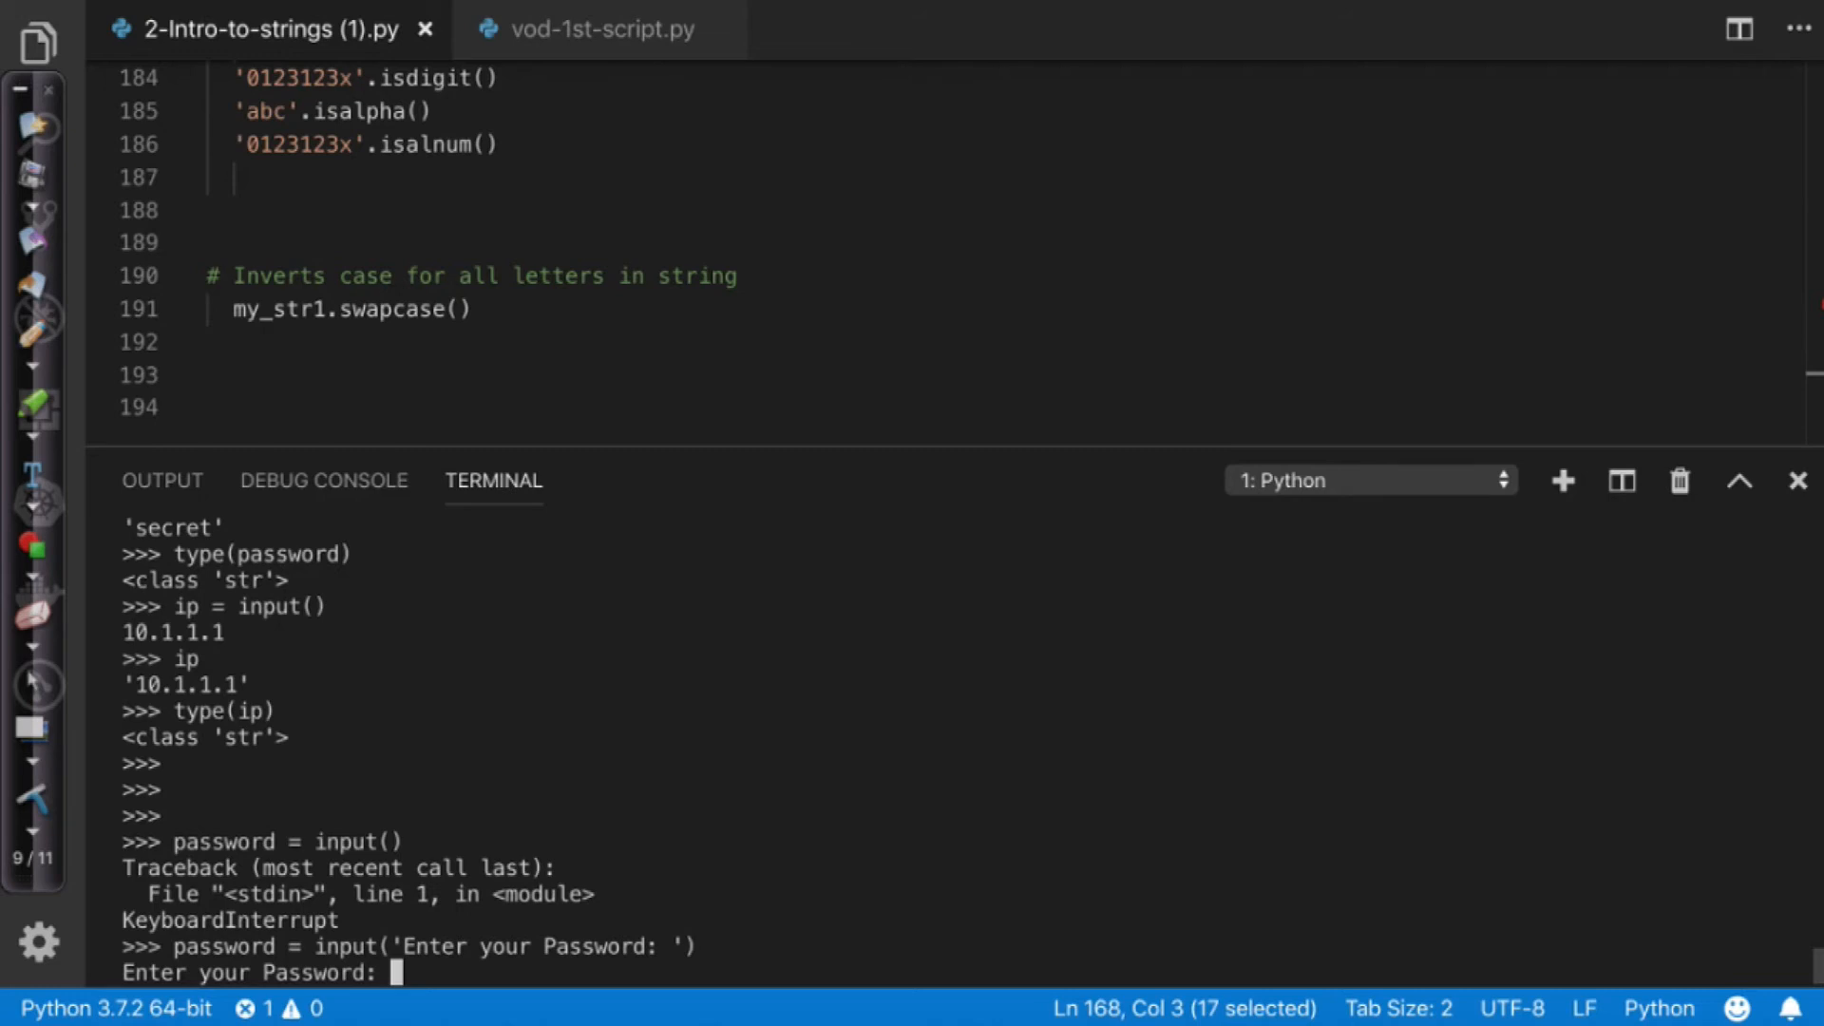
{"action": "type", "text": "SECR"}
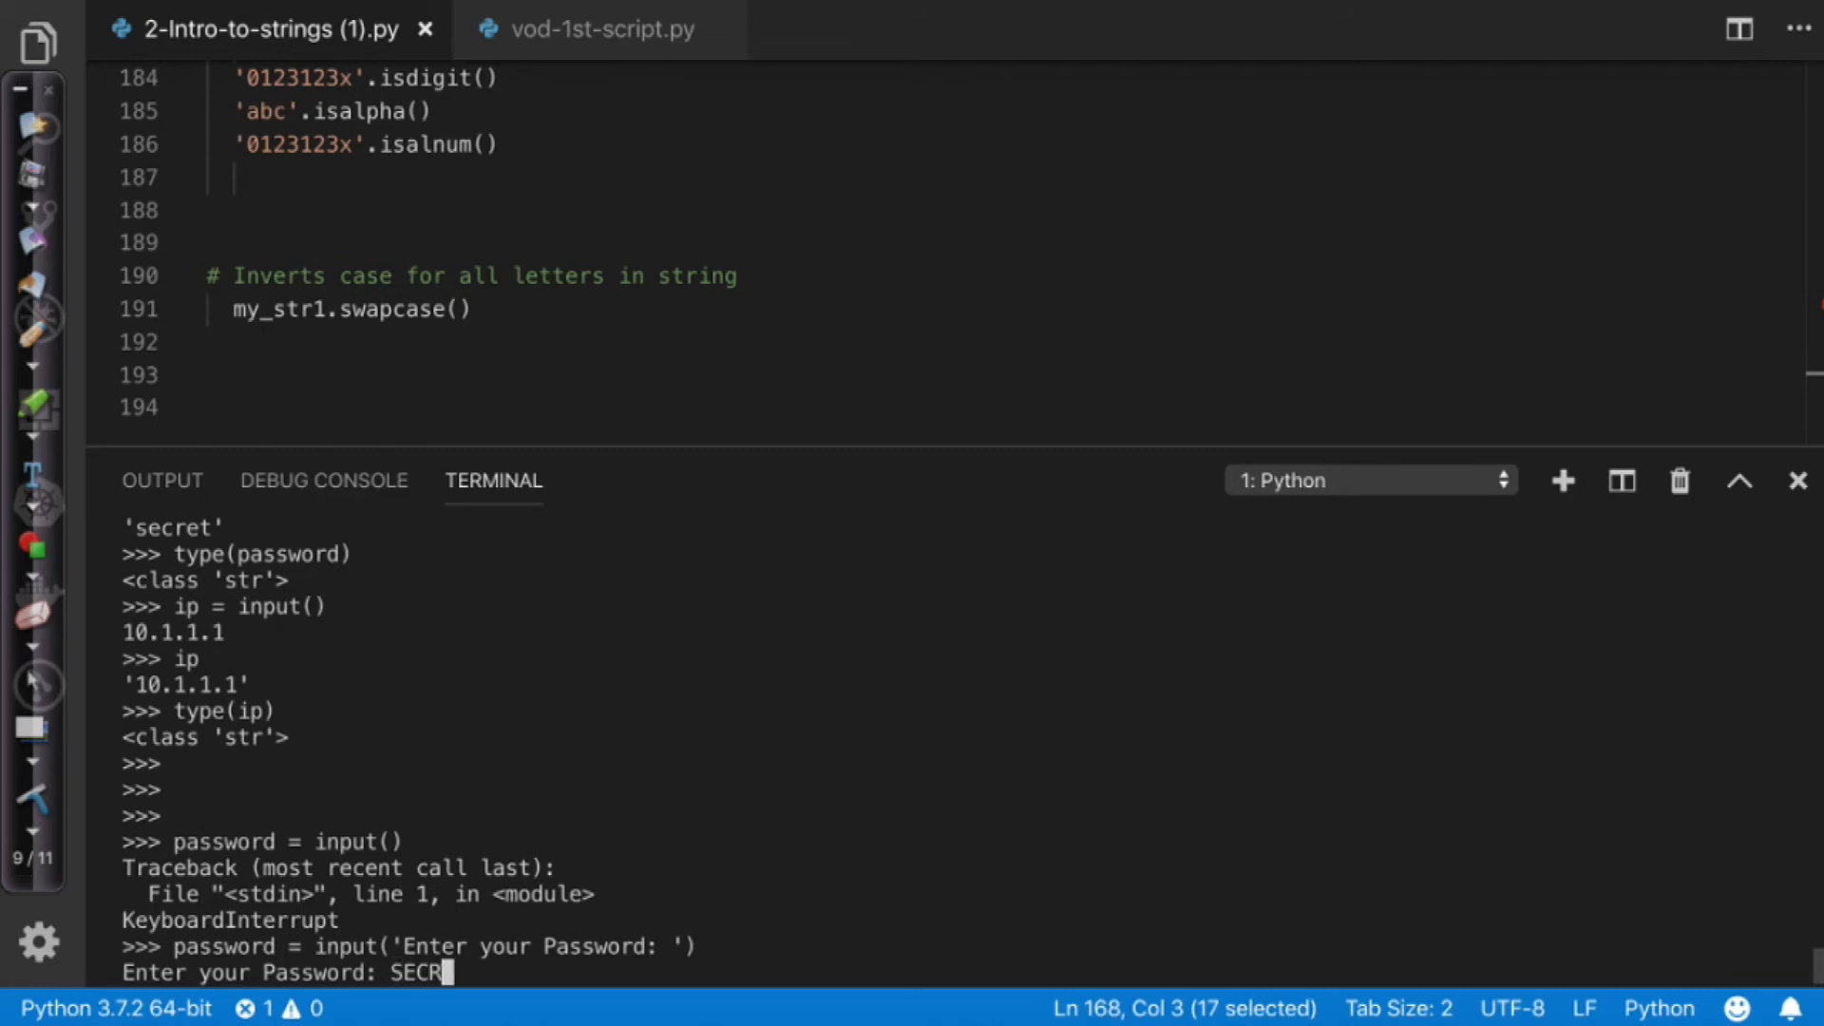
{"action": "key", "text": "Enter"}
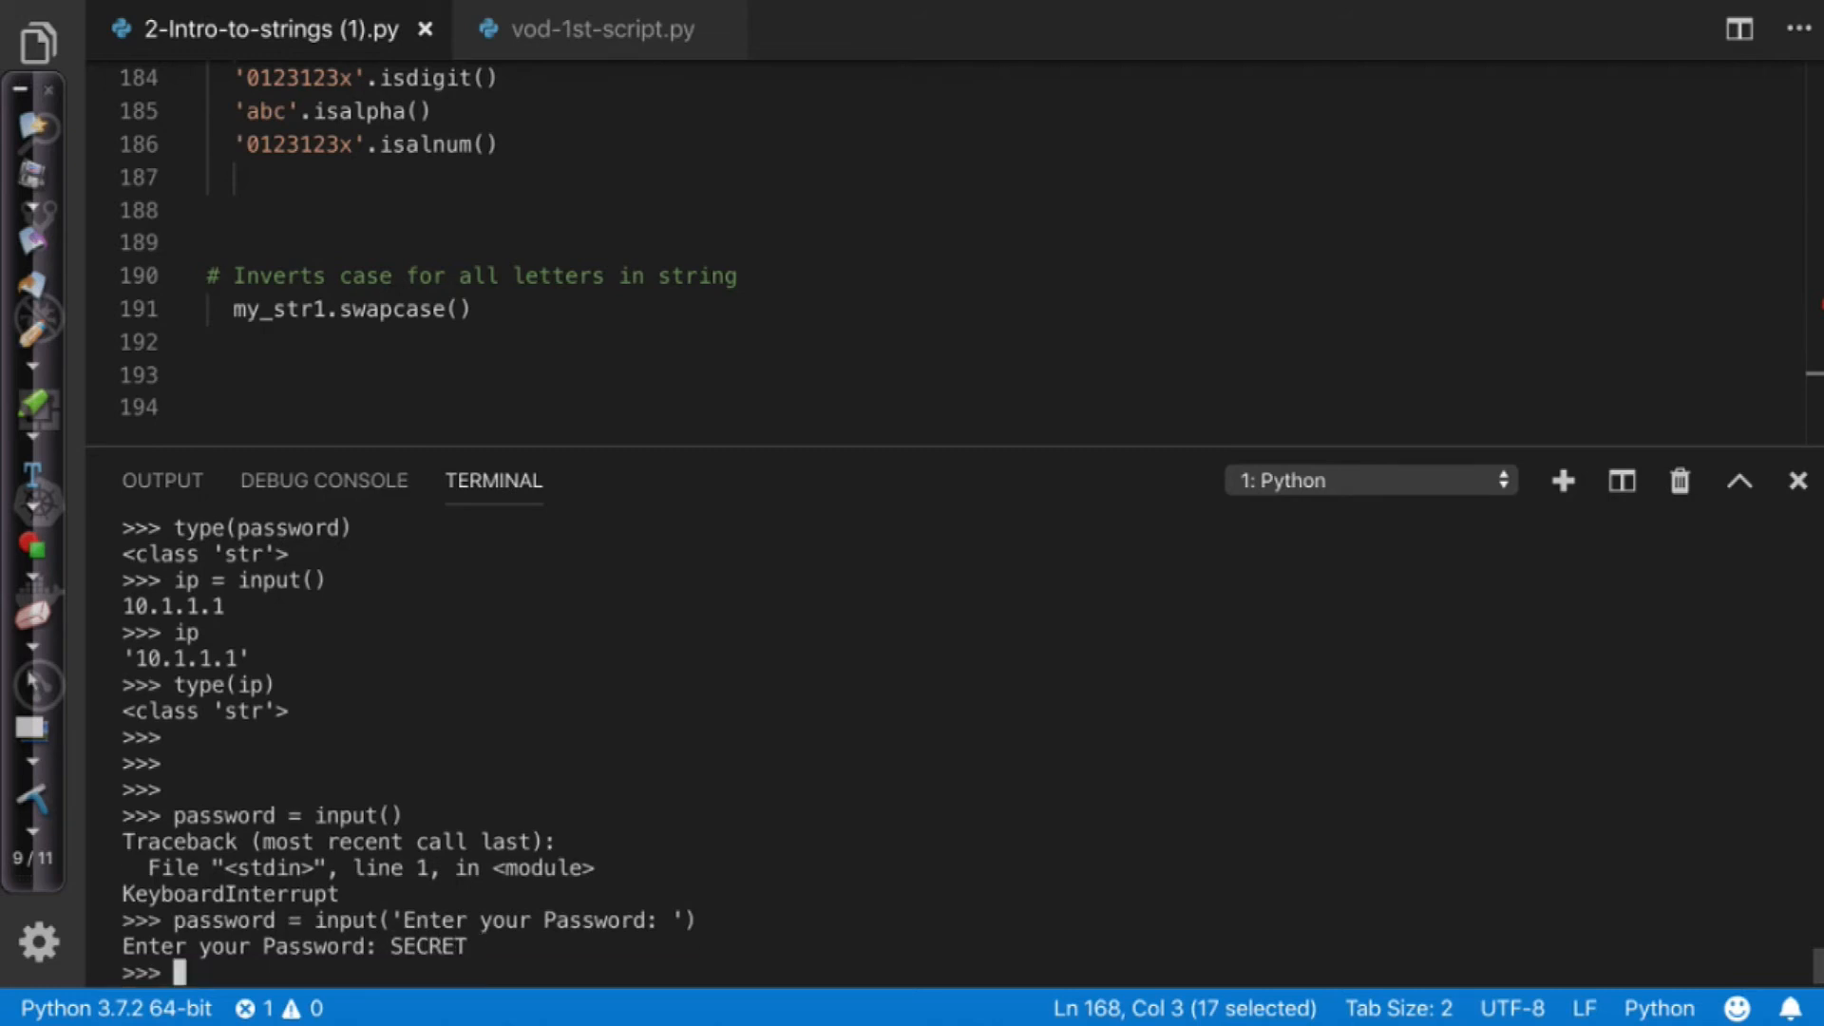
{"action": "type", "text": "password"}
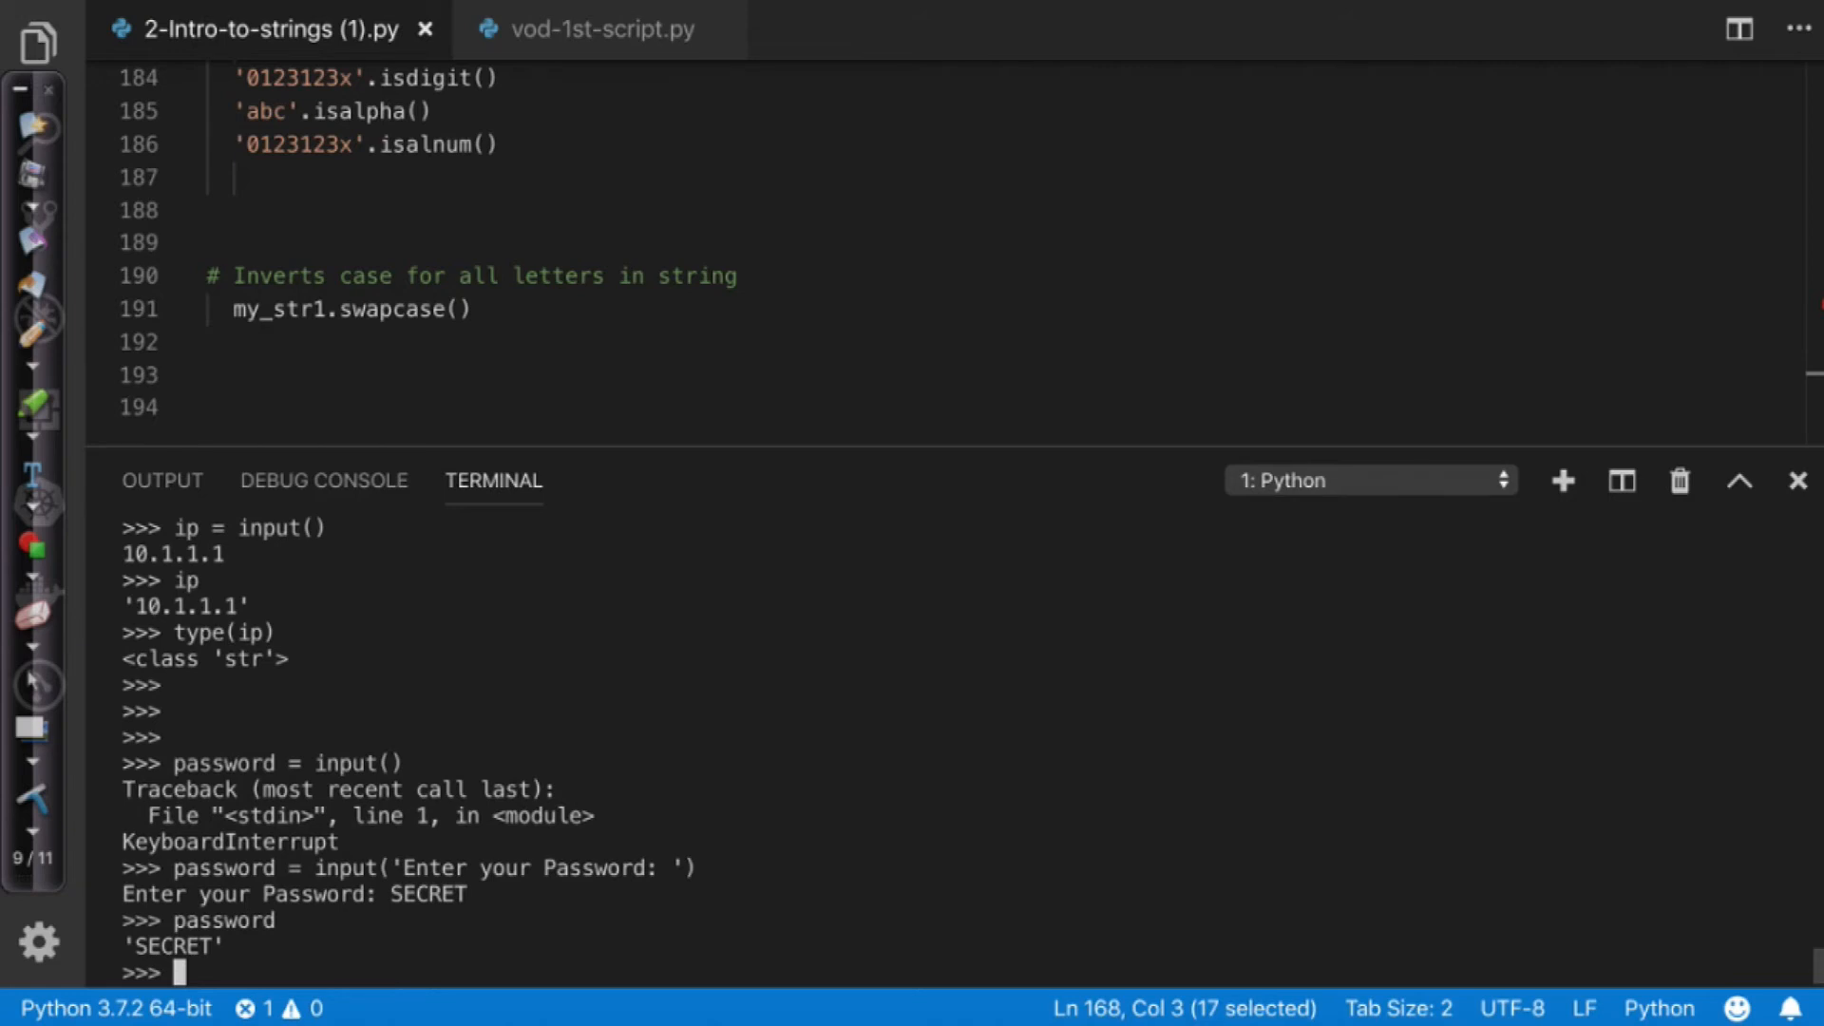
{"action": "mouse_move", "coordinate": [388, 987]}
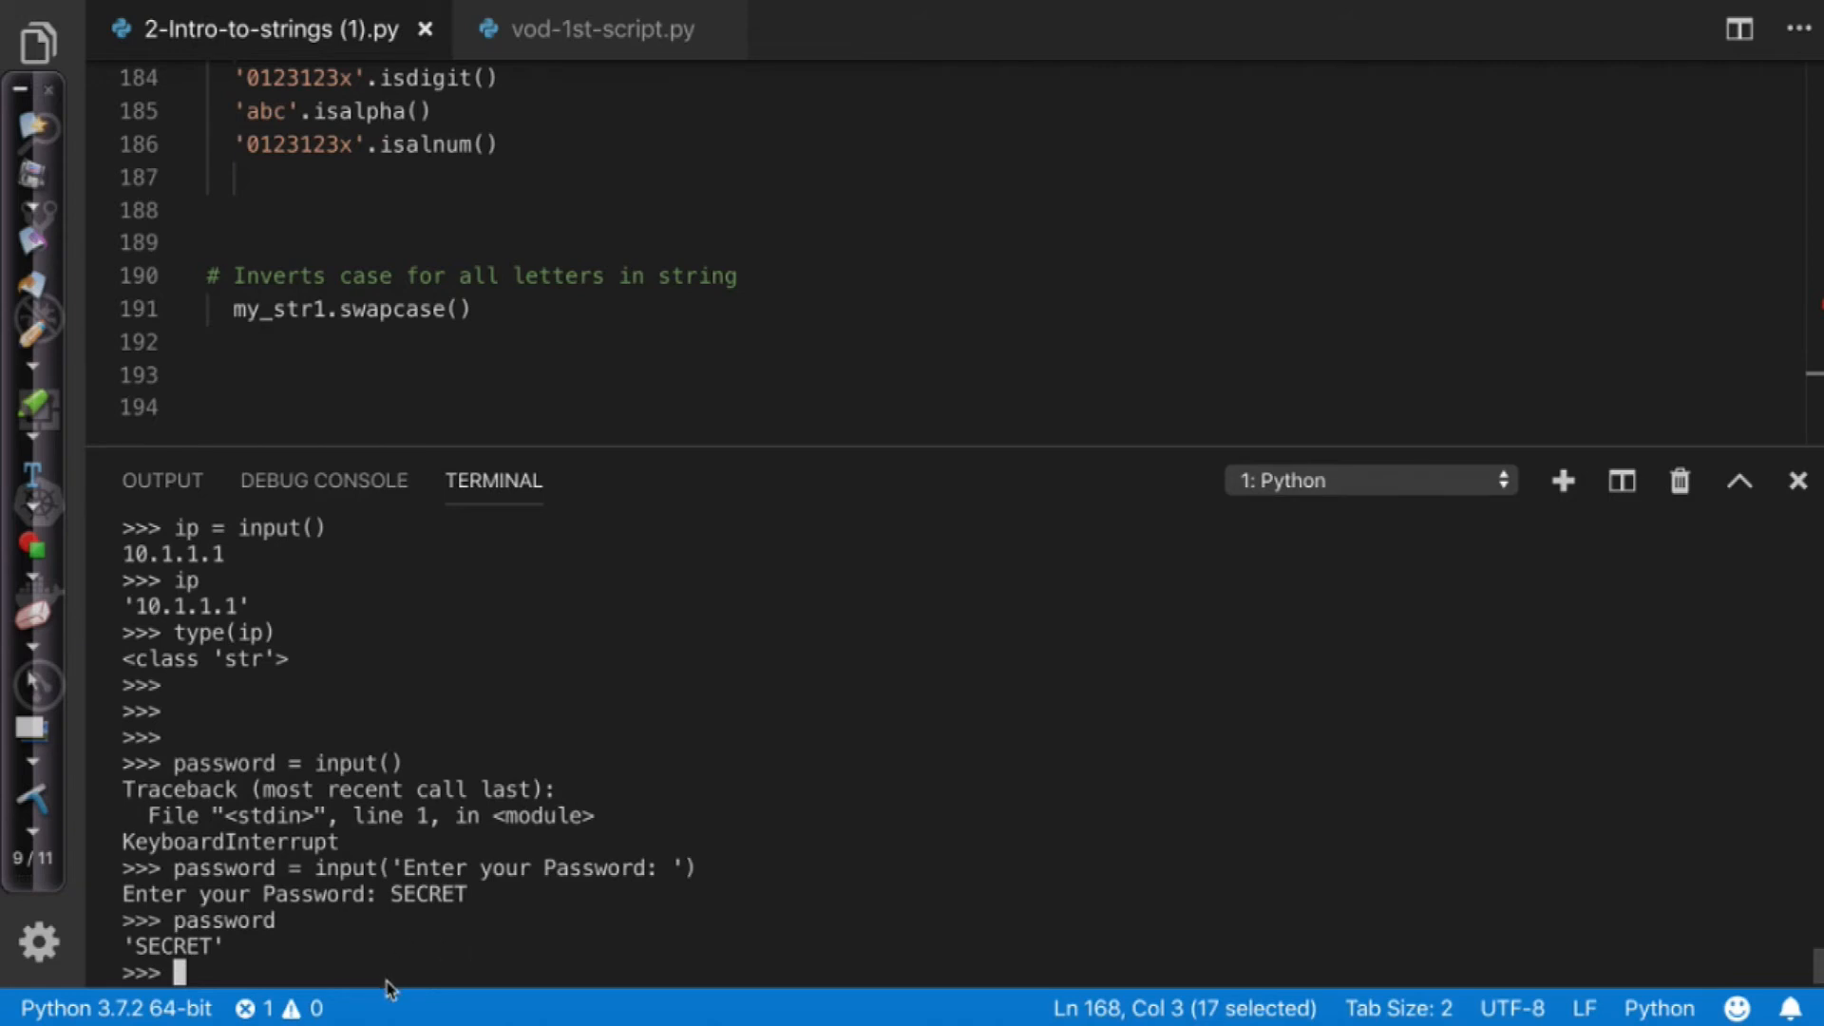
- Store '52' in age via input('Enter your age: ') and confirm type(age) is str
{"action": "double_click", "coordinate": [343, 763]}
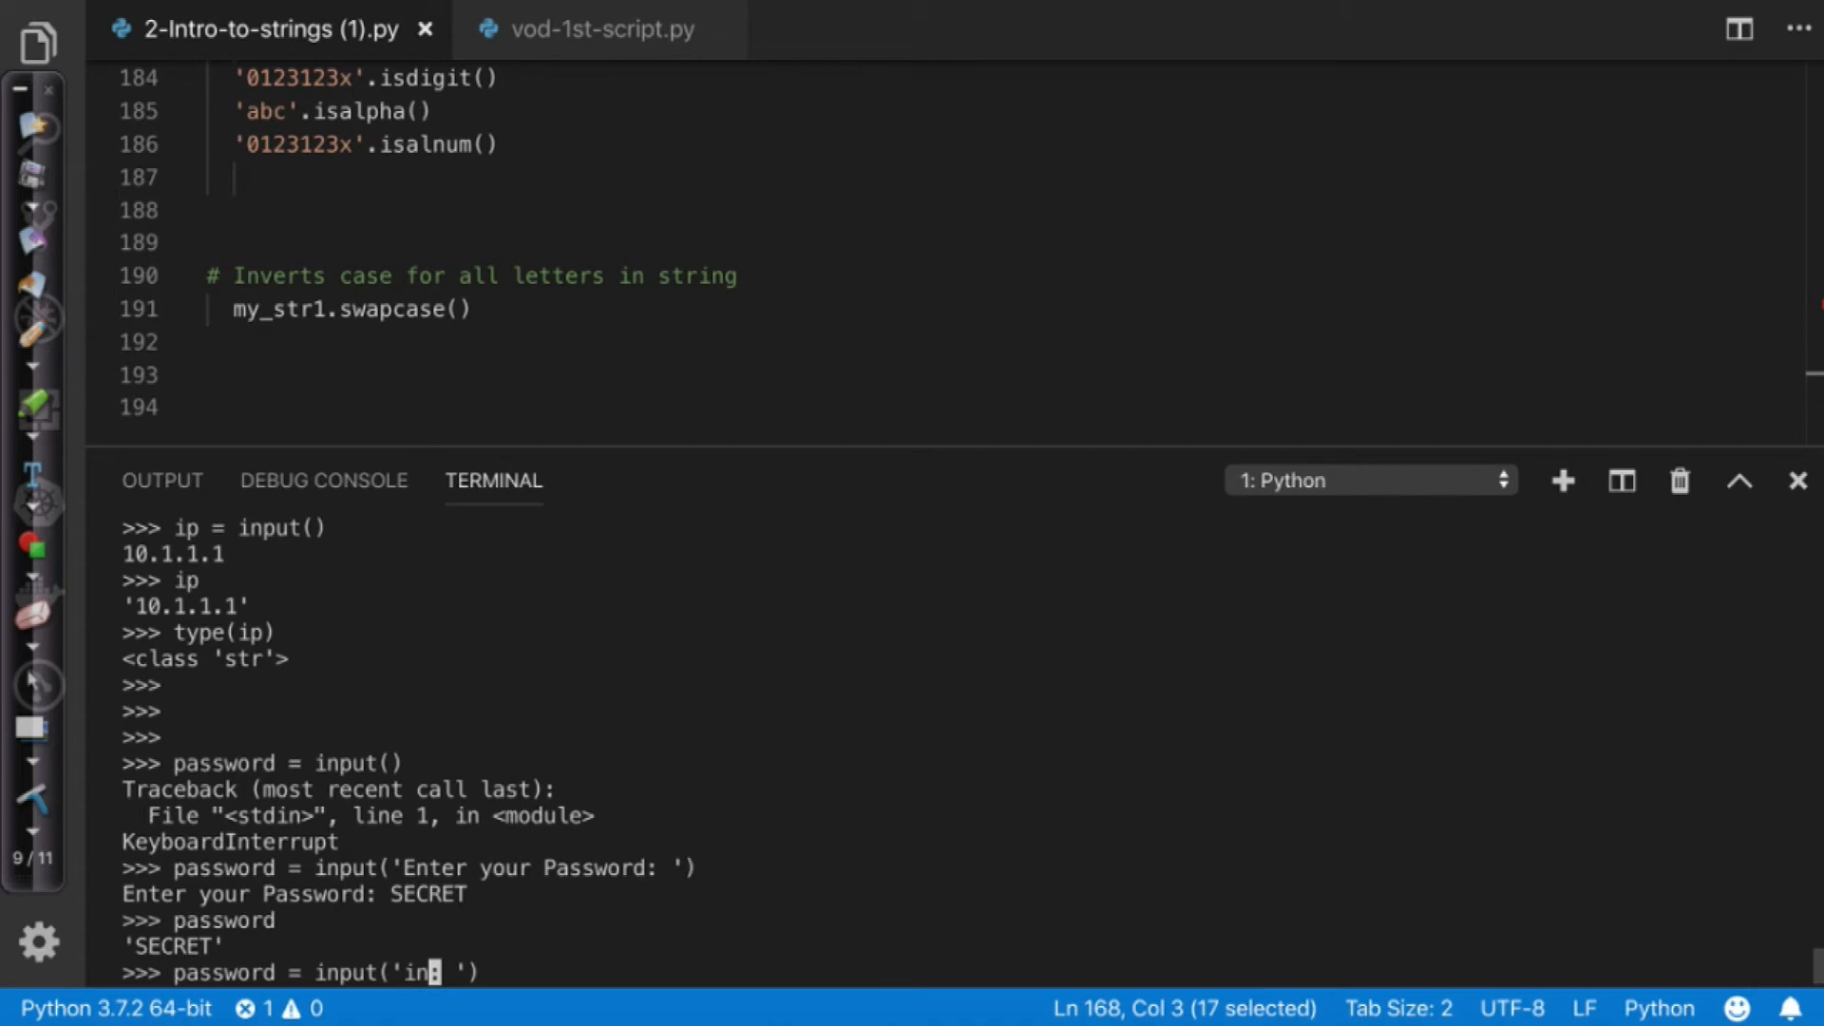
{"action": "type", "text": "er your age"}
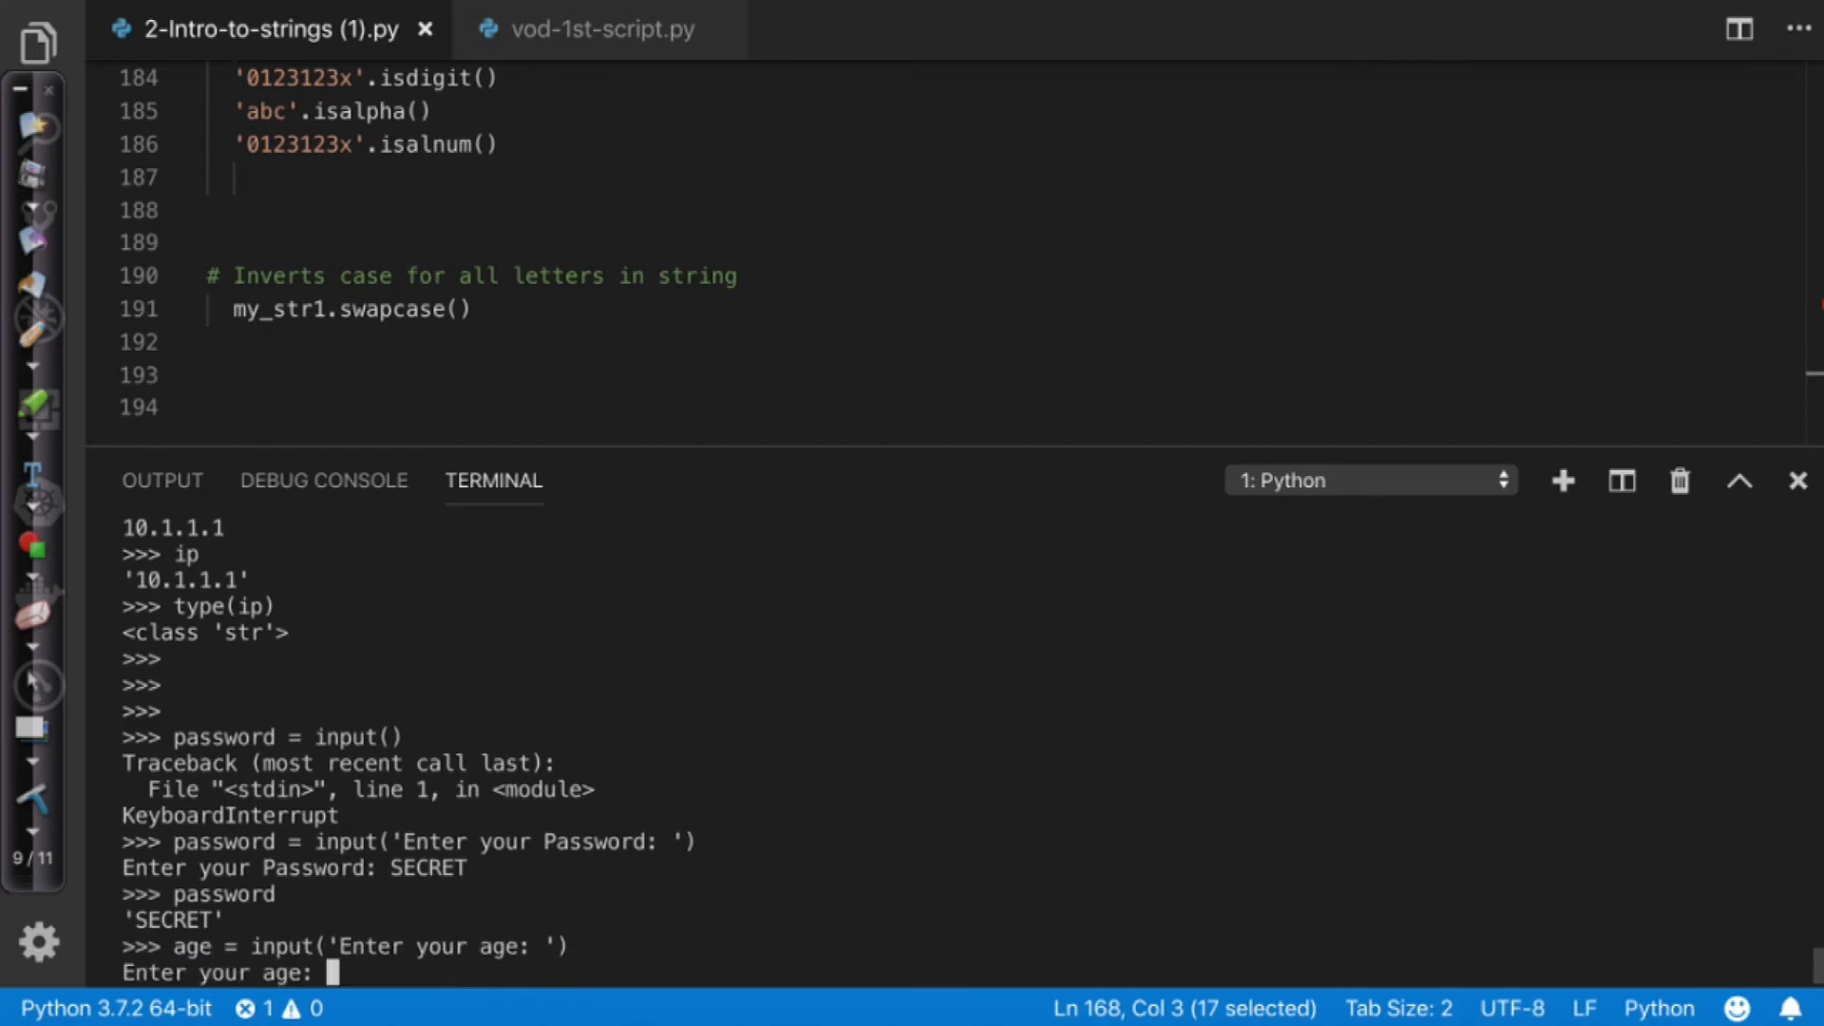
{"action": "type", "text": "52"}
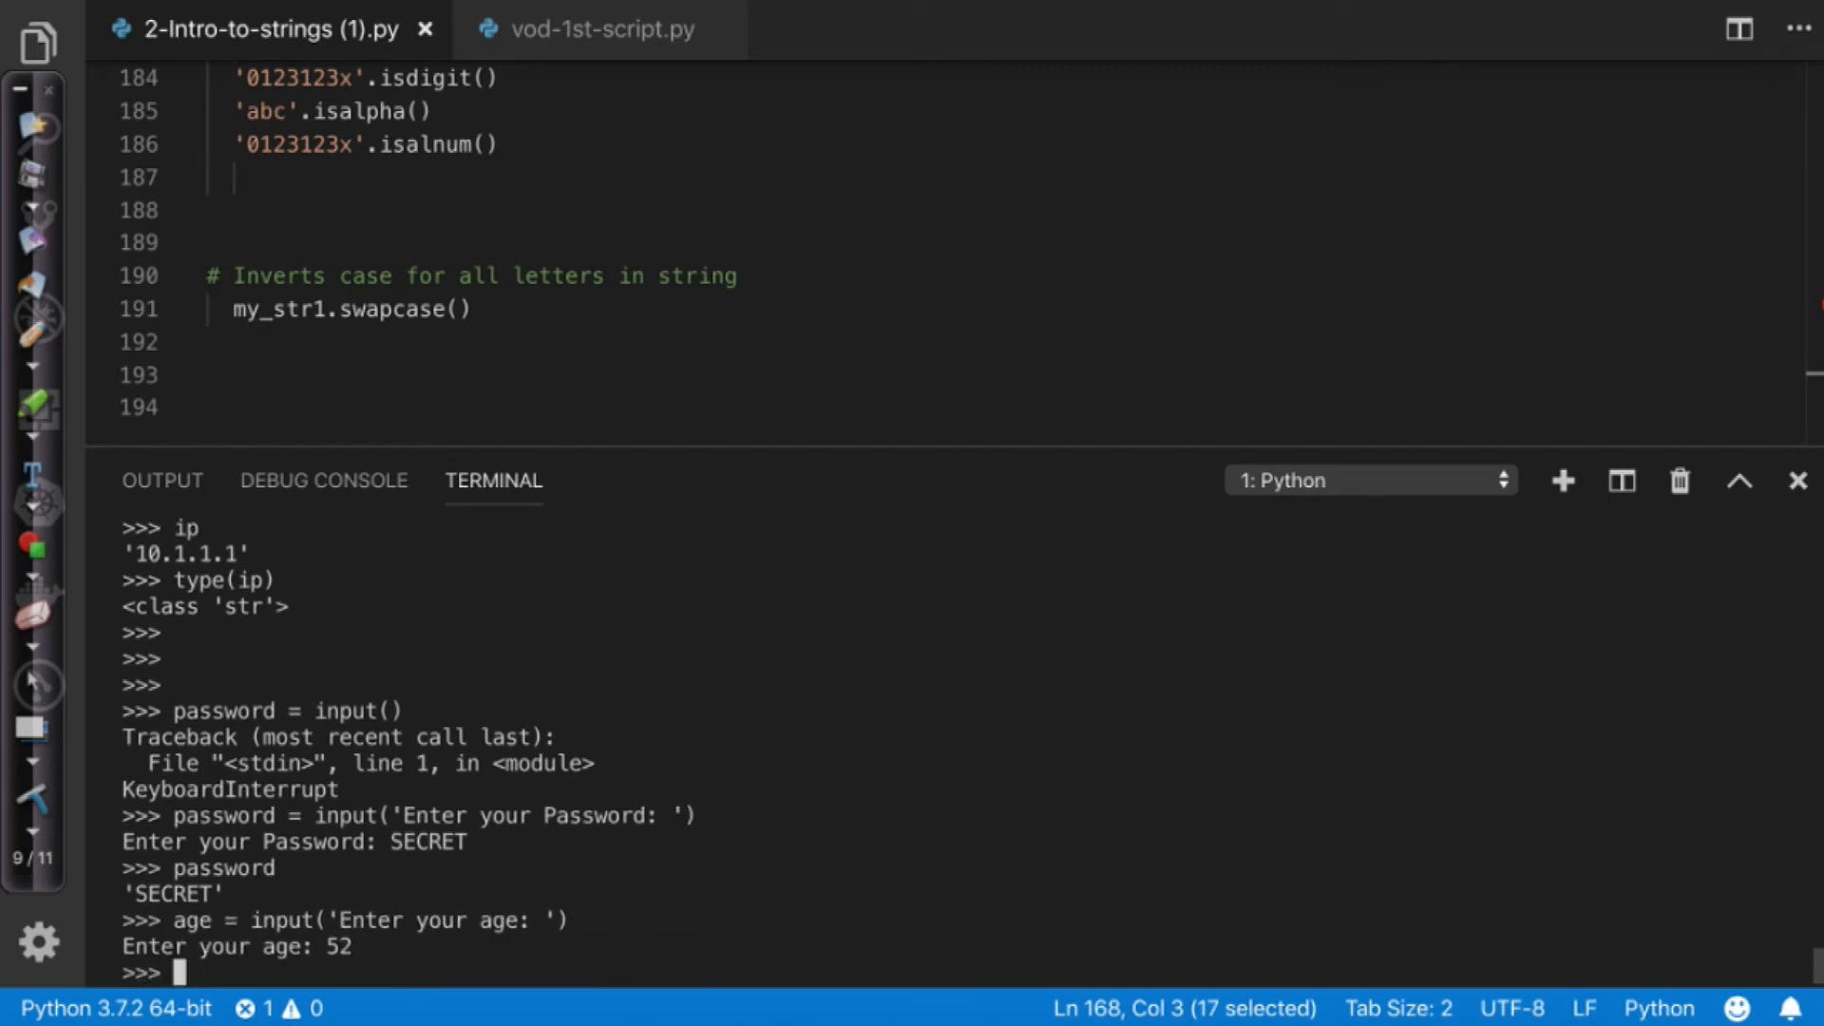
{"action": "type", "text": "age"}
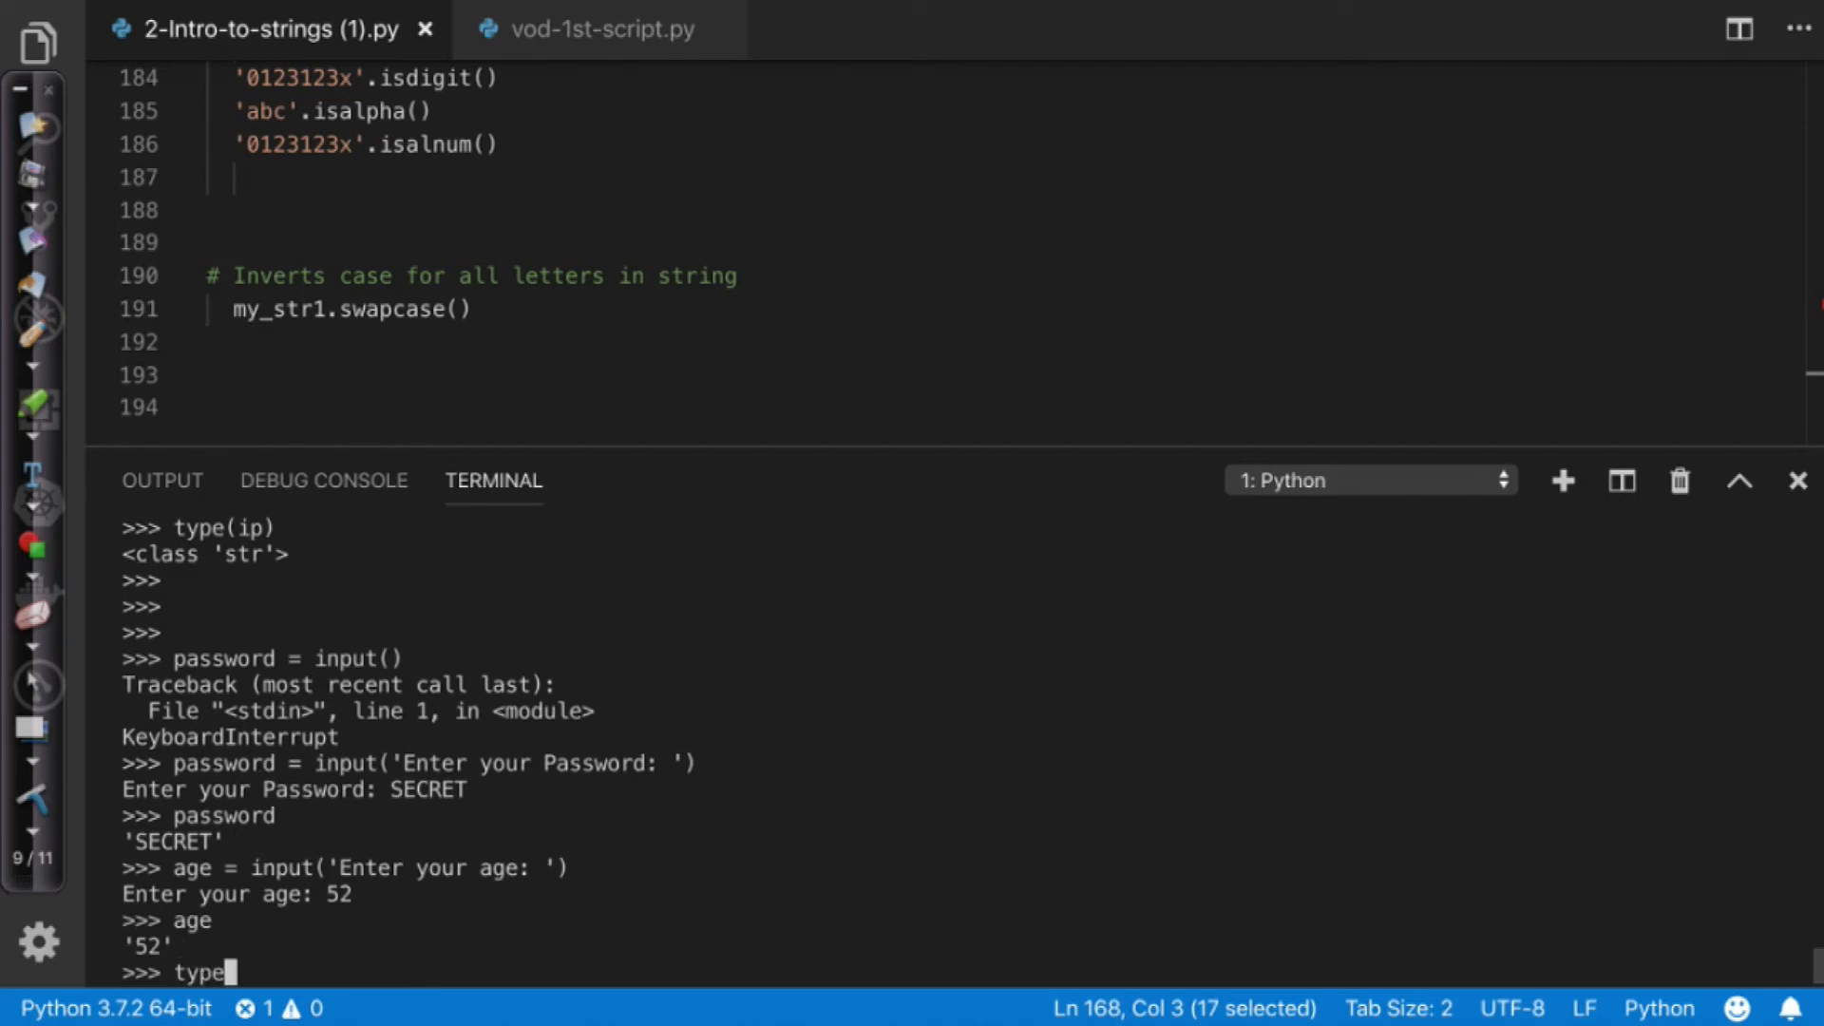
{"action": "type", "text": "ad"}
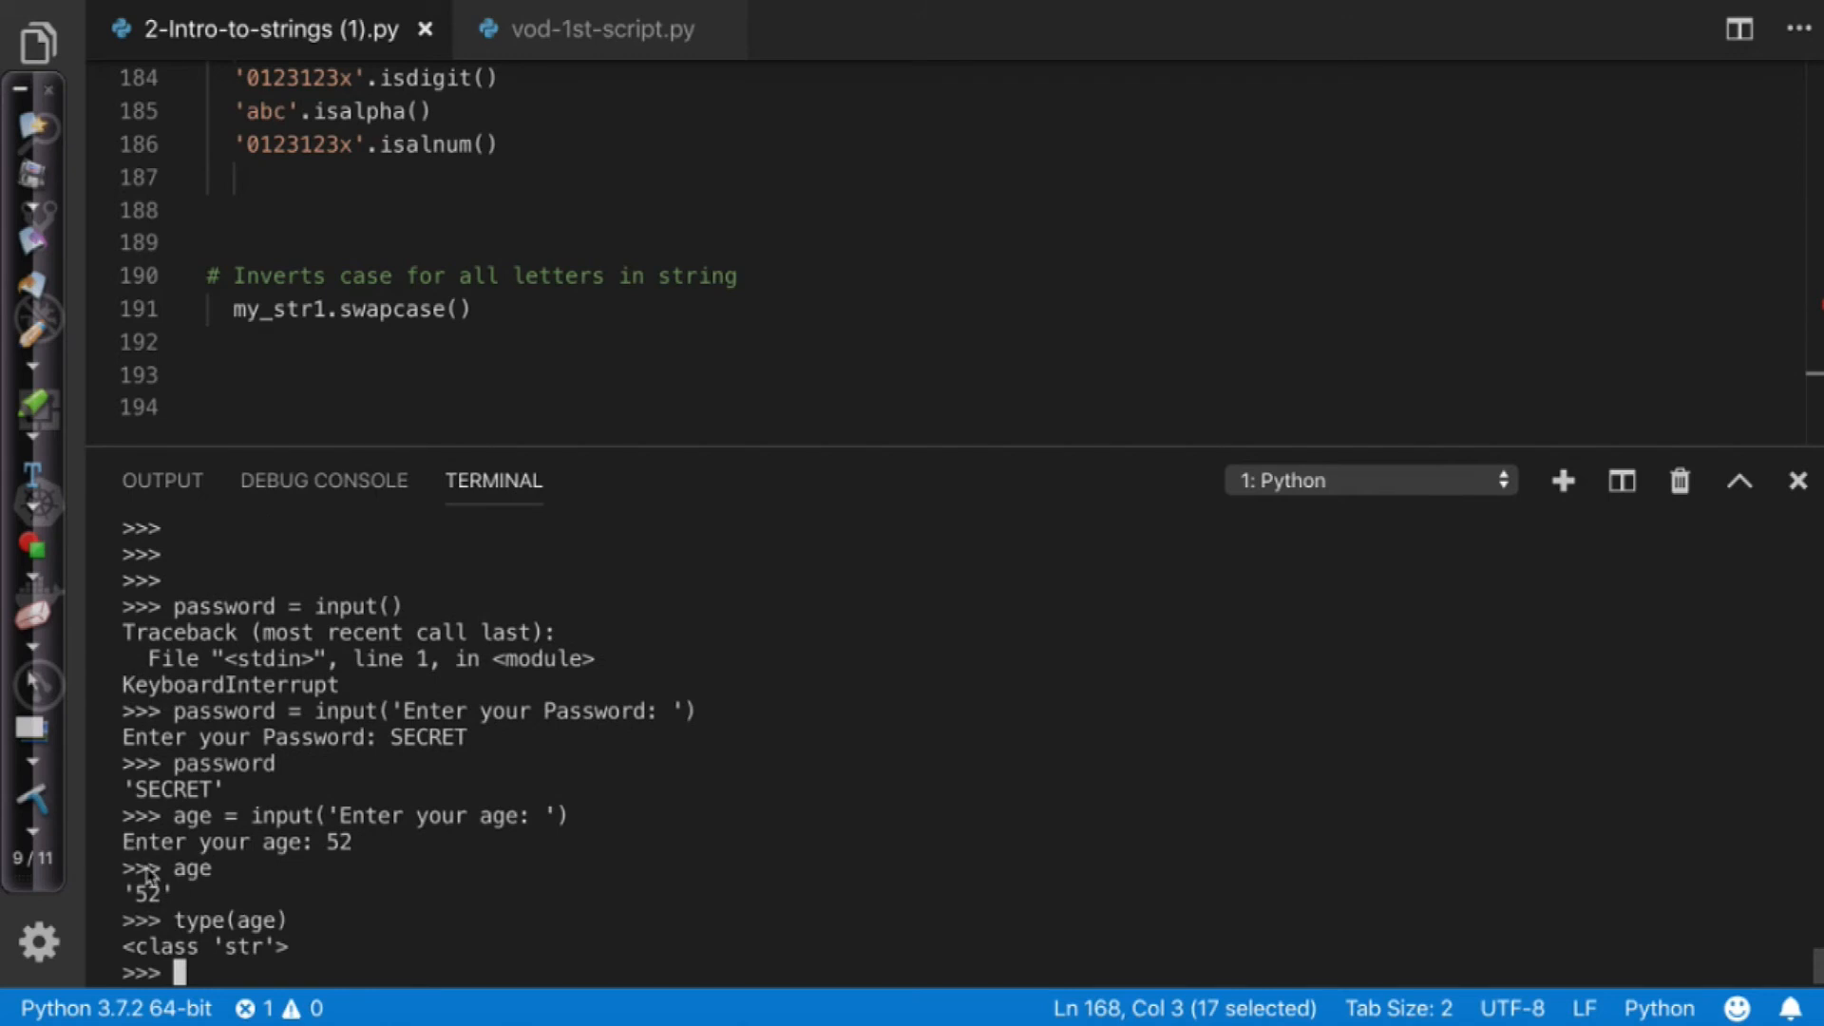
{"action": "double_click", "coordinate": [190, 867]}
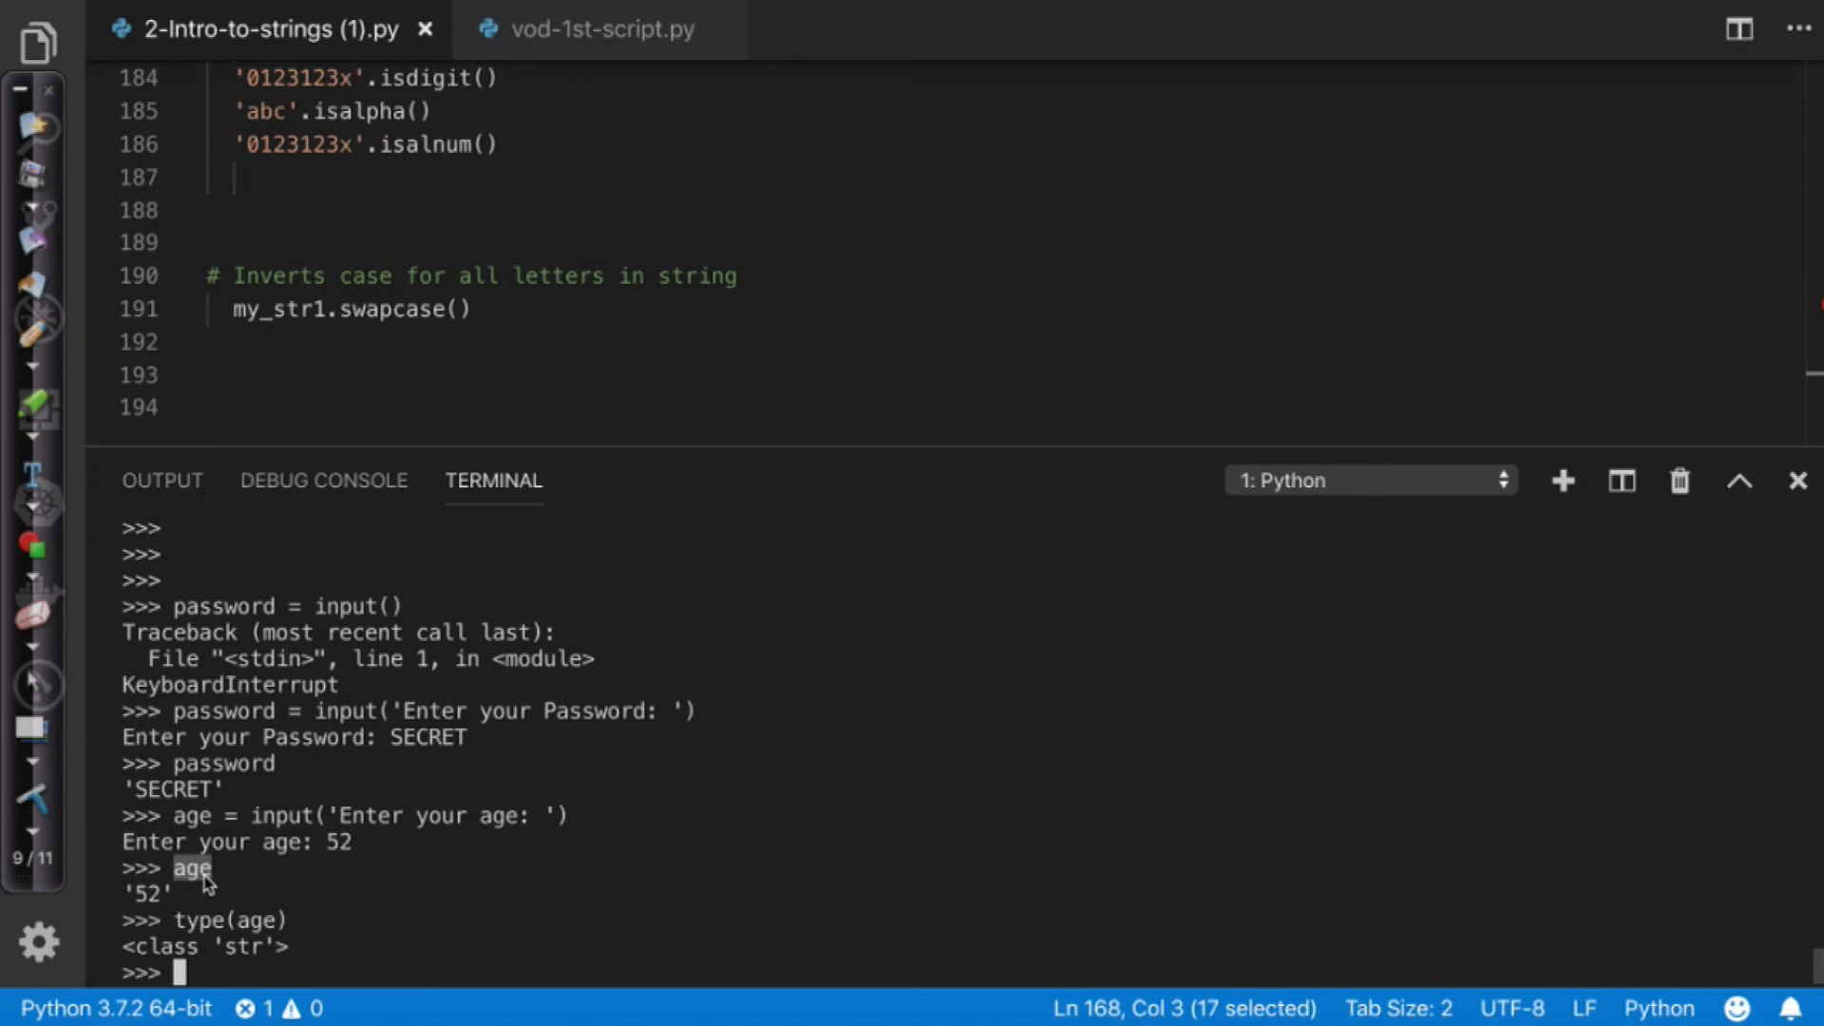
- Print age, evaluate int(age), store x = int(age) giving 52, and check its type
{"action": "type", "text": "pritn("}
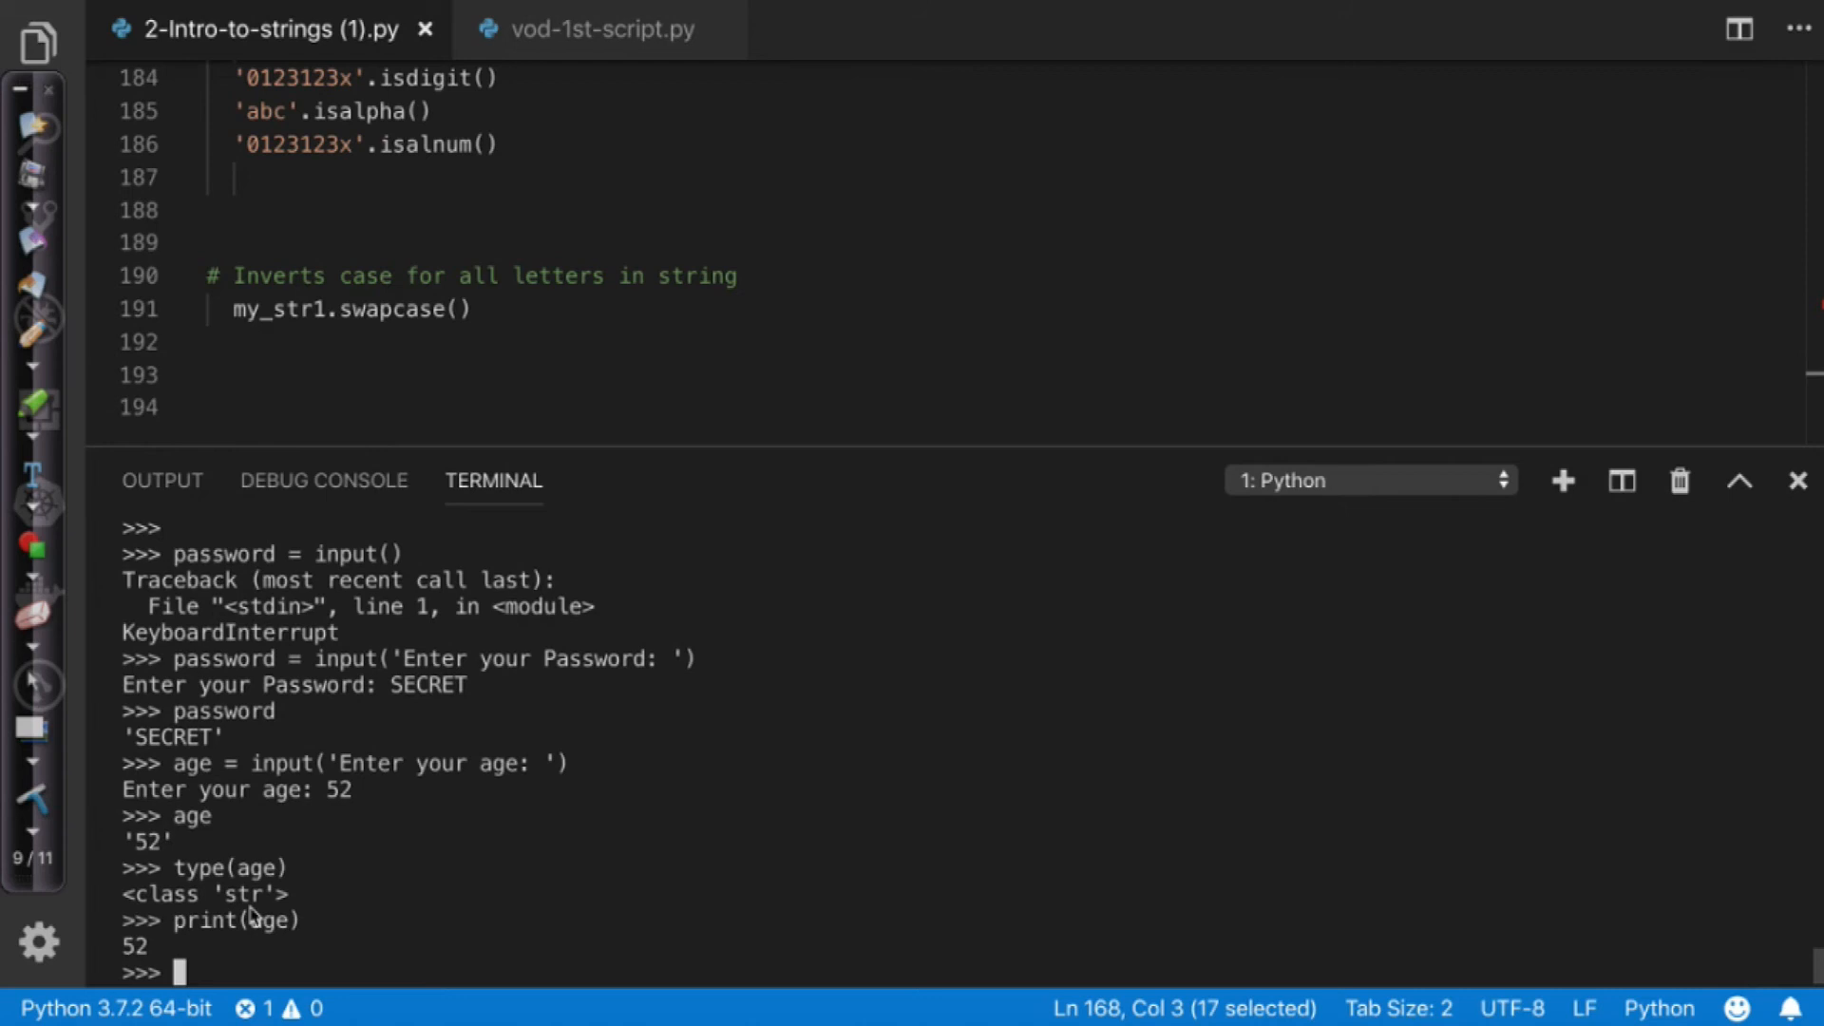
{"action": "mouse_move", "coordinate": [566, 833]}
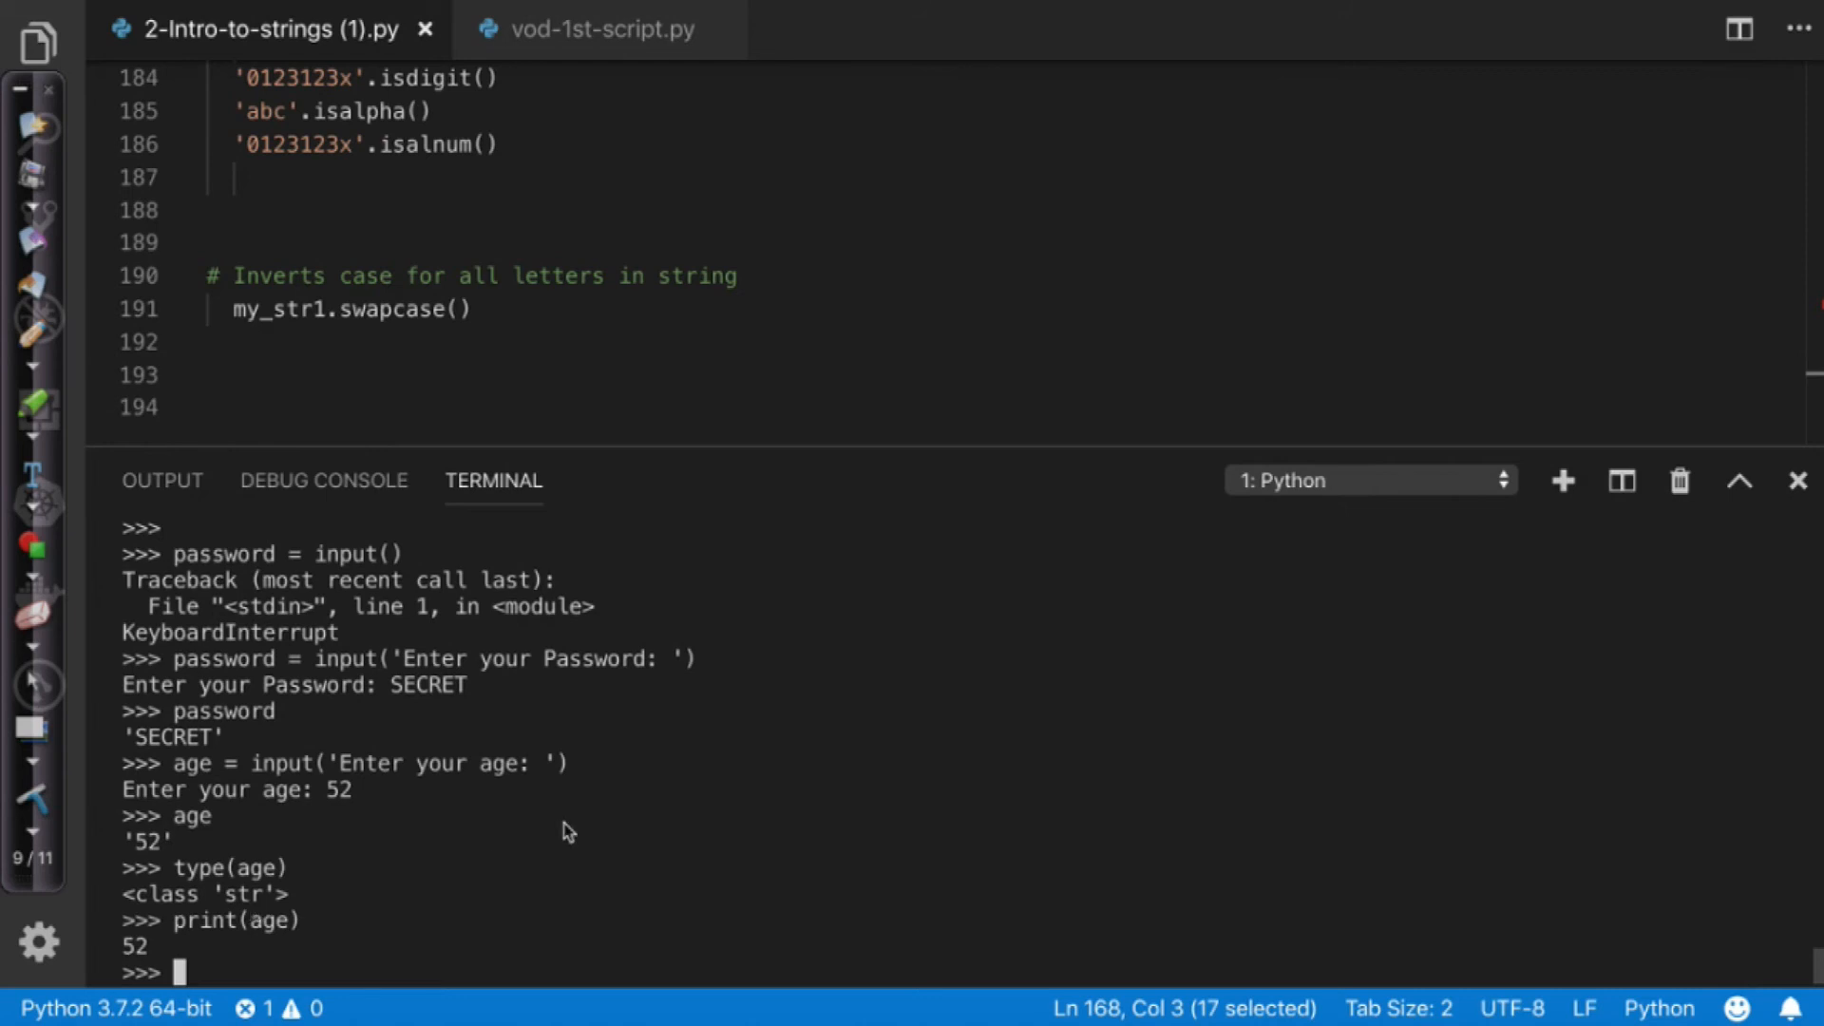
{"action": "type", "text": "int(52"}
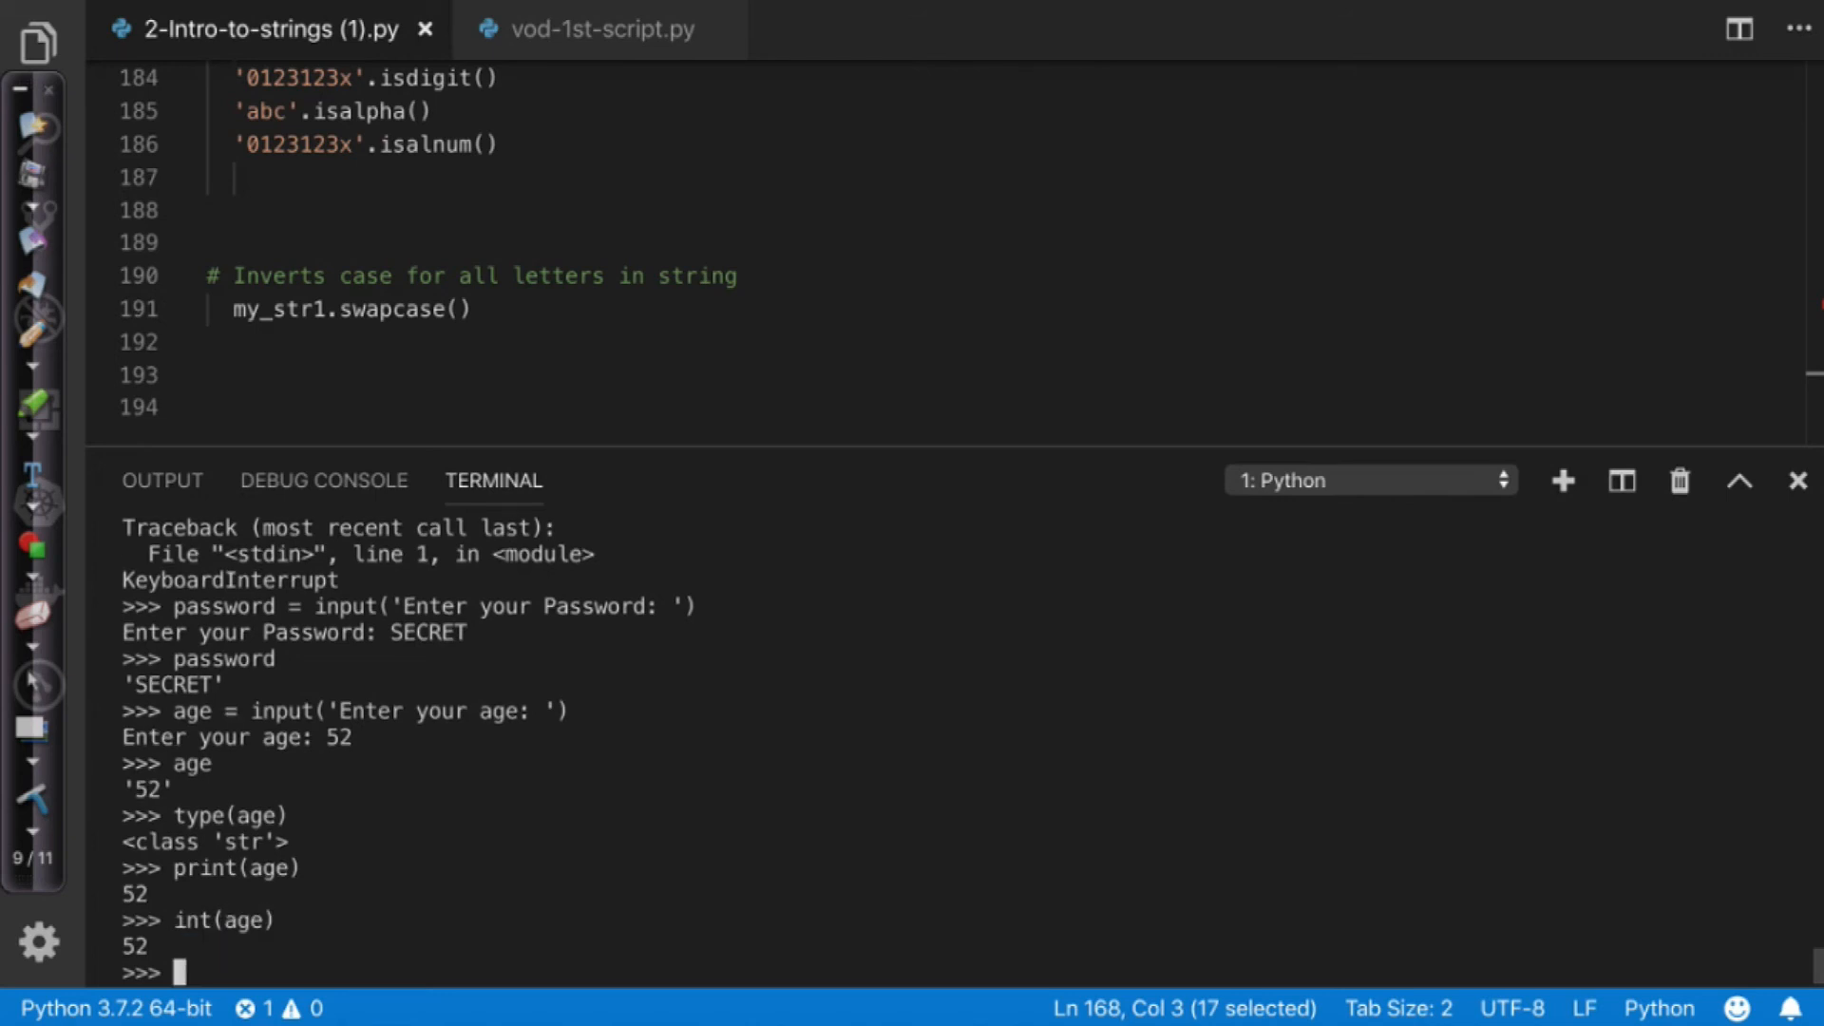
{"action": "mouse_move", "coordinate": [137, 826]}
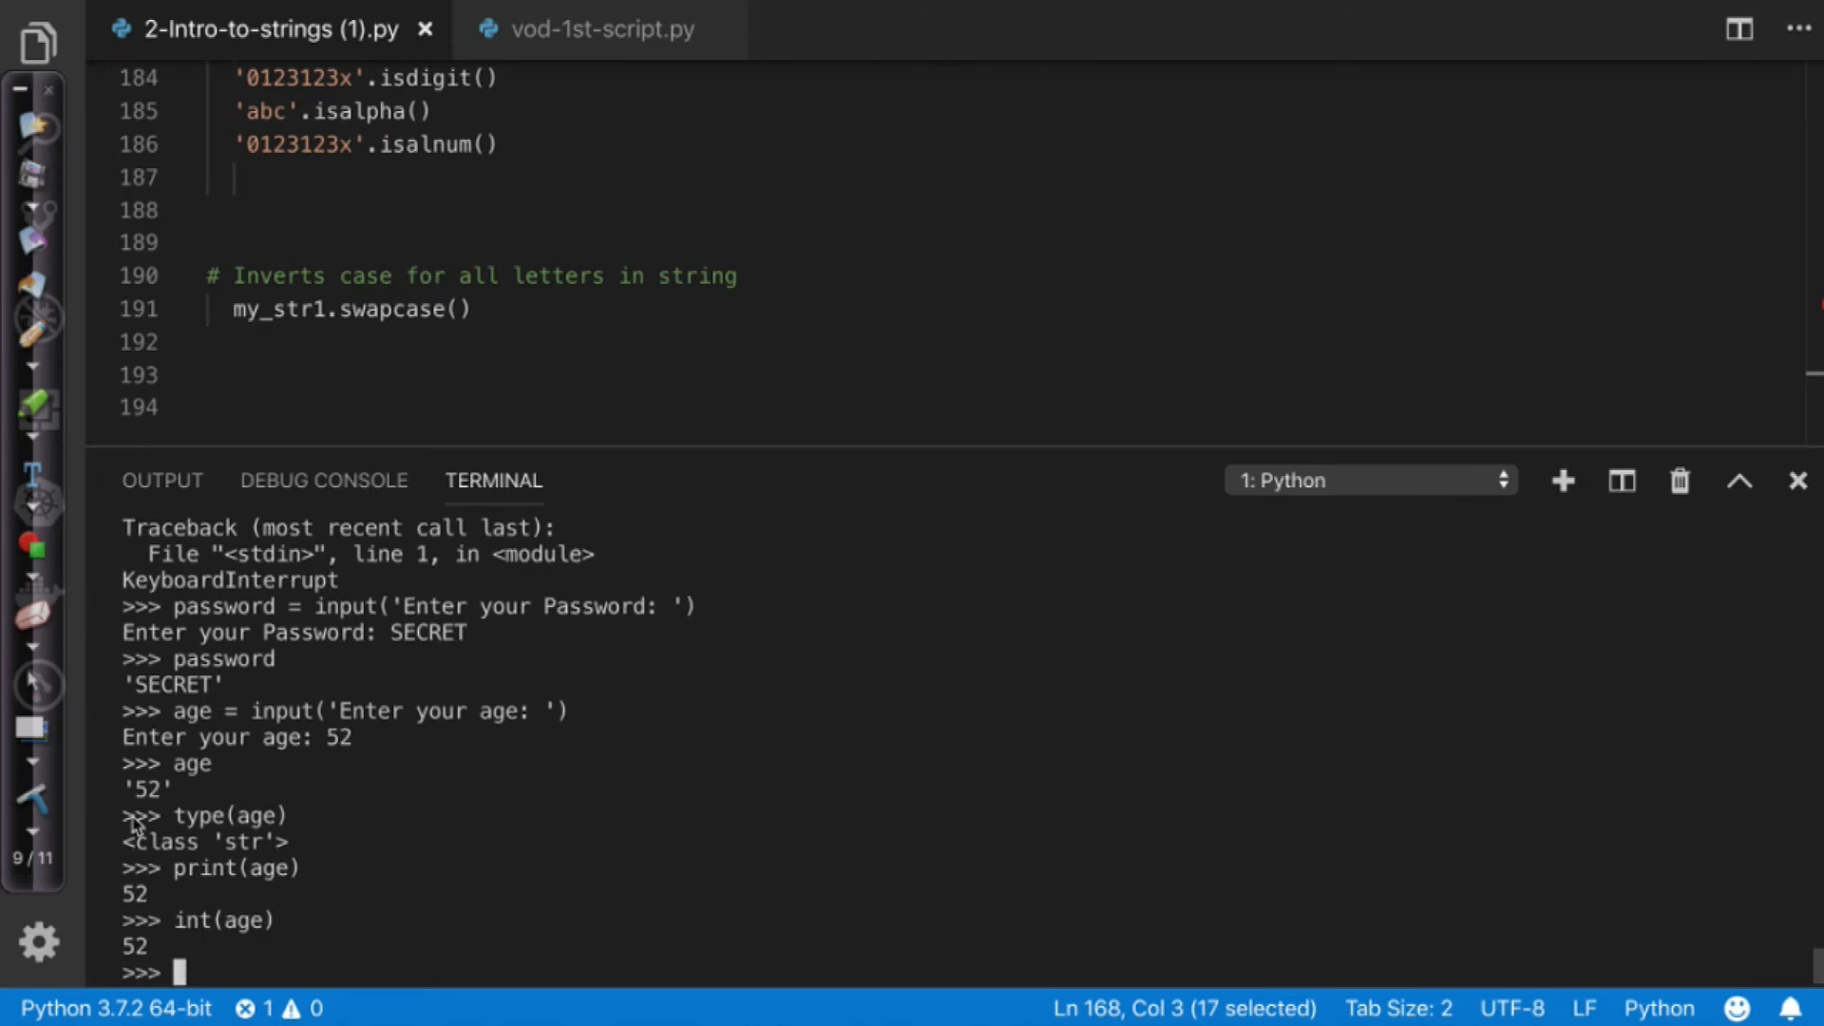
{"action": "mouse_move", "coordinate": [156, 892]}
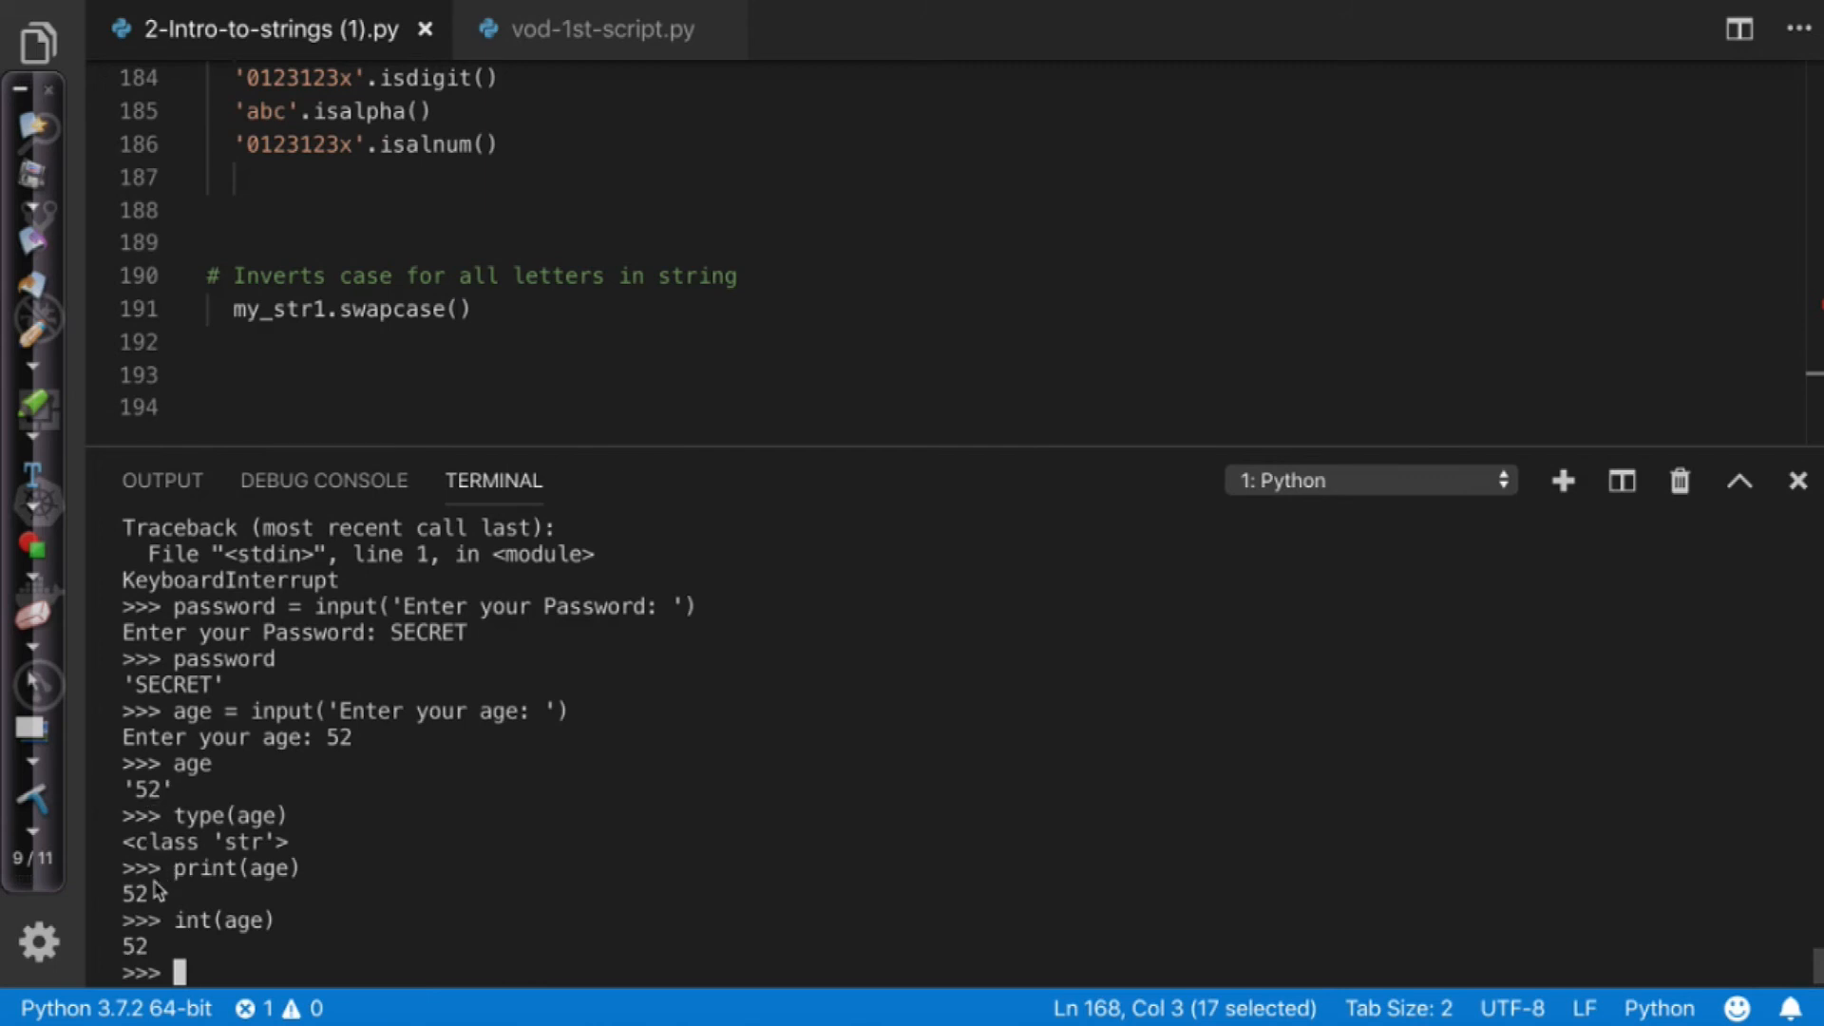
{"action": "type", "text": "x ="}
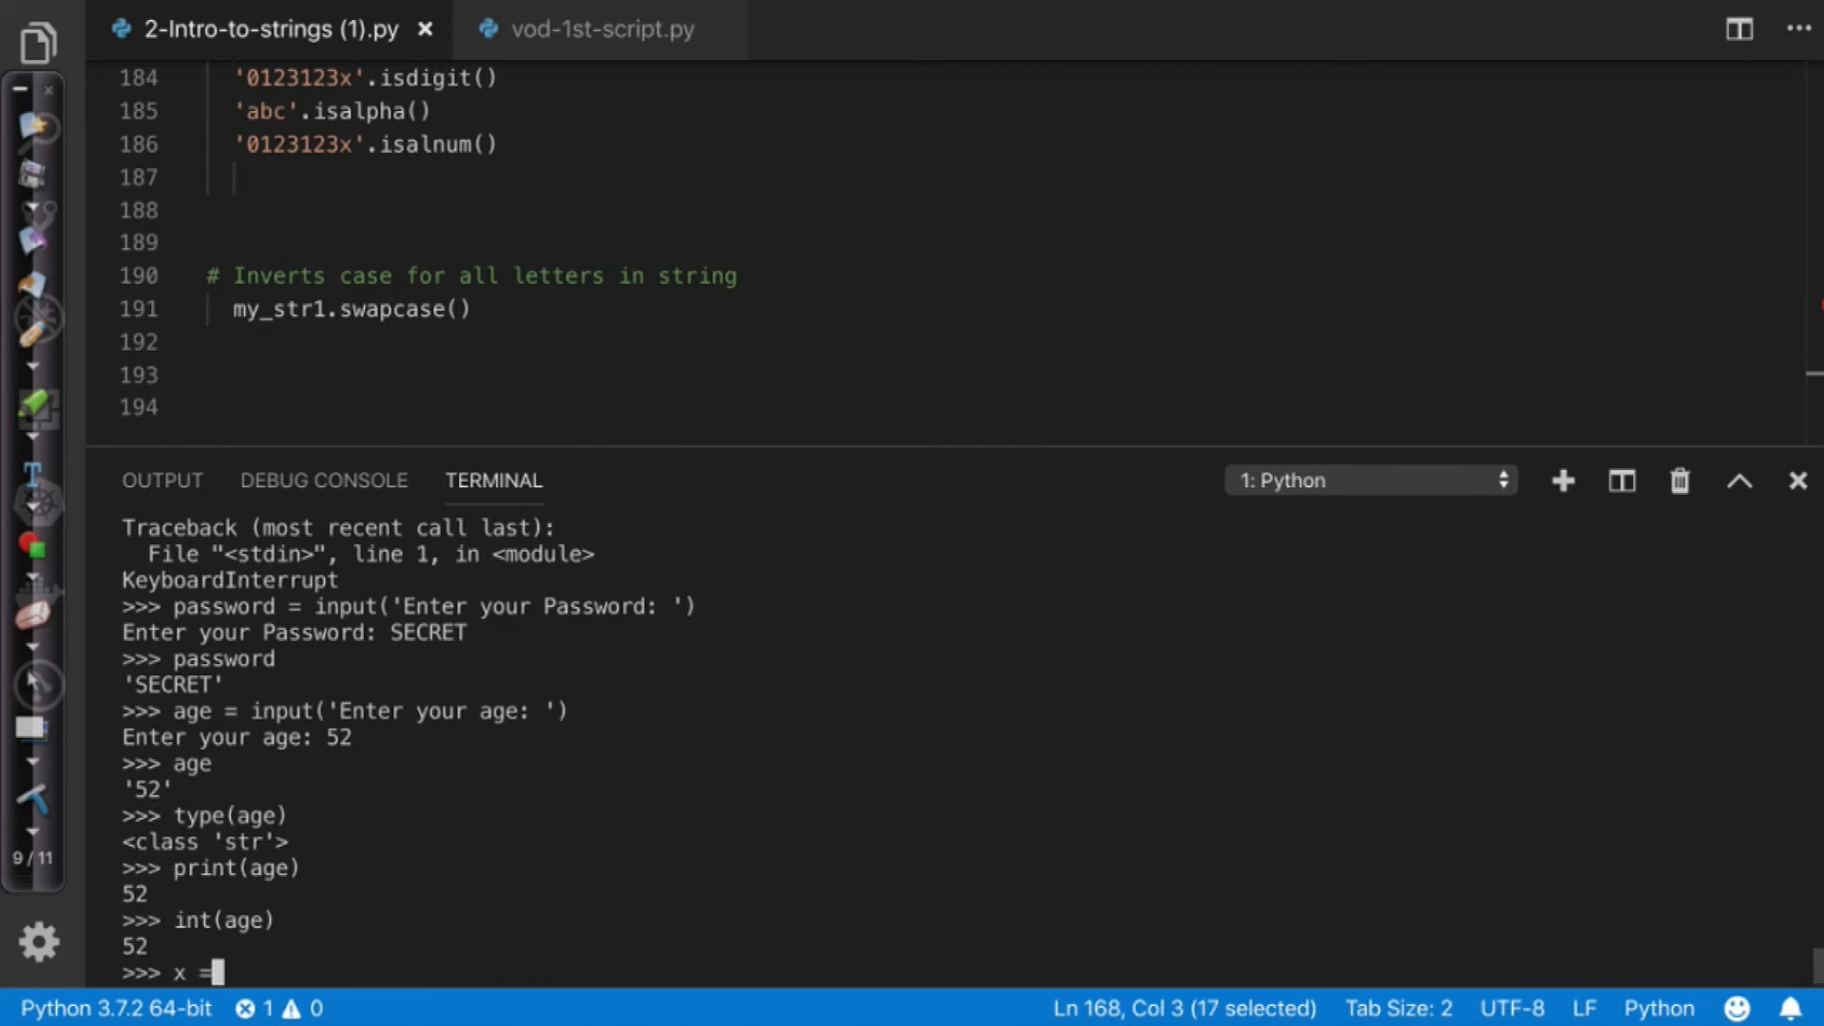
{"action": "type", "text": "int(age"}
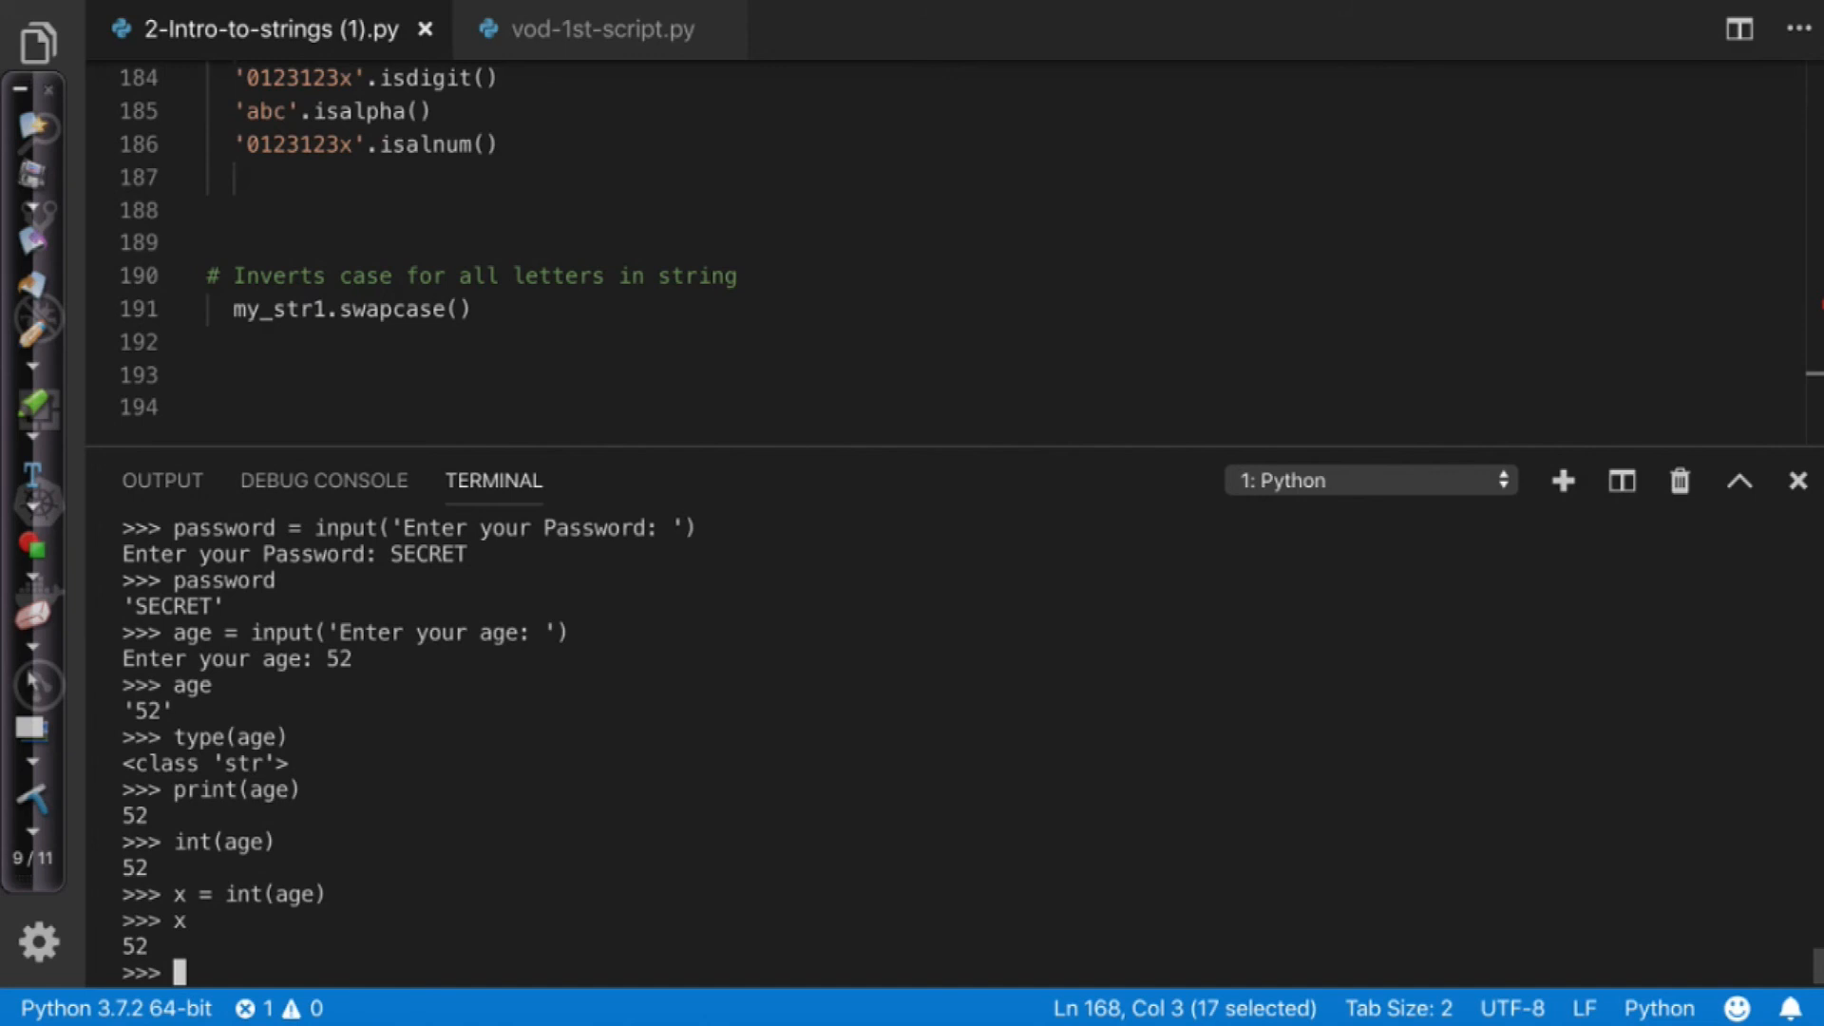
{"action": "type", "text": "type"}
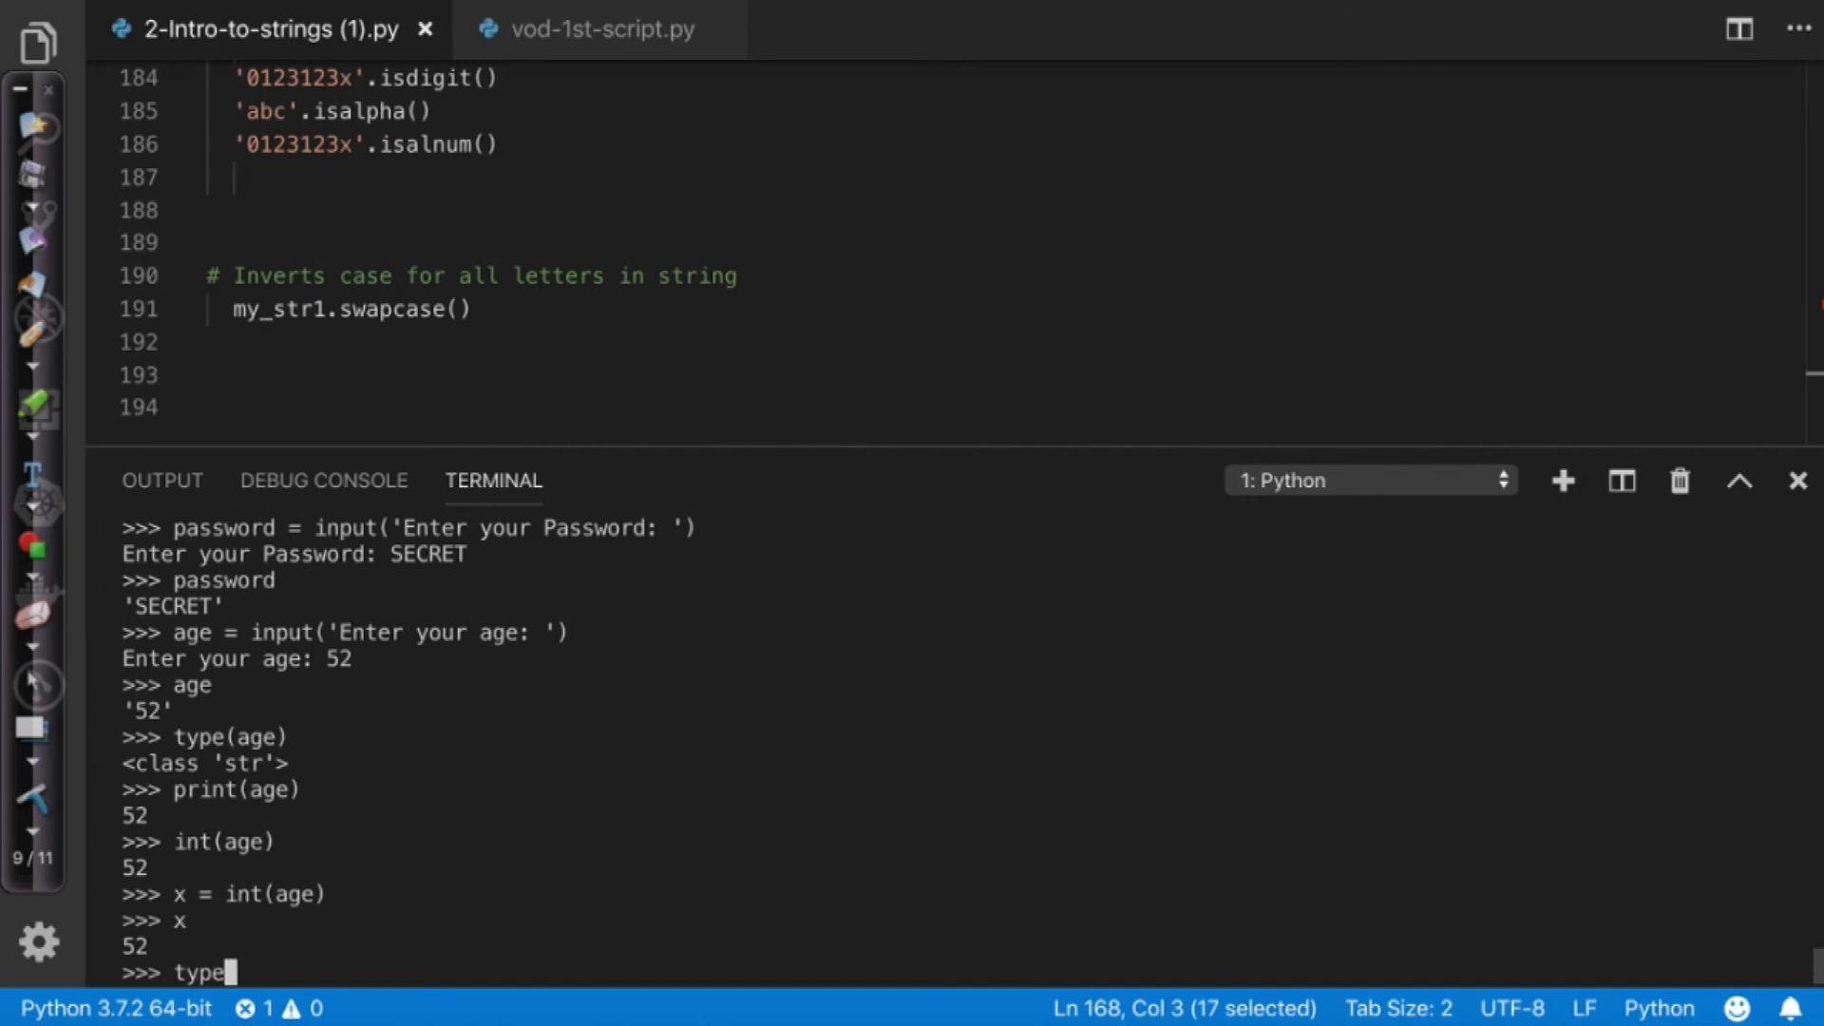